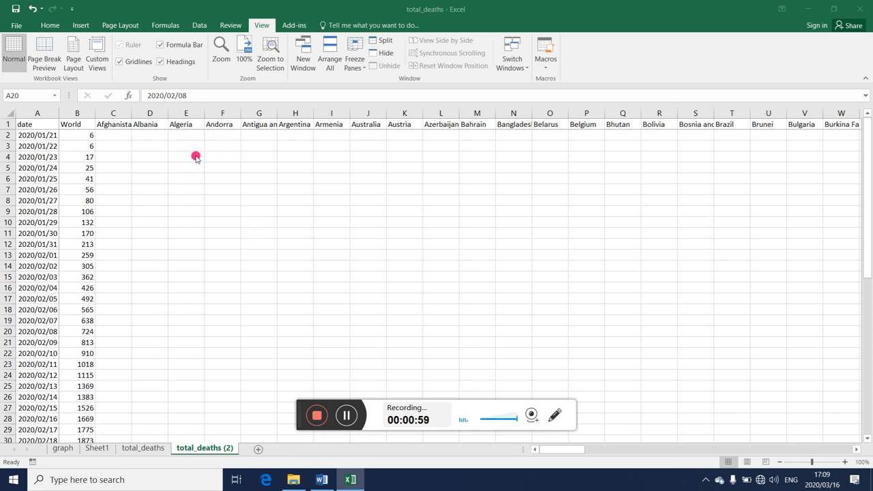
pyautogui.moveTo(231, 146)
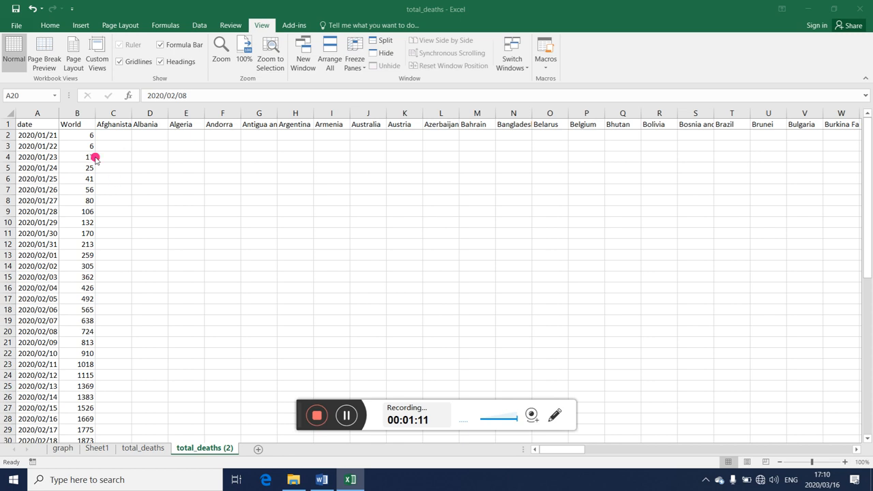
# Step: Rename the World header in B1 to 'World coronavirus deaths' and select its data
pyautogui.click(76, 123)
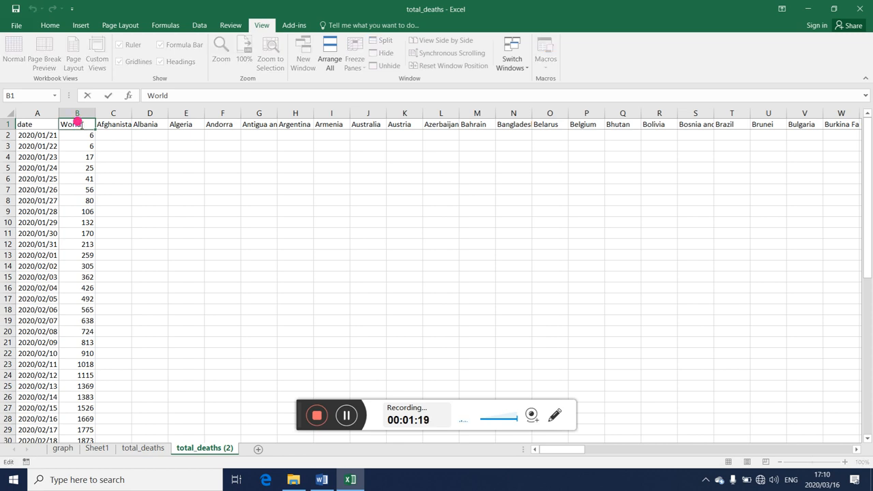
pyautogui.write('coron')
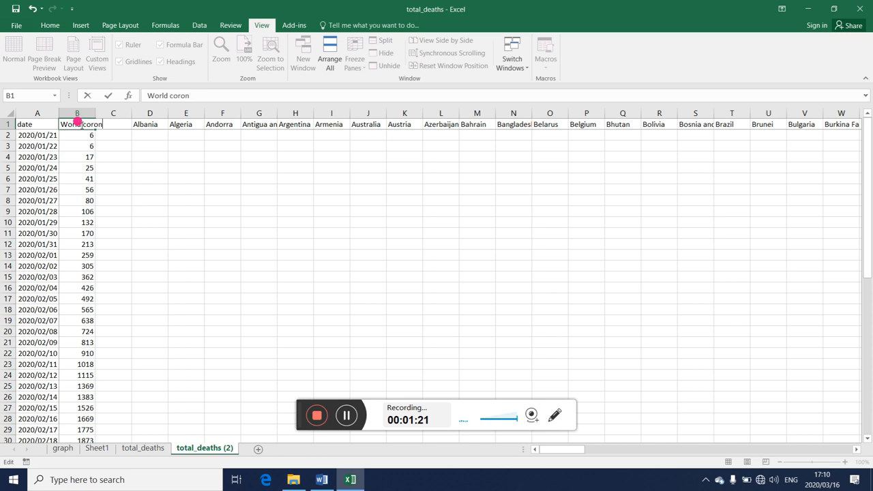
pyautogui.write('avirus deaths')
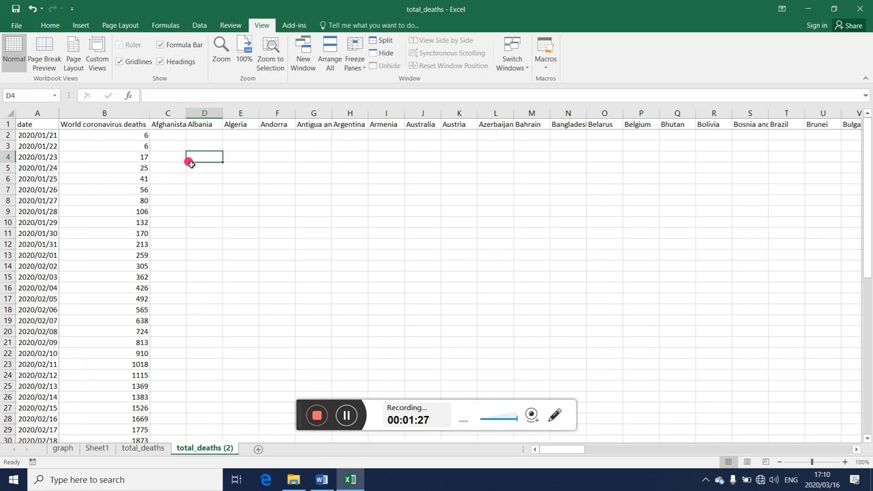
pyautogui.click(104, 124)
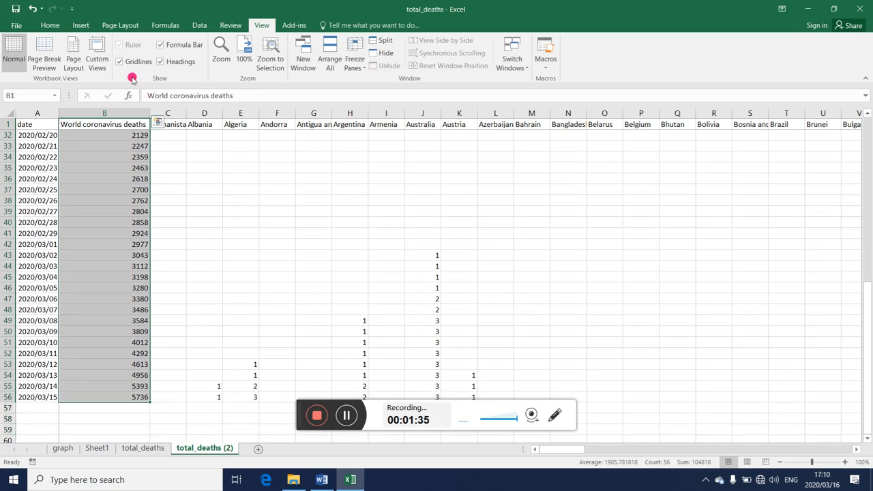
# Step: Insert a line chart of world deaths using dates A29:A56 as axis labels
pyautogui.click(81, 25)
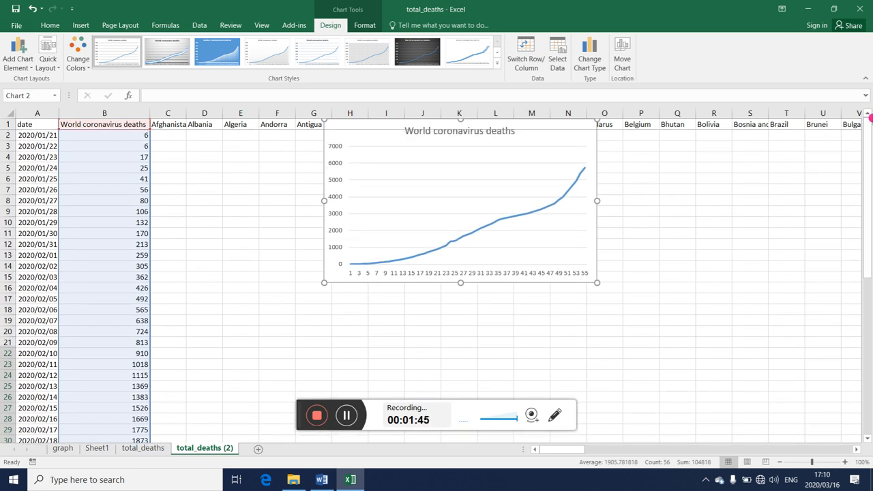
pyautogui.moveTo(818, 249)
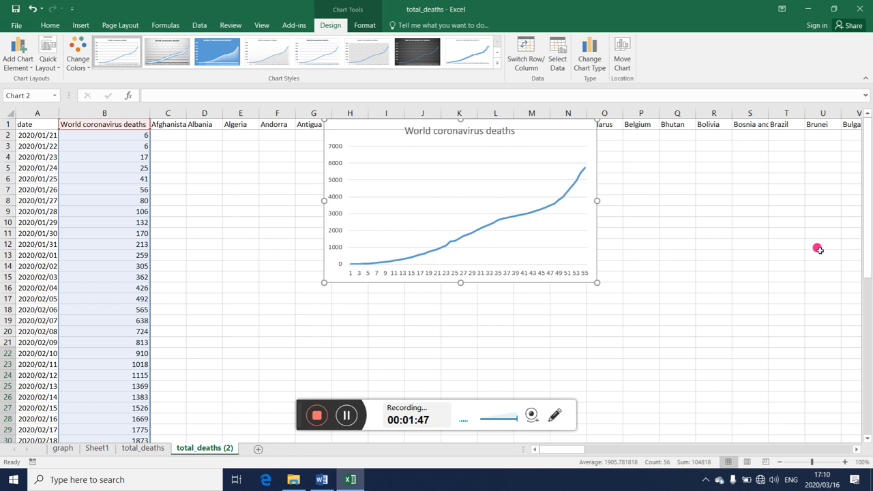
pyautogui.moveTo(338, 270)
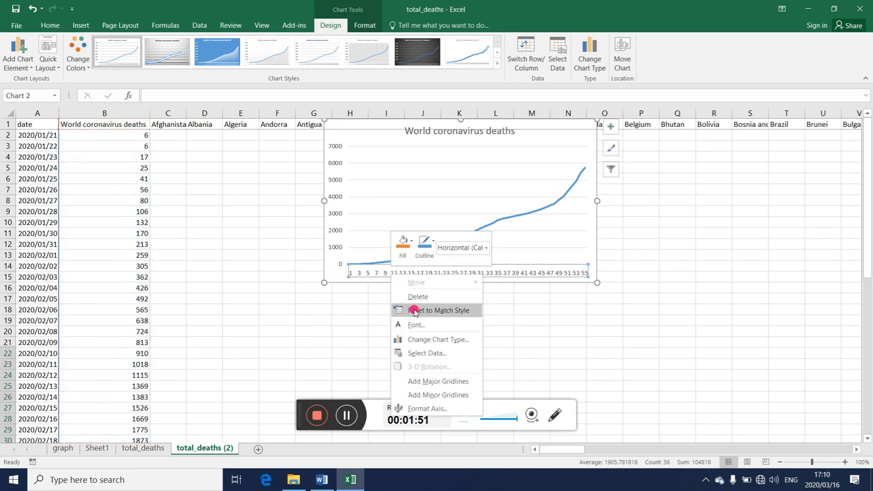
pyautogui.click(426, 353)
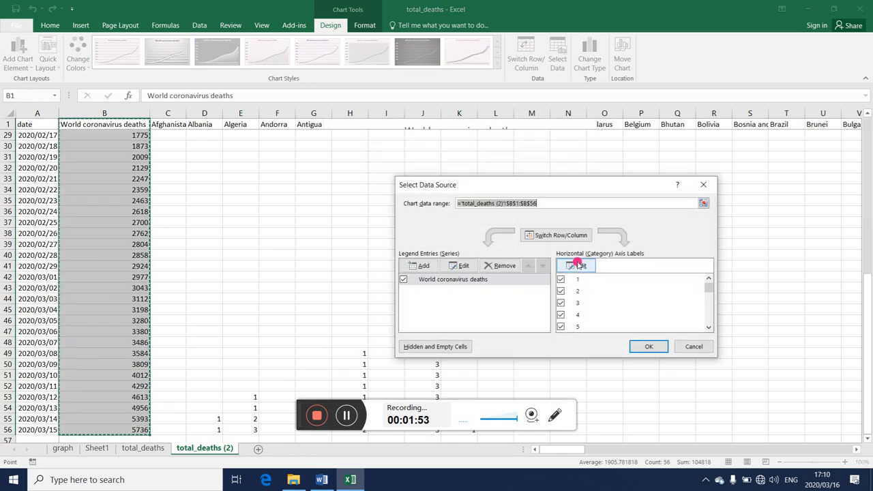
pyautogui.click(577, 265)
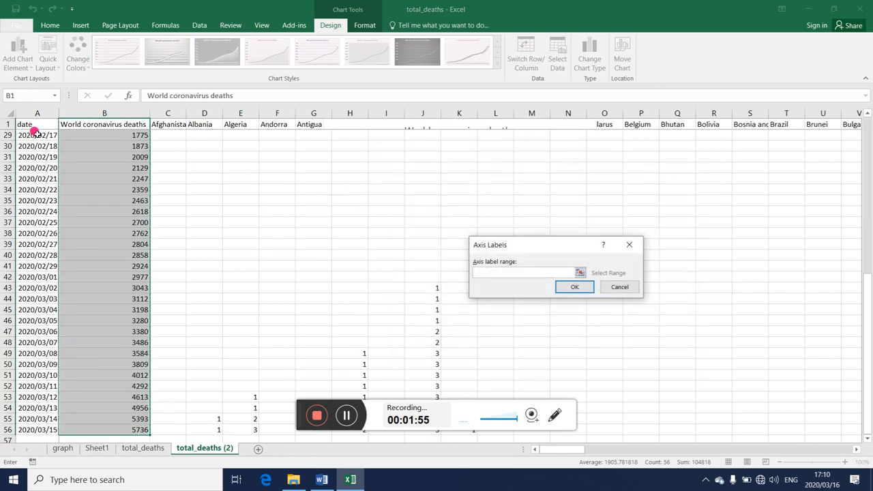
pyautogui.moveTo(38, 135); pyautogui.dragTo(38, 363)
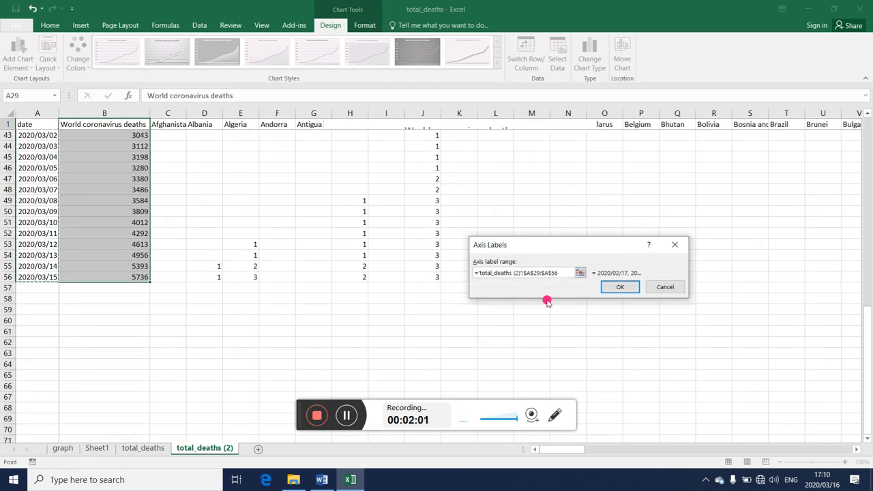
pyautogui.click(620, 287)
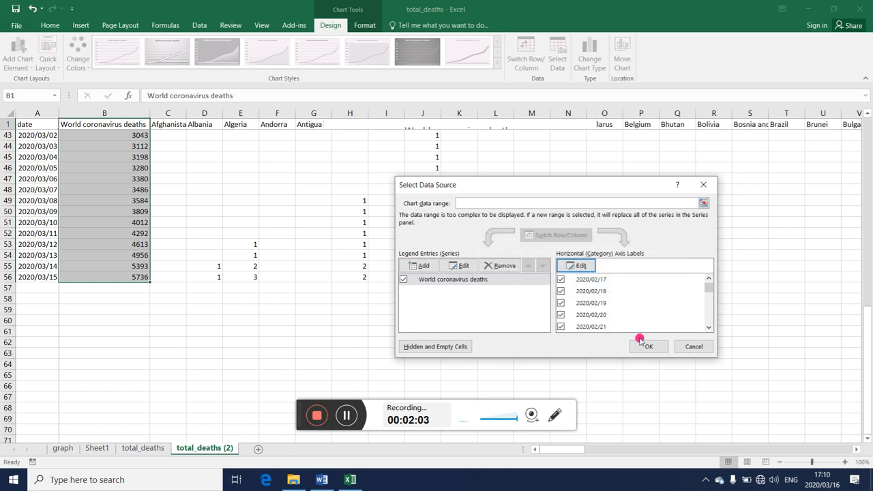
pyautogui.click(647, 346)
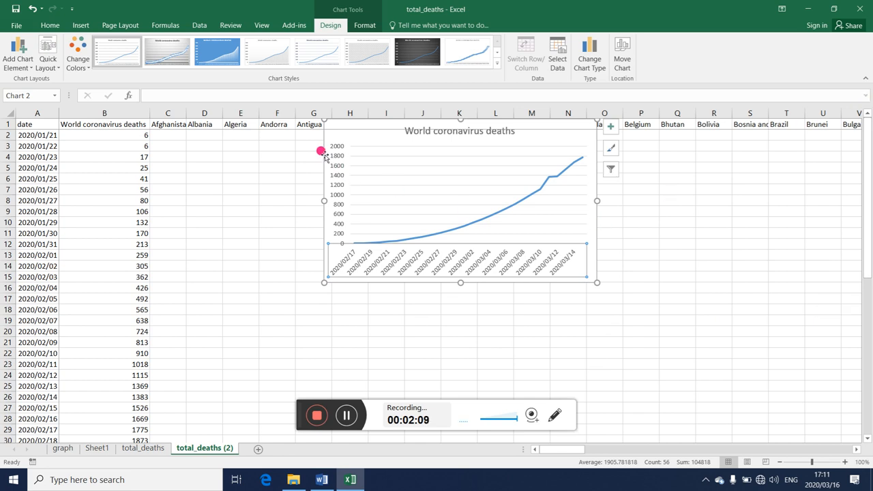
# Step: Move the World coronavirus deaths chart onto a new sheet called 'world graph'
pyautogui.rightClick(324, 151)
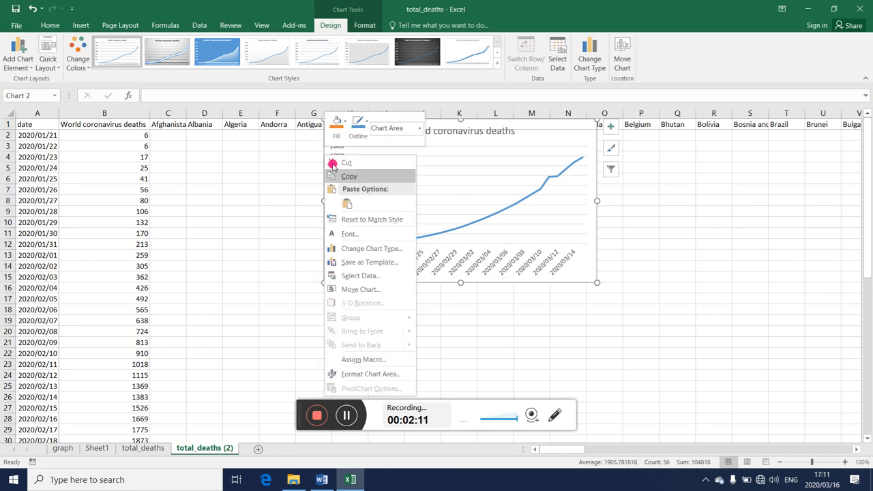
pyautogui.moveTo(372, 288)
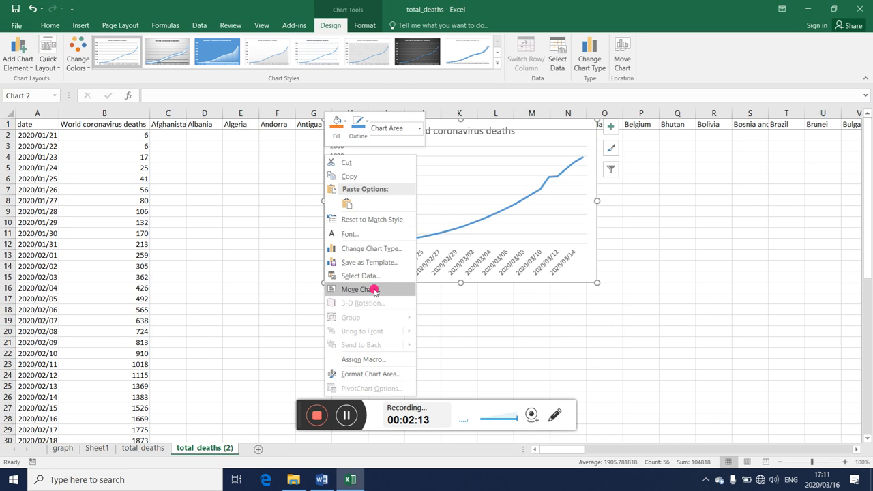
pyautogui.click(362, 289)
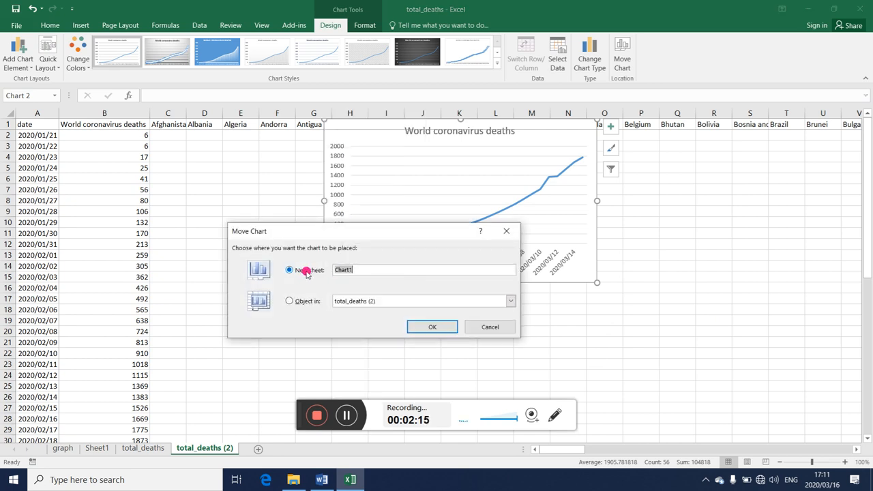
pyautogui.write('w')
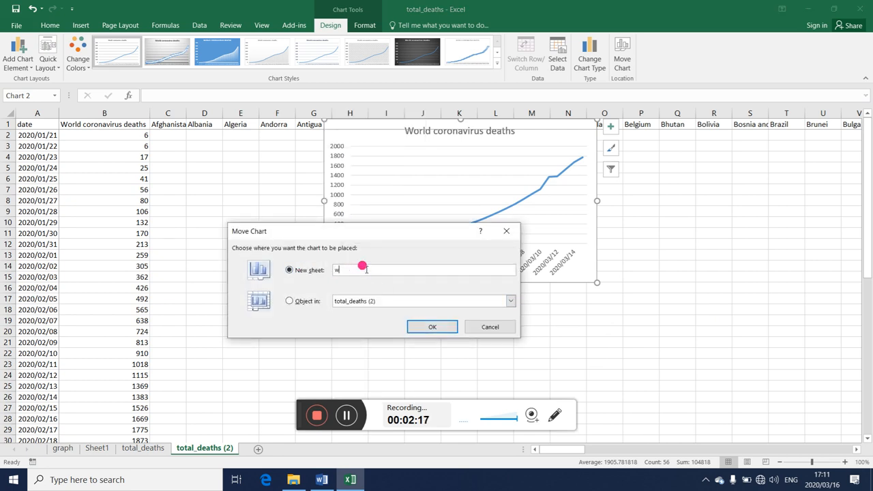
pyautogui.write('orld graph')
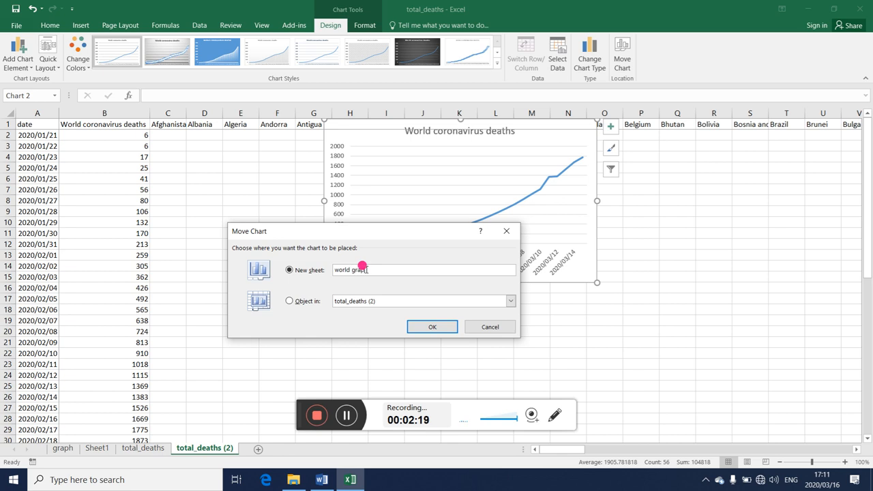
pyautogui.click(431, 327)
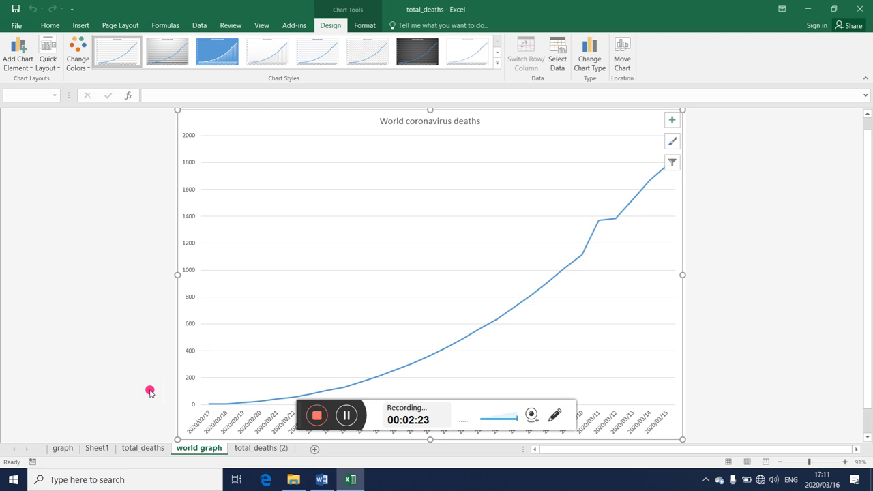
pyautogui.click(62, 448)
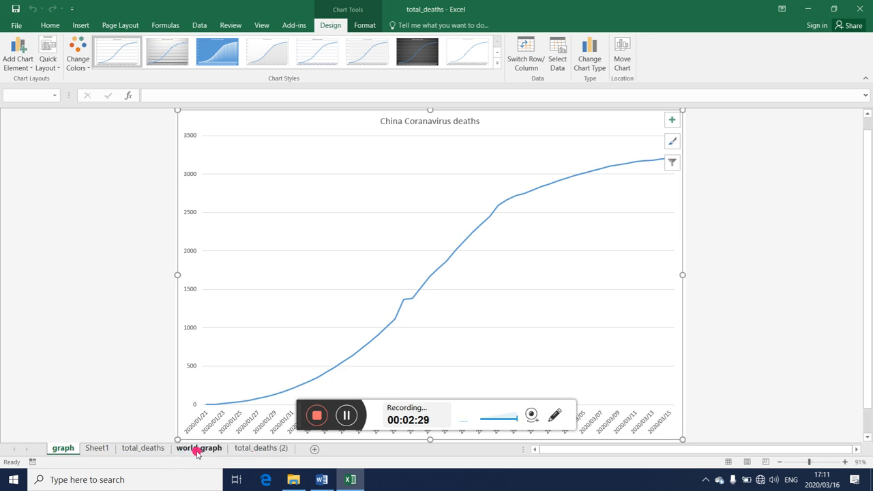
pyautogui.click(198, 448)
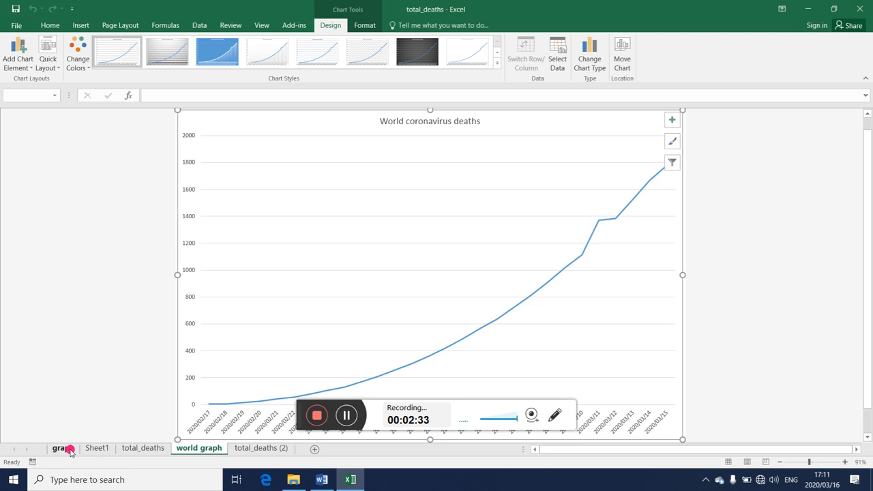
pyautogui.click(63, 448)
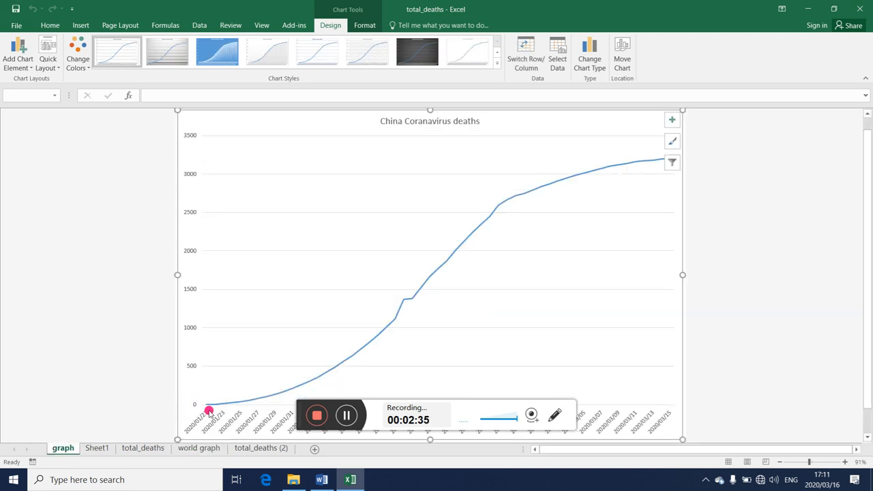
pyautogui.moveTo(445, 241)
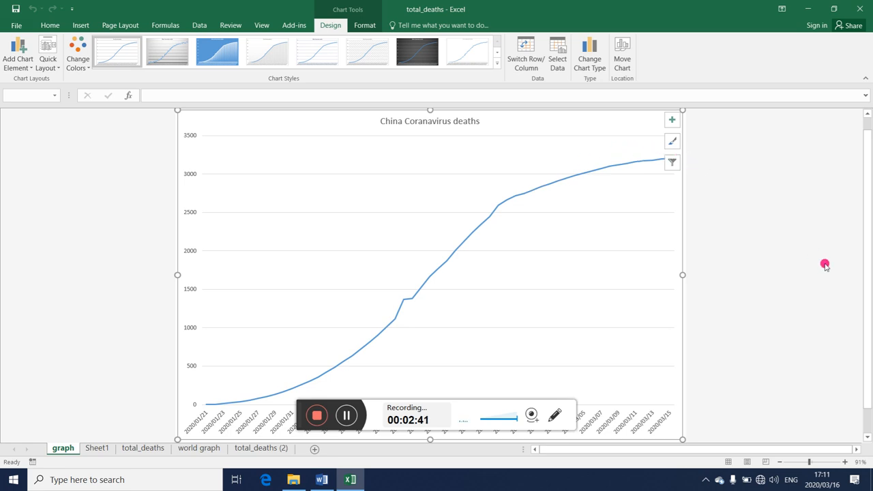
pyautogui.moveTo(504, 251)
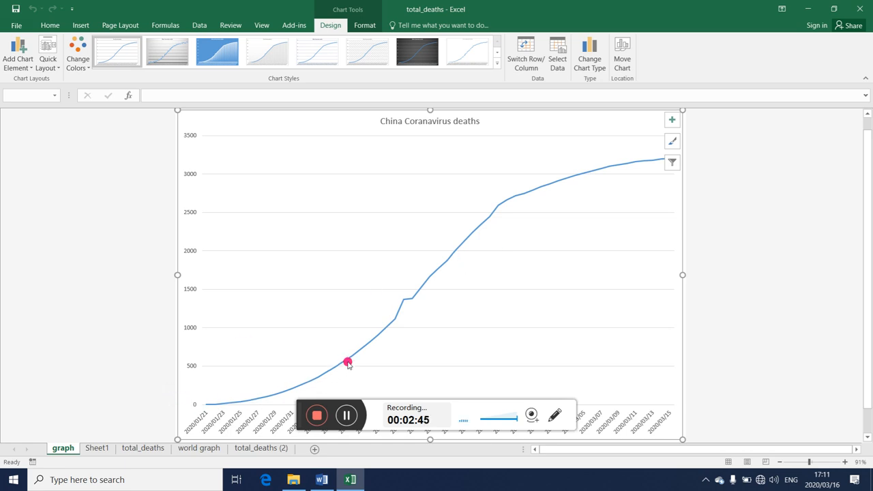
pyautogui.moveTo(484, 222)
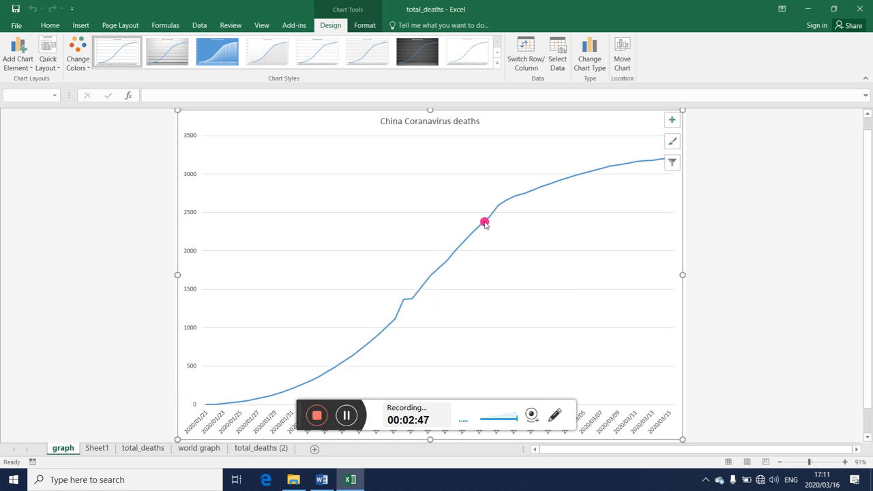
pyautogui.moveTo(736, 218)
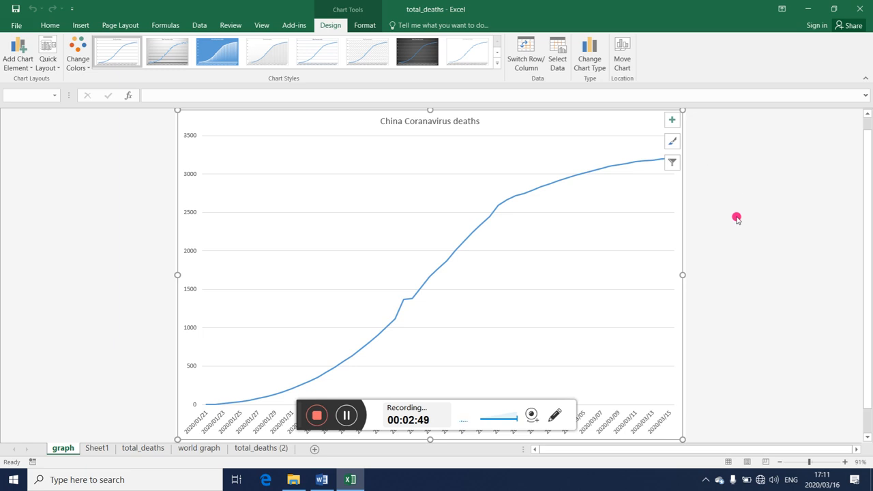
pyautogui.moveTo(618, 227)
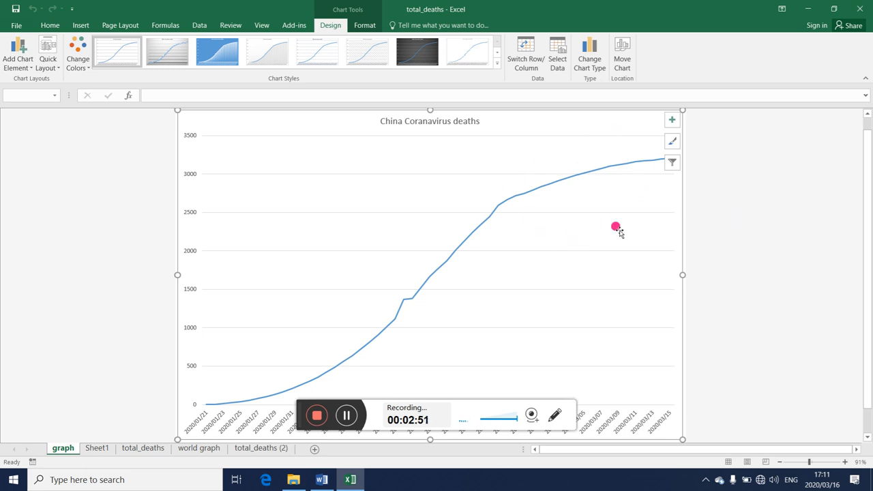
pyautogui.moveTo(191, 369)
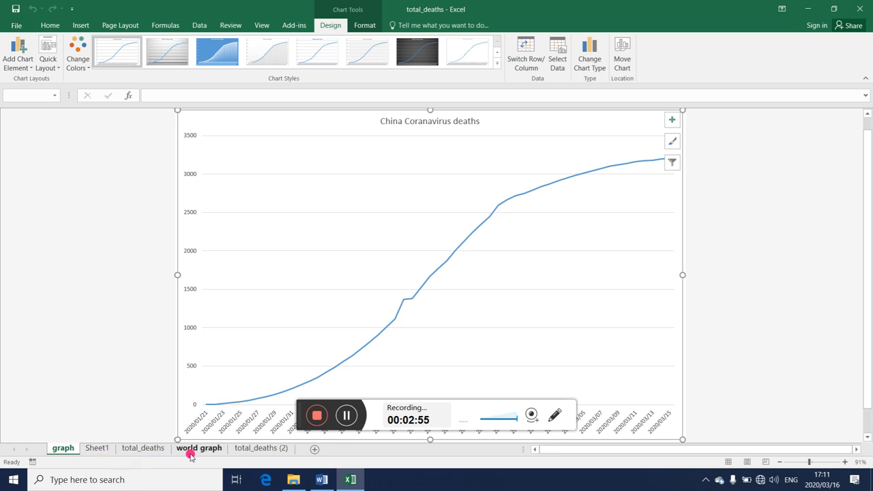
pyautogui.click(199, 448)
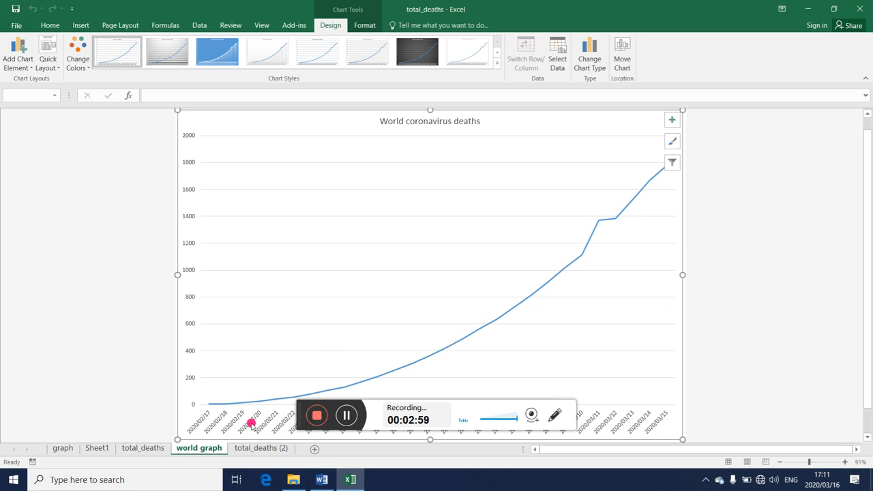
# Step: Insert blank columns before Afghanistan on the world deaths data sheet
pyautogui.click(260, 448)
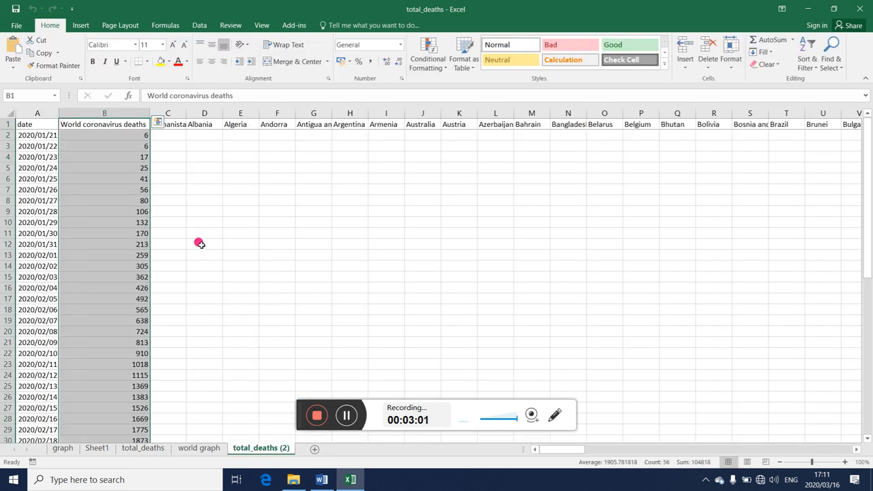
pyautogui.click(203, 189)
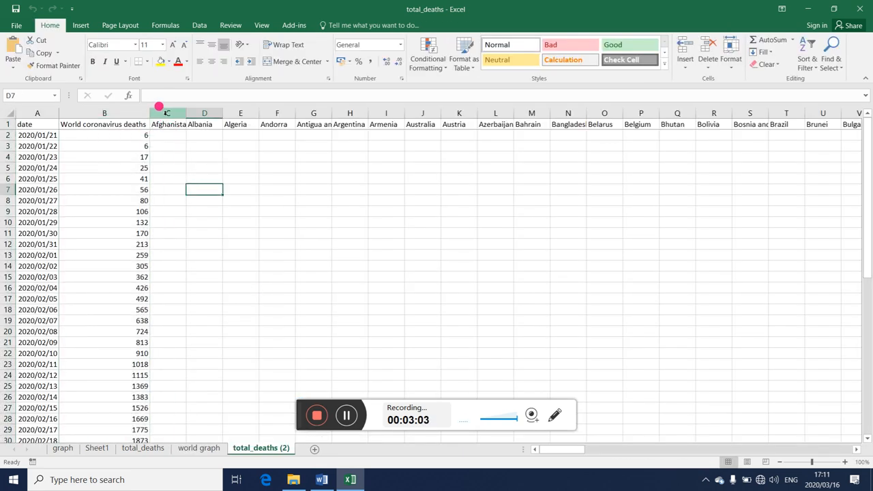
pyautogui.rightClick(167, 112)
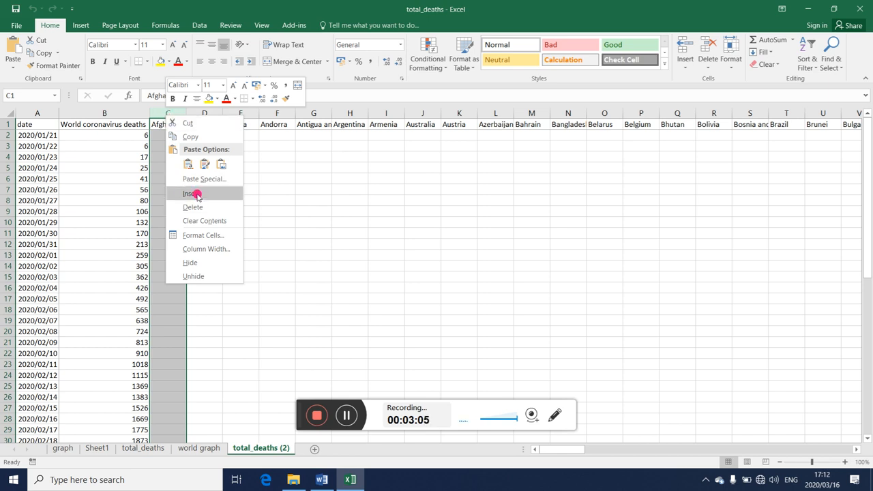
pyautogui.click(189, 193)
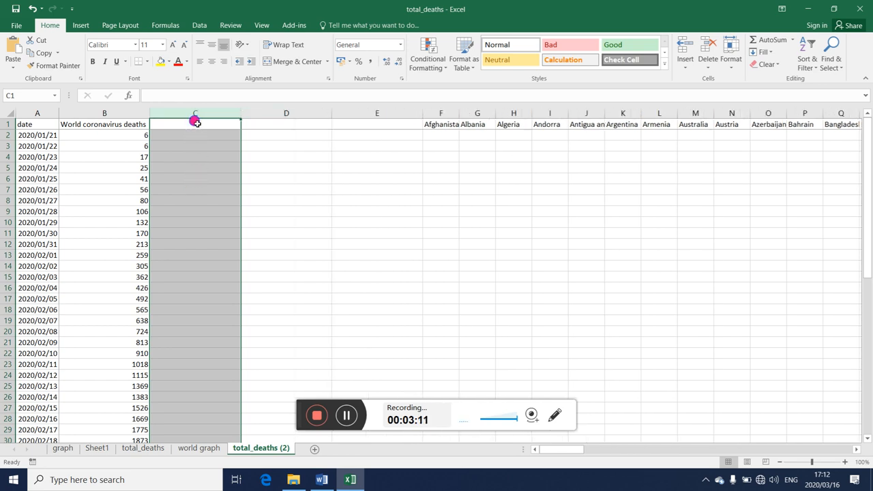
# Step: Head the new columns log(WCD) and trend, numbering trend 1, 2, 3 downward
pyautogui.write('log(')
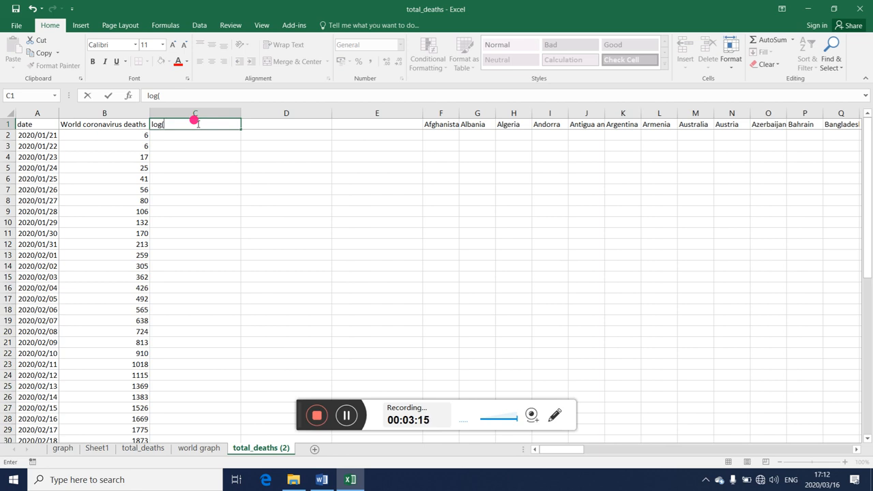
pyautogui.write('W')
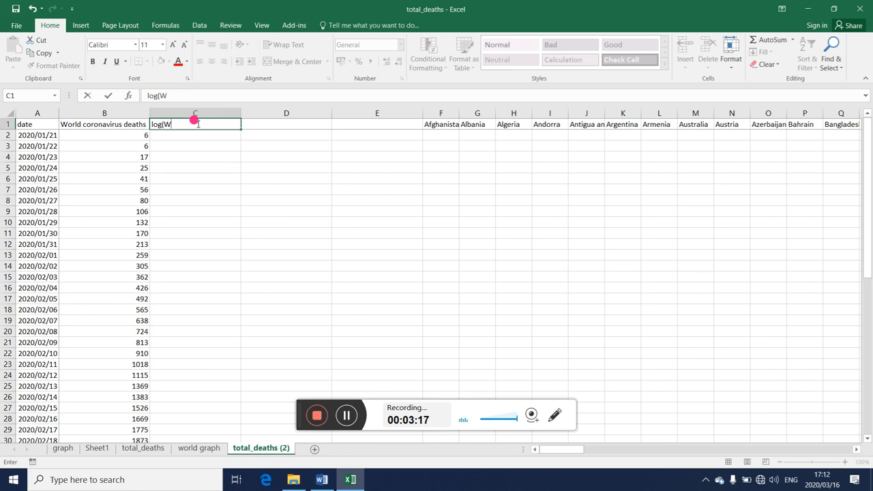
pyautogui.write('CD)')
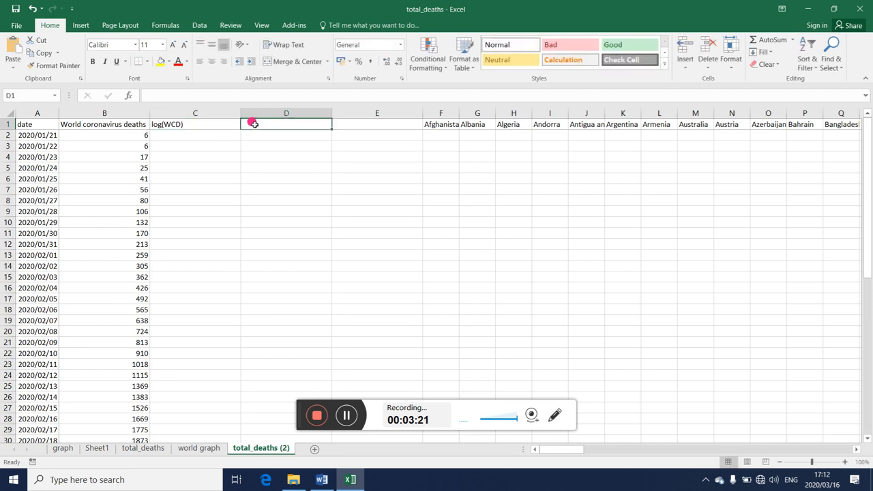
pyautogui.write('trend')
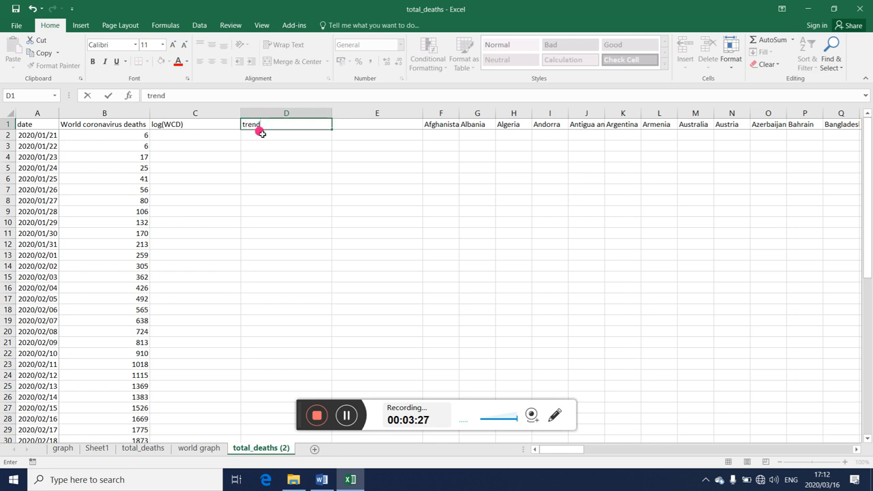
pyautogui.write('1')
pyautogui.click(286, 146)
pyautogui.write('2')
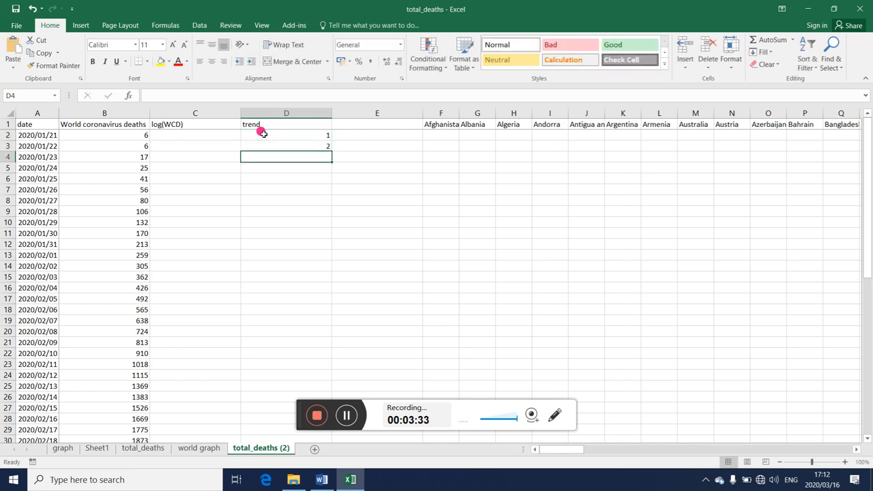
pyautogui.moveTo(286, 135); pyautogui.dragTo(286, 146)
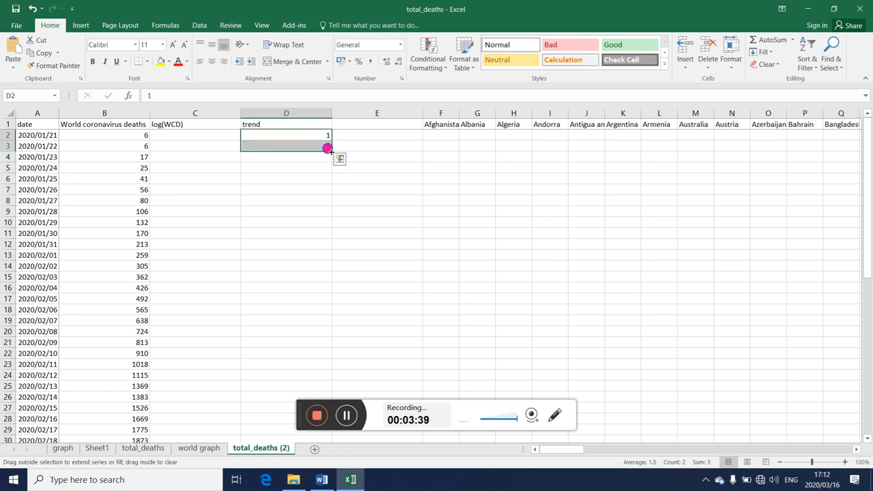
# Step: Enter =LN(B2) in C2 and copy it down the log(WCD) column
pyautogui.click(196, 135)
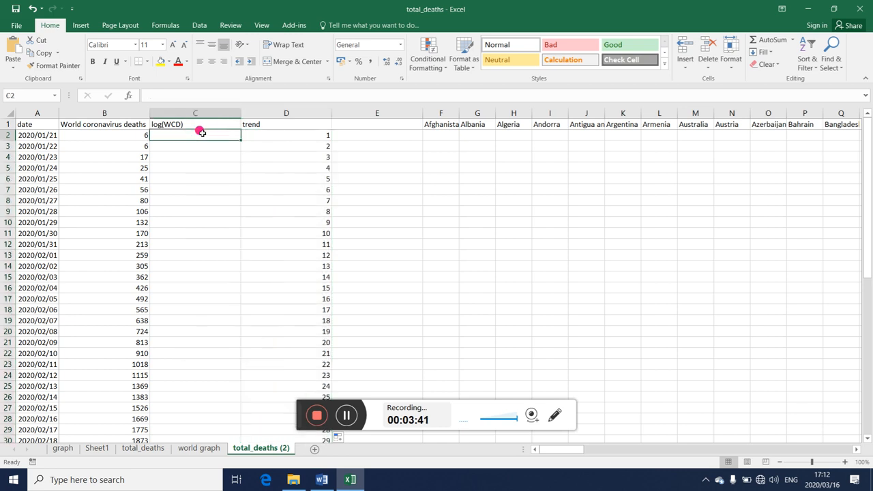
pyautogui.write('=ln')
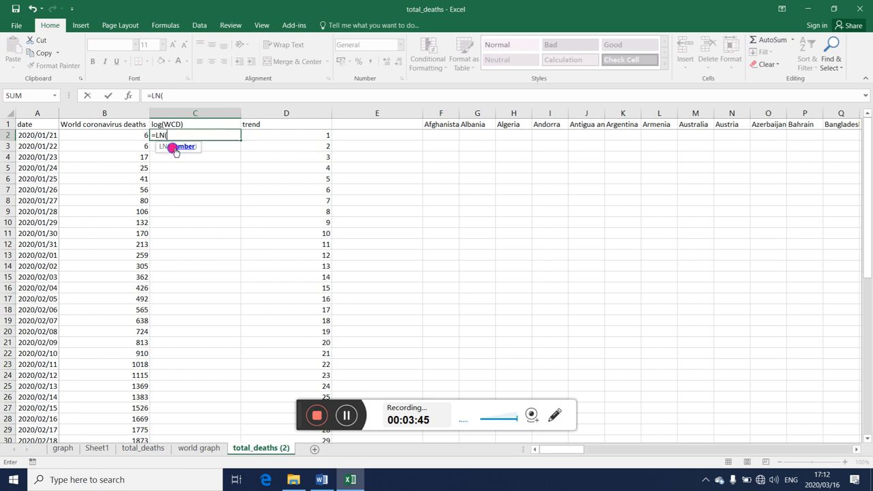
pyautogui.click(104, 134)
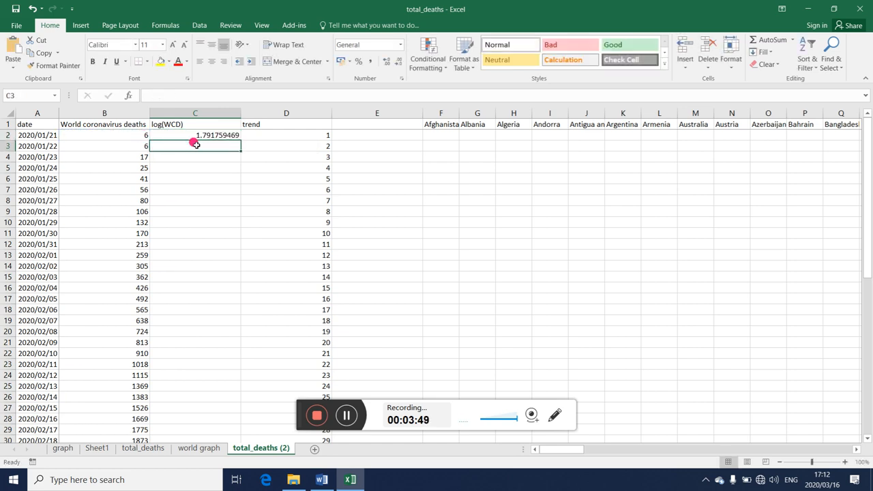
pyautogui.click(195, 134)
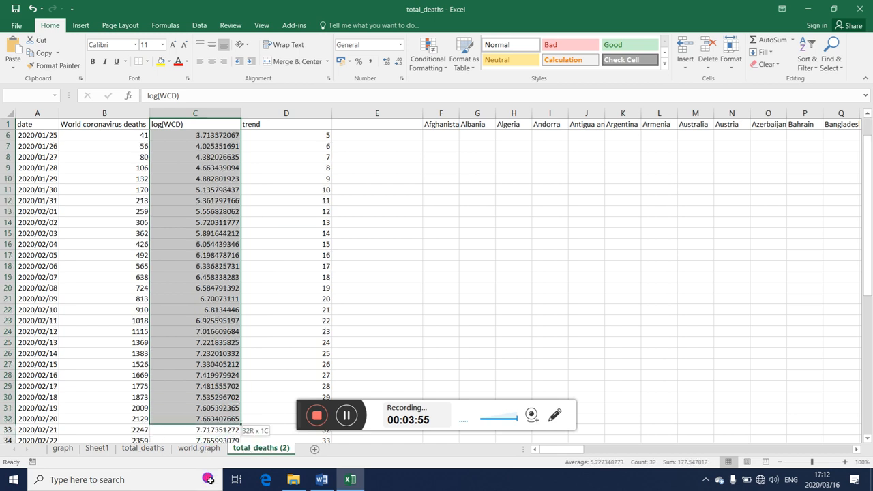
# Step: Chart the log(WCD) column as a 2-D line chart beside the data
pyautogui.scroll(-3)
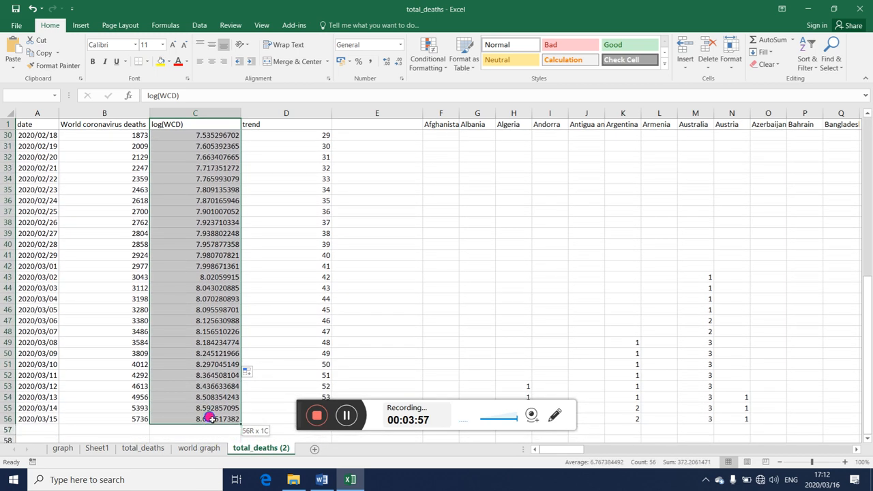
pyautogui.click(80, 25)
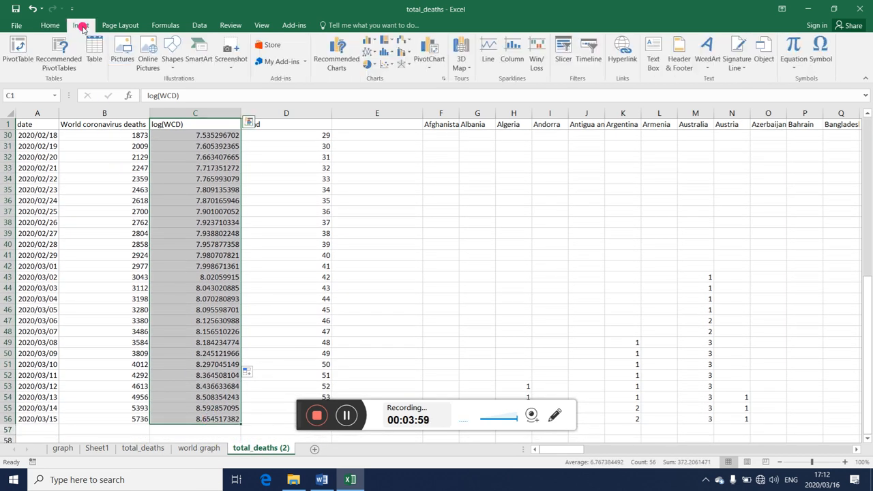
pyautogui.click(378, 51)
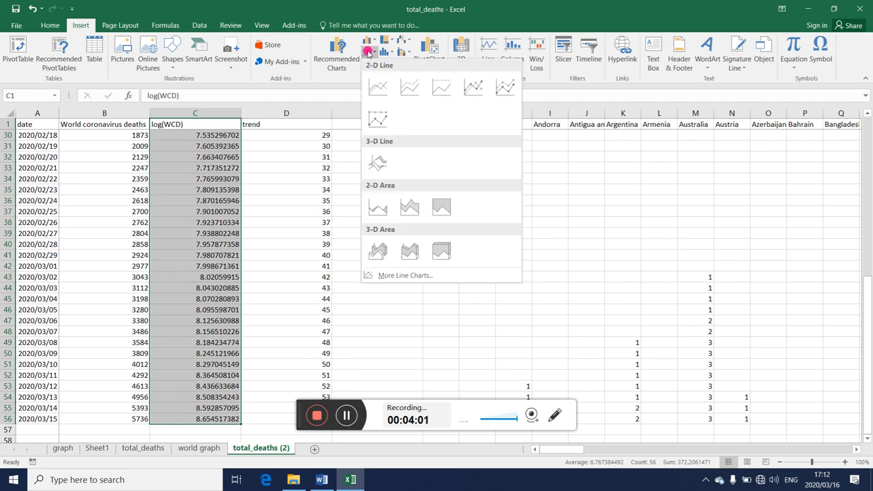
pyautogui.click(377, 86)
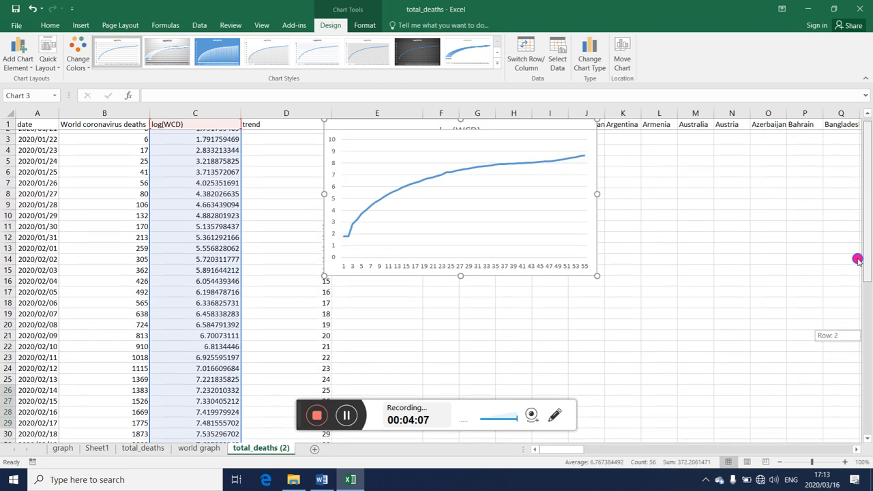
pyautogui.scroll(-3)
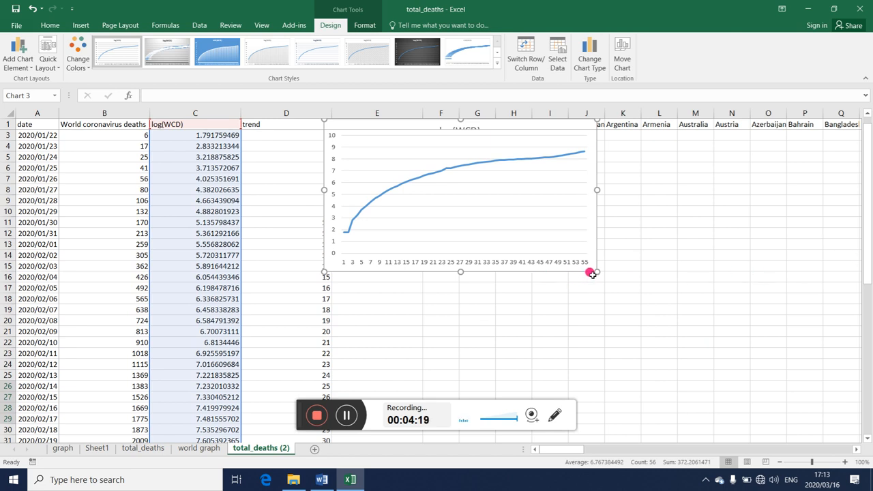
pyautogui.rightClick(592, 272)
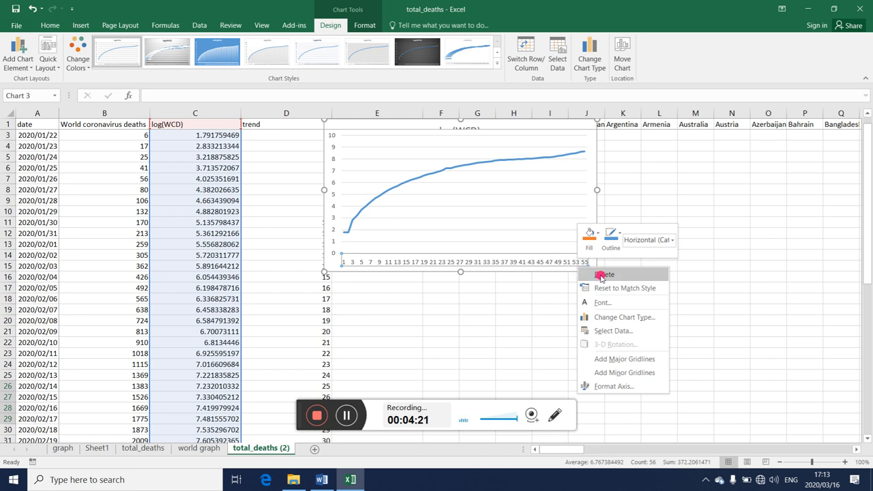
# Step: Delete the log chart's horizontal axis and check the log(WCD) and trend headers
pyautogui.click(603, 274)
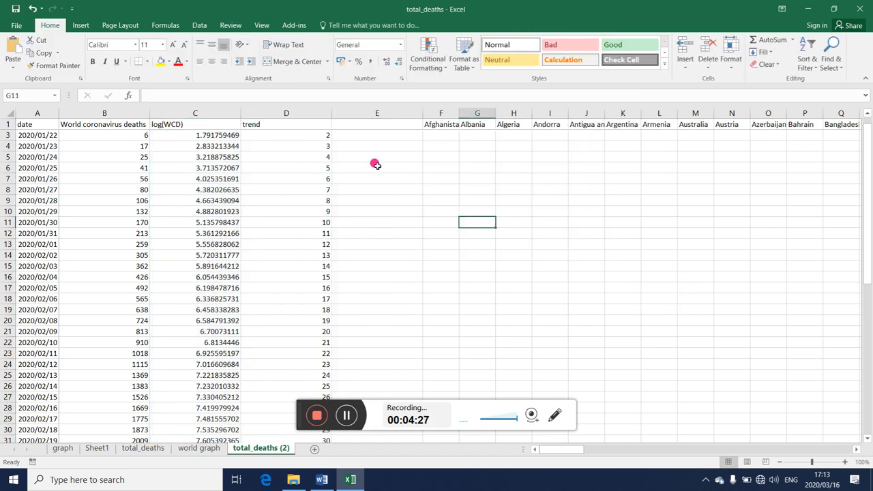
pyautogui.click(195, 124)
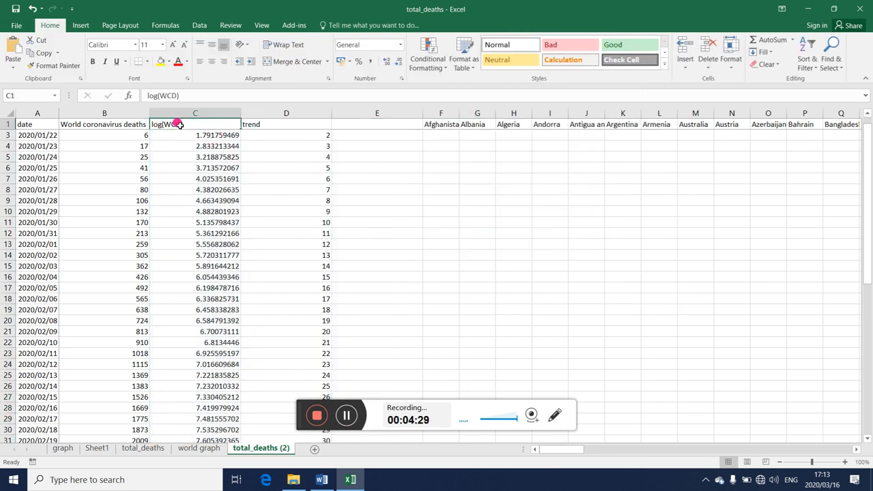
pyautogui.click(286, 124)
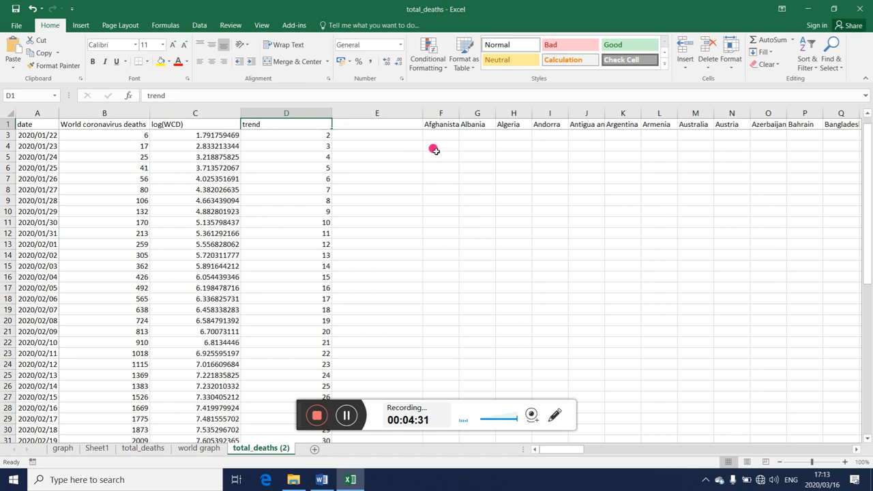
# Step: Write the model 'lnWCD = b0 + b1Trend + error' in cells F5 and G5
pyautogui.click(440, 156)
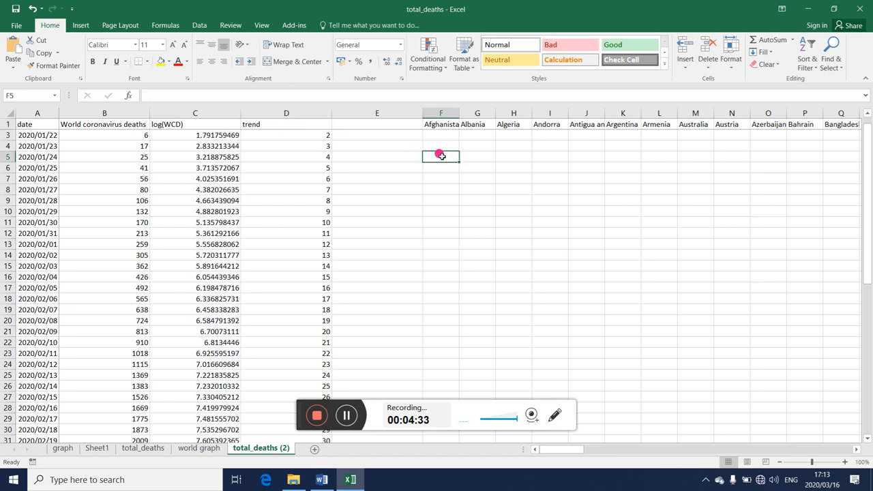
pyautogui.write('In')
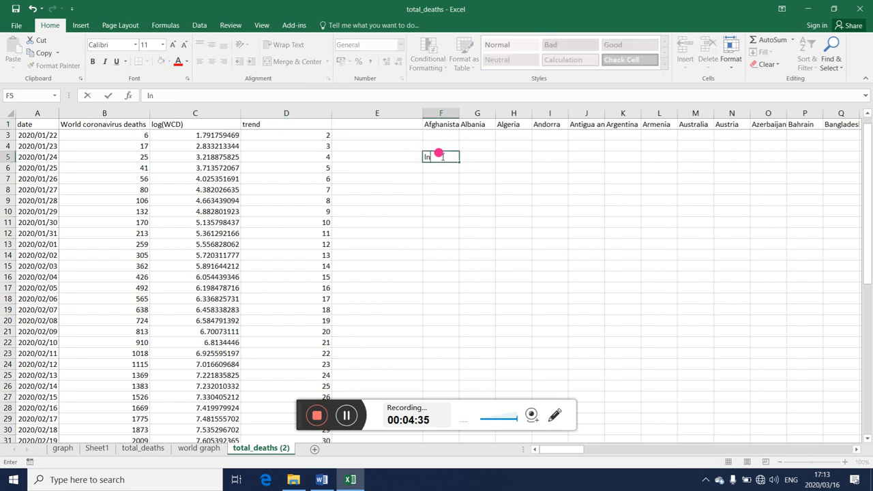
pyautogui.write('WCD =')
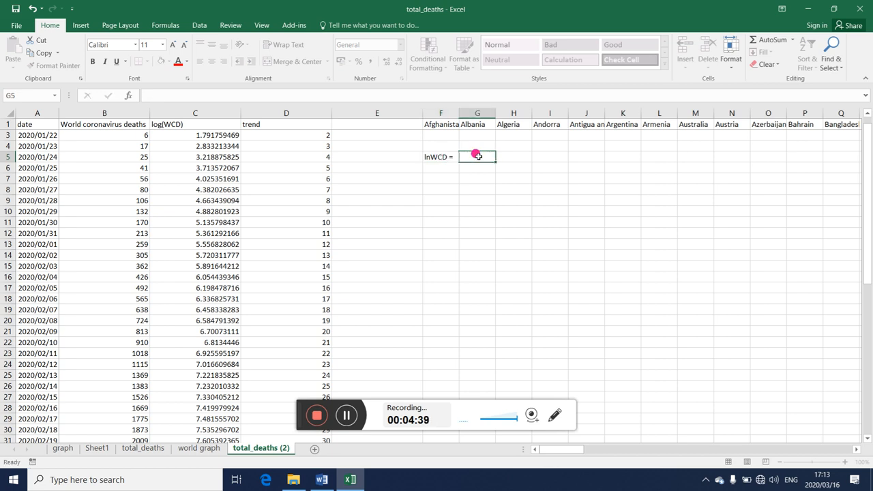
pyautogui.write('b')
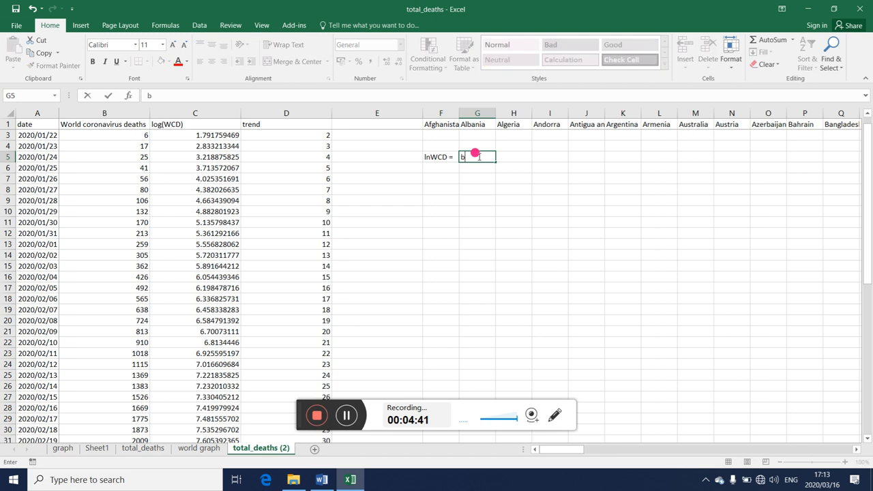
pyautogui.write('0')
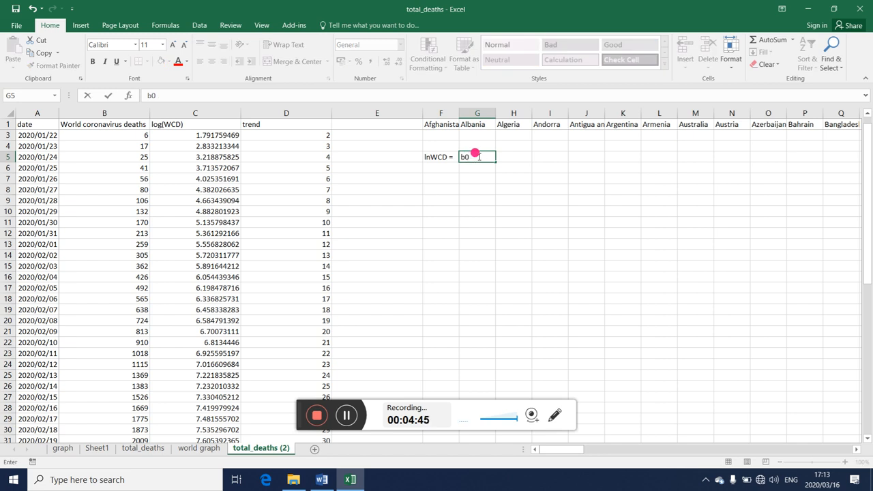
pyautogui.write('+ b1')
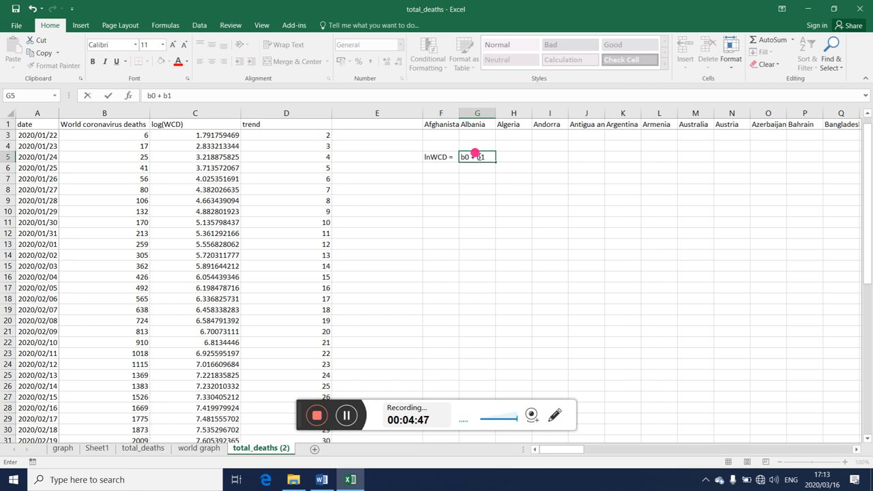
pyautogui.write('T')
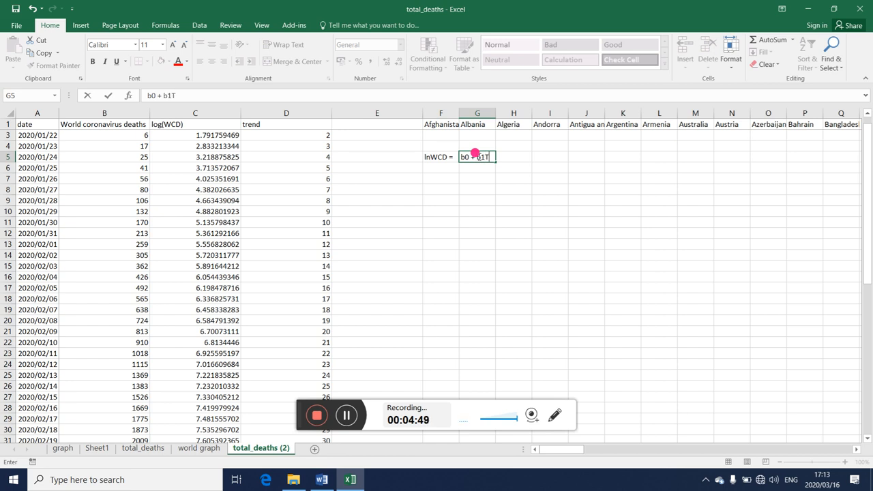
pyautogui.write('rend')
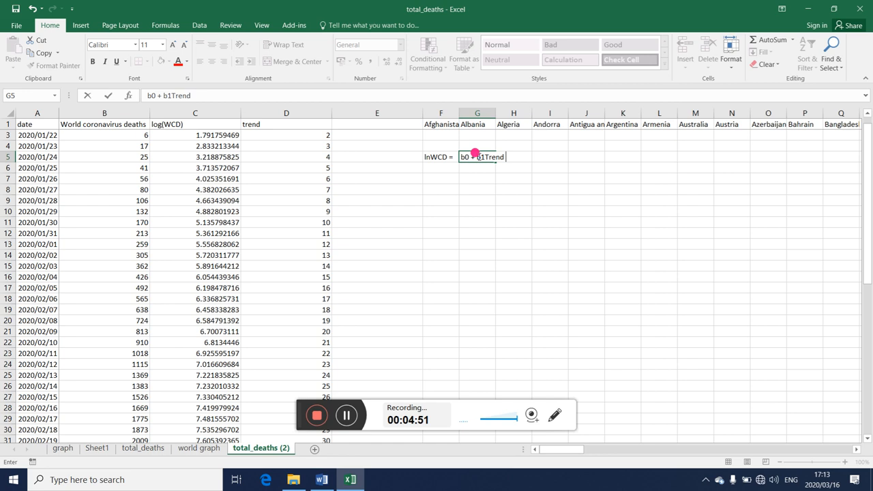
pyautogui.write('+ error')
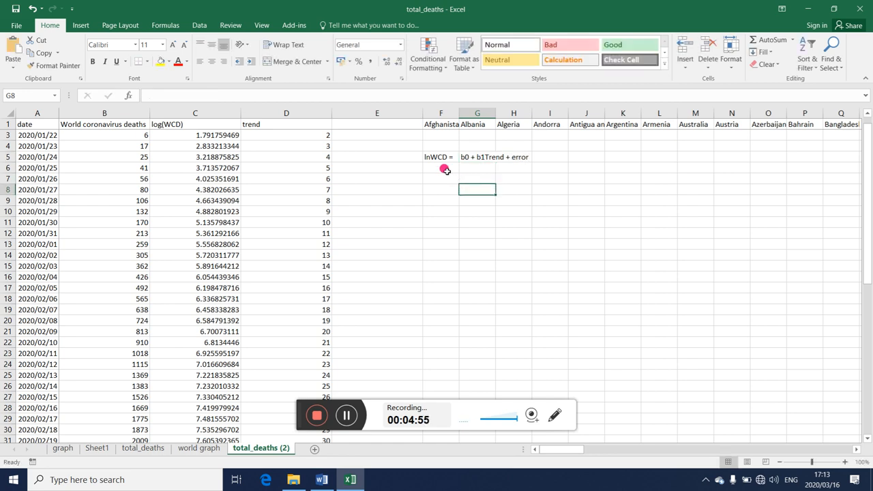
pyautogui.moveTo(492, 148)
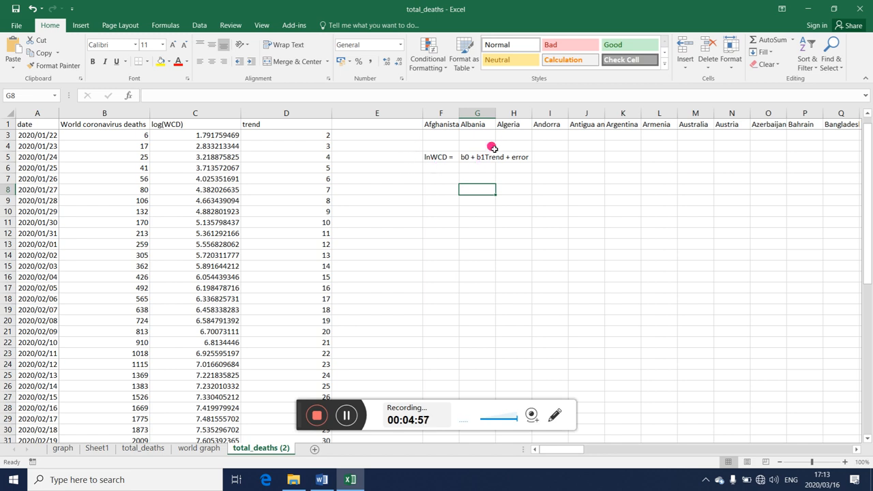
pyautogui.moveTo(423, 176)
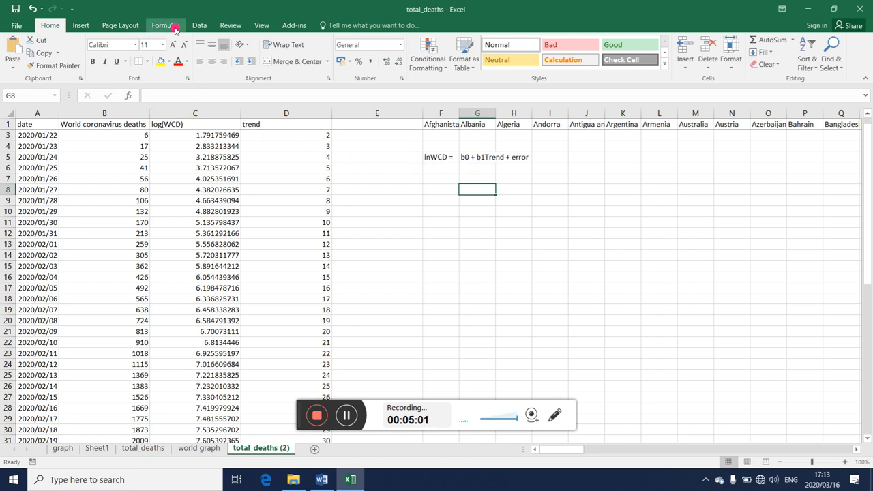
# Step: Regress log(WCD) on trend with labels, outputting to a new worksheet
pyautogui.click(199, 25)
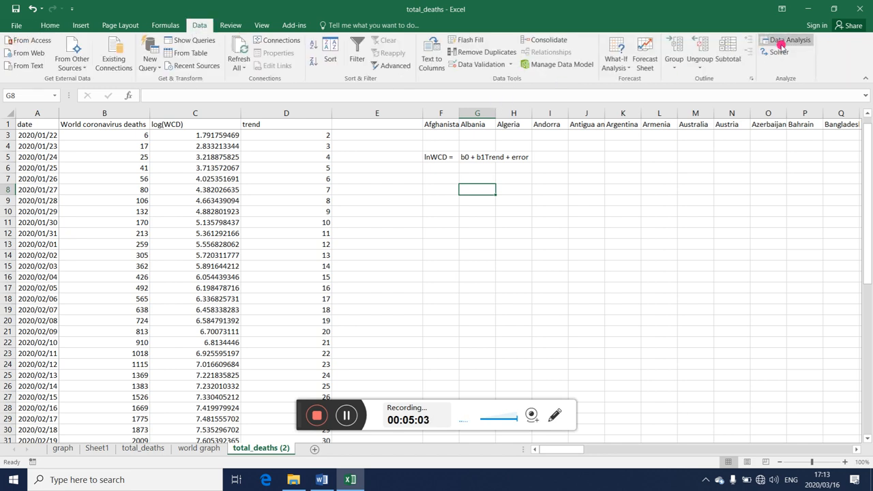
pyautogui.click(785, 40)
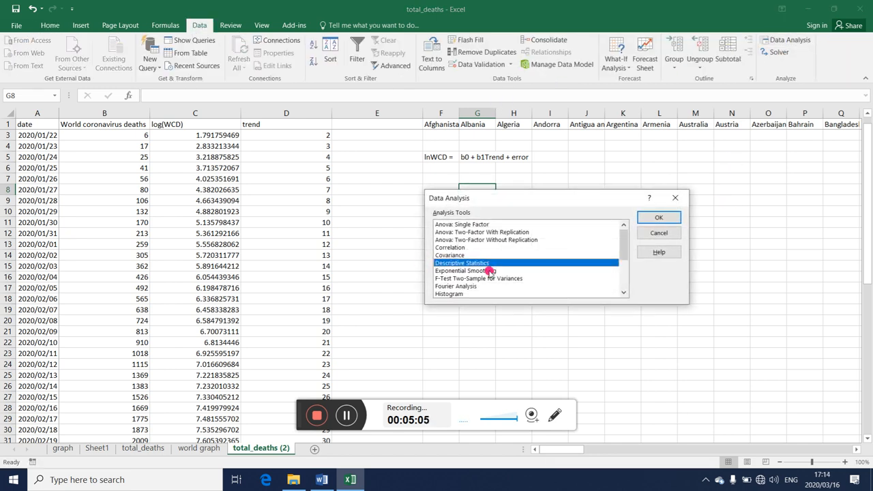
pyautogui.scroll(-3)
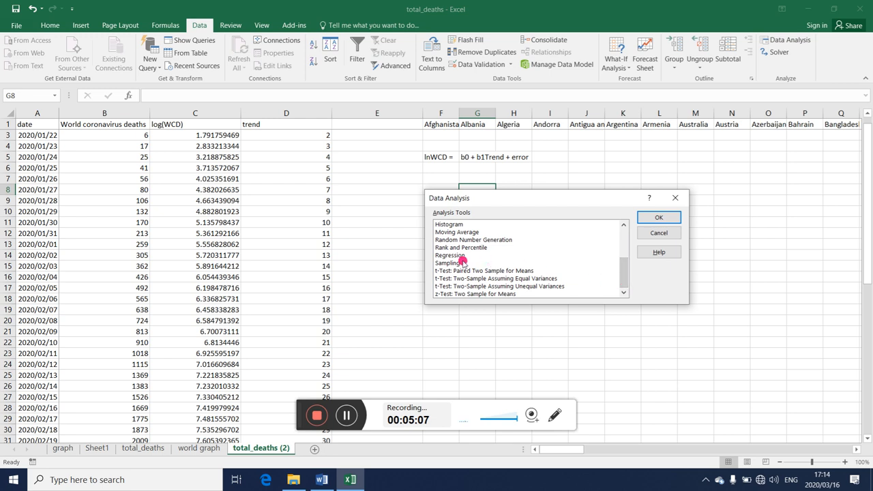
pyautogui.click(658, 217)
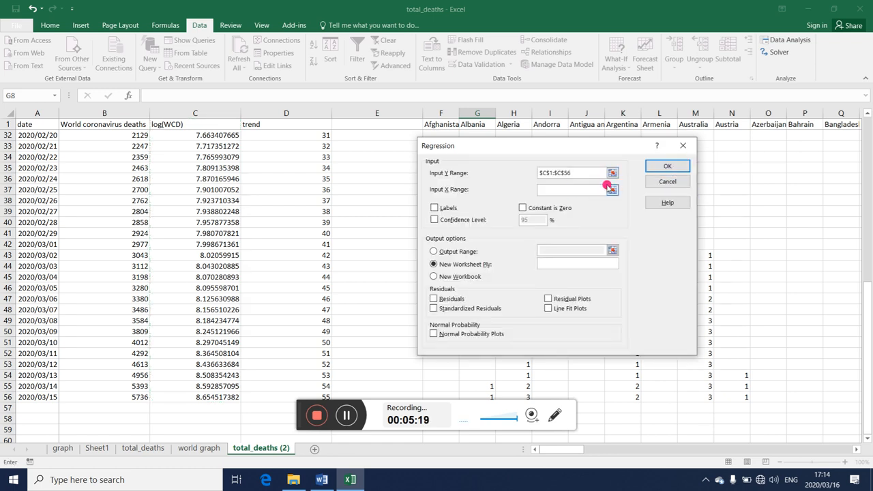
pyautogui.click(612, 189)
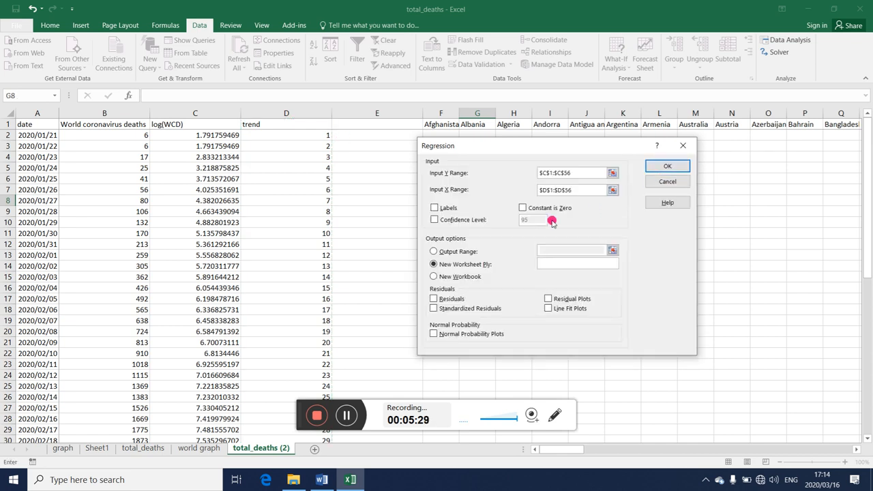
pyautogui.click(434, 208)
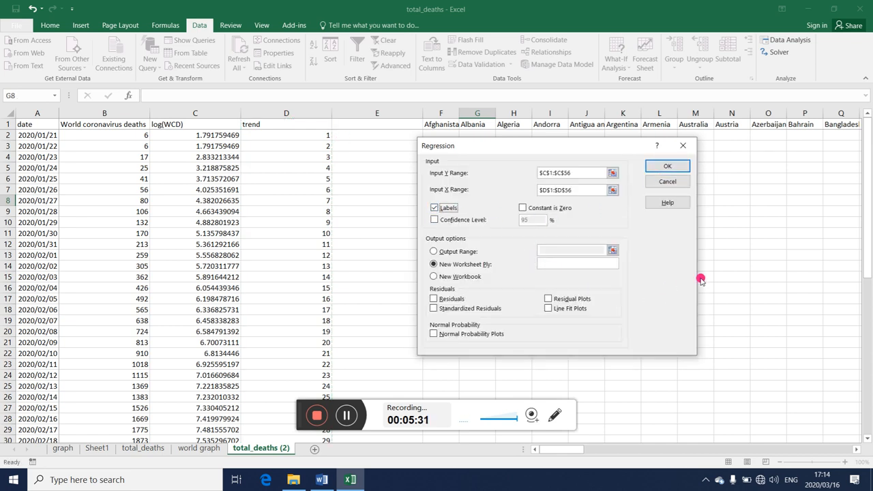
pyautogui.click(667, 165)
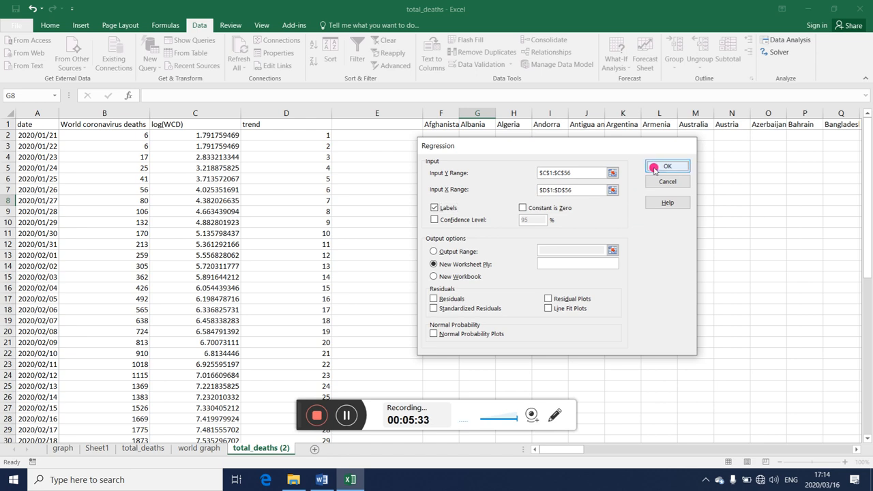
pyautogui.click(667, 166)
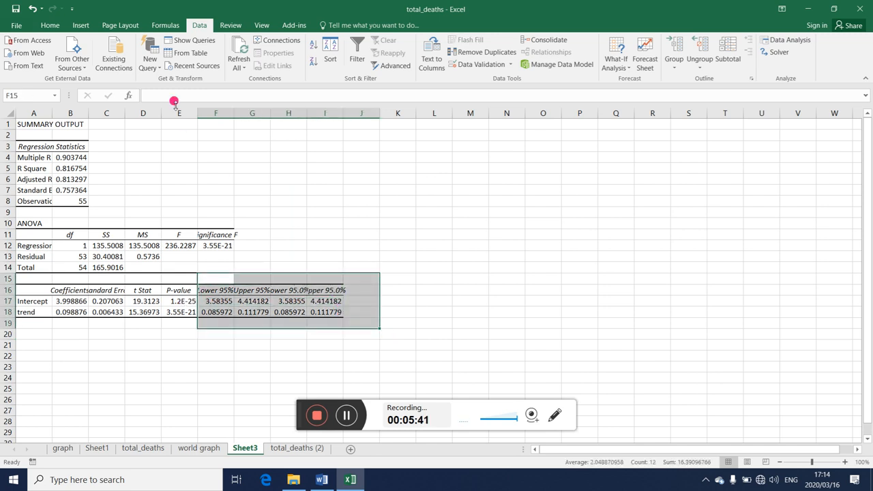
# Step: Remove the confidence-interval cells' borders and show ANOVA values to three decimals
pyautogui.click(50, 26)
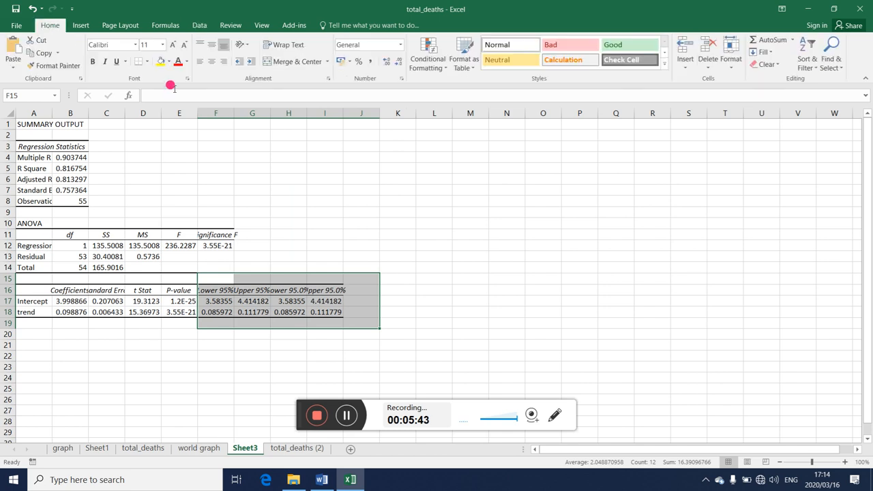
pyautogui.click(139, 61)
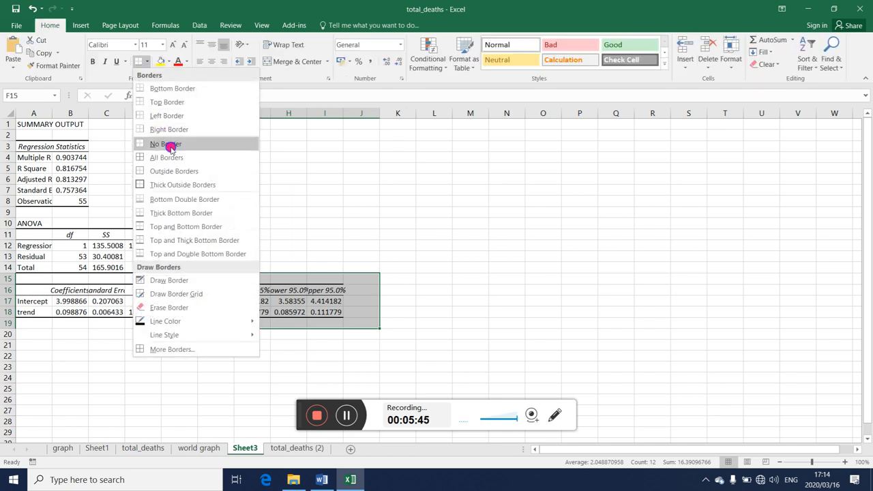
pyautogui.click(165, 144)
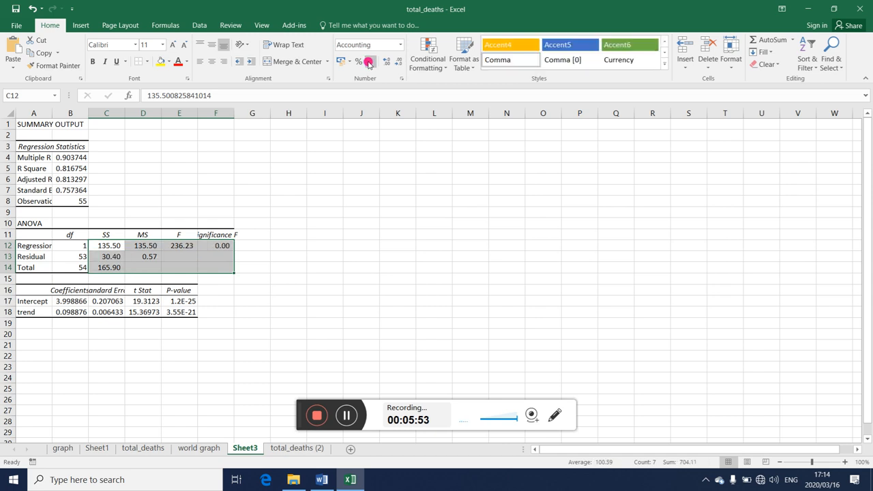
pyautogui.click(386, 61)
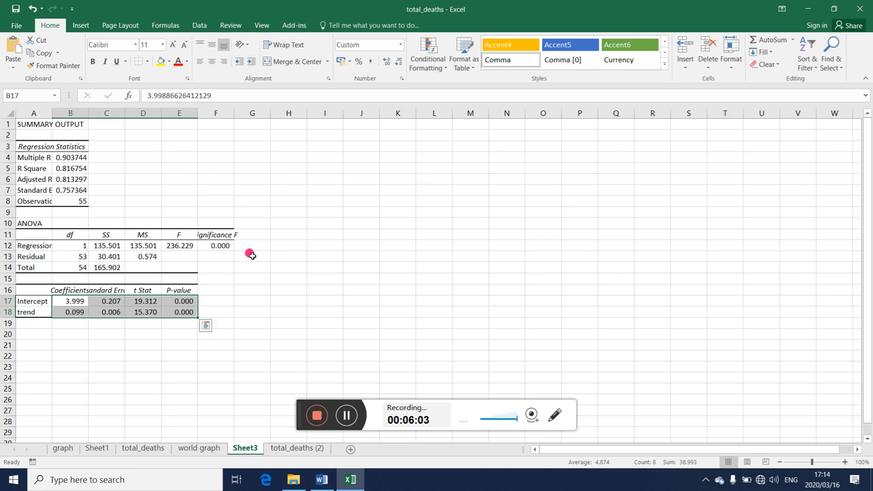
pyautogui.click(252, 256)
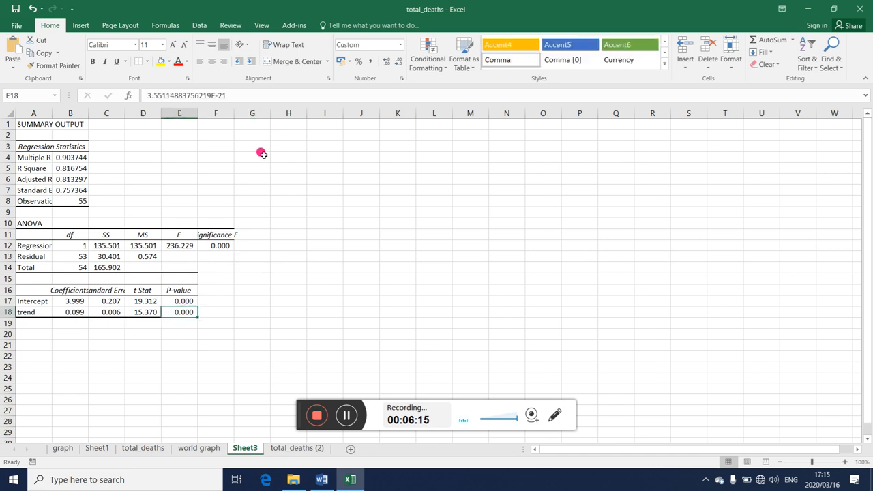
# Step: Expand the trend p-value's decimals to inspect it, then return to three places
pyautogui.click(386, 61)
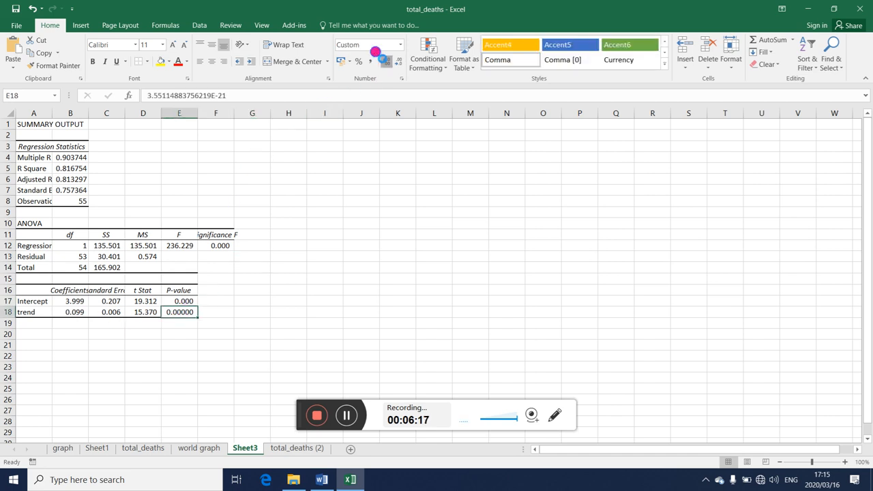
pyautogui.click(384, 61)
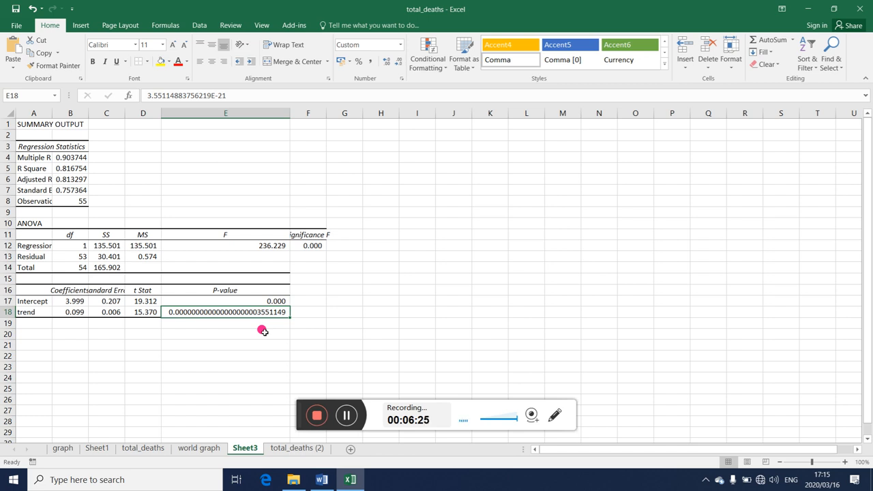
pyautogui.moveTo(387, 149)
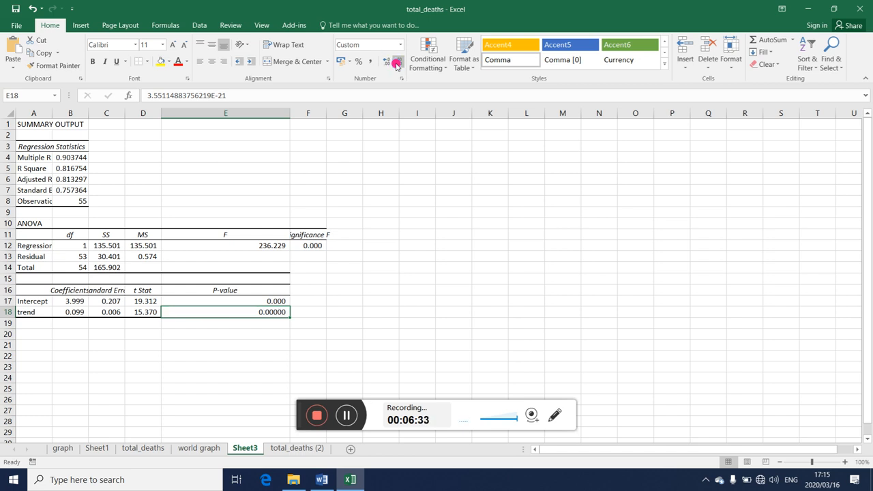
pyautogui.click(396, 60)
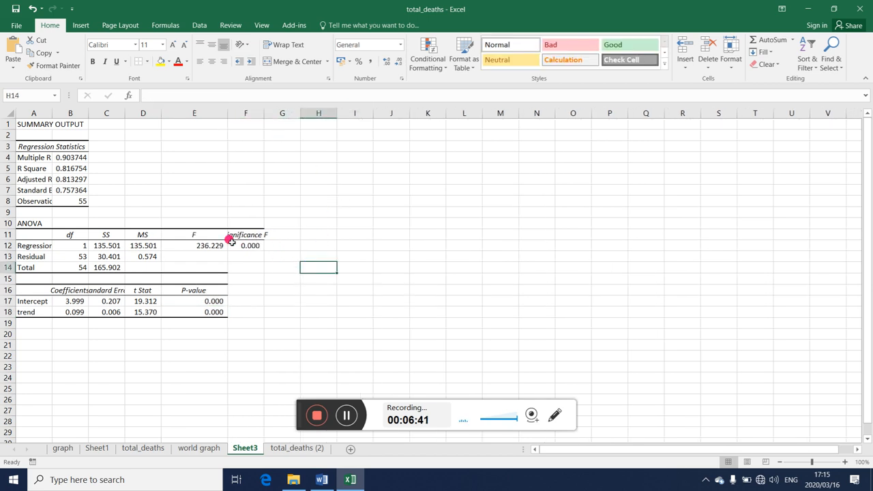
pyautogui.moveTo(159, 352)
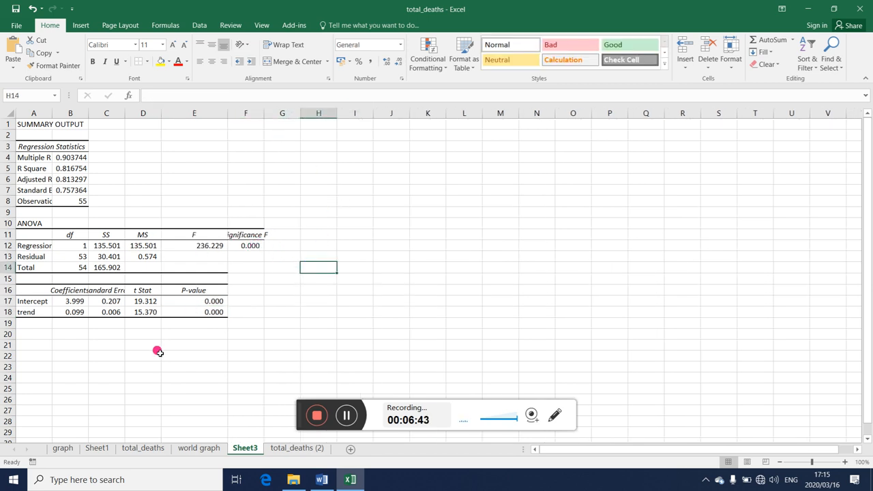
pyautogui.moveTo(75, 311)
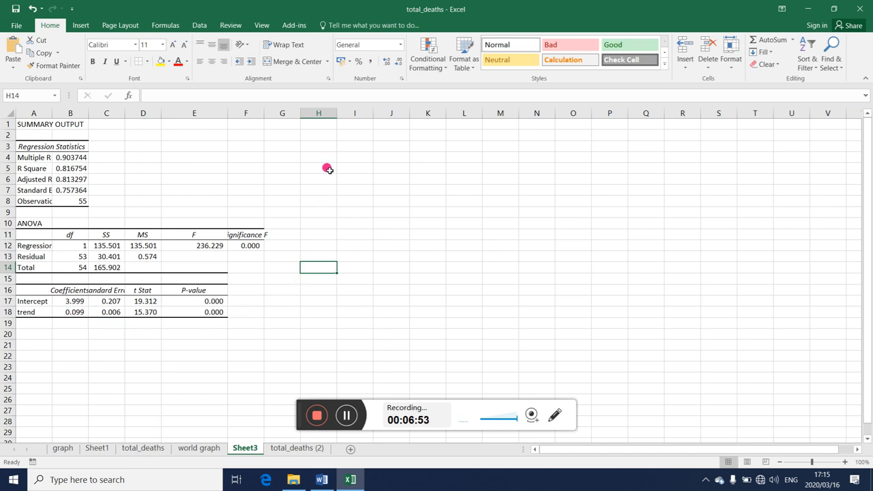
pyautogui.click(318, 157)
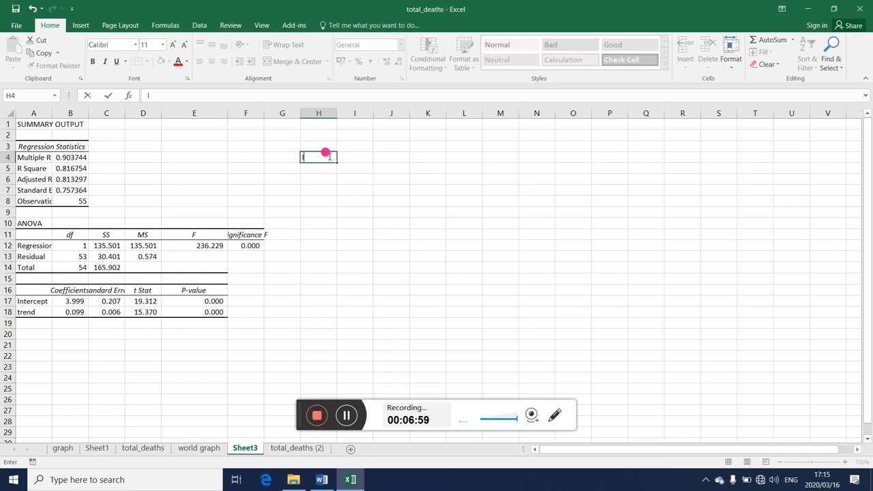
pyautogui.write('lnWCD')
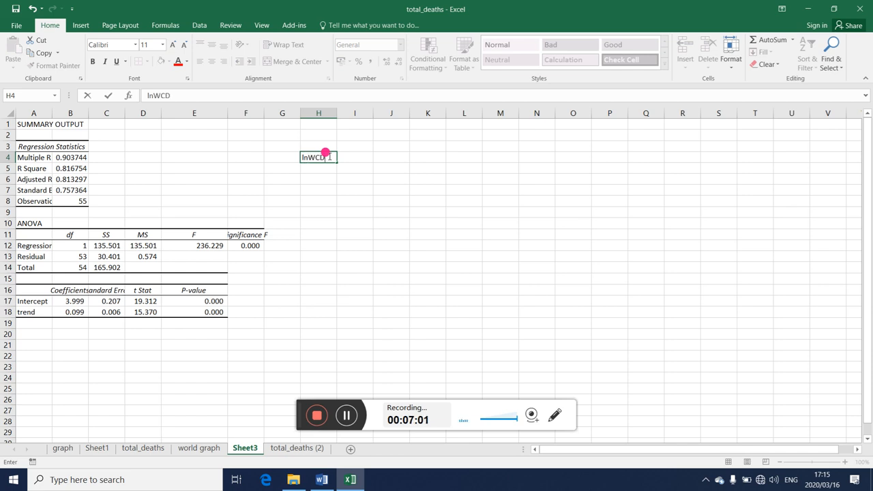
pyautogui.write('=')
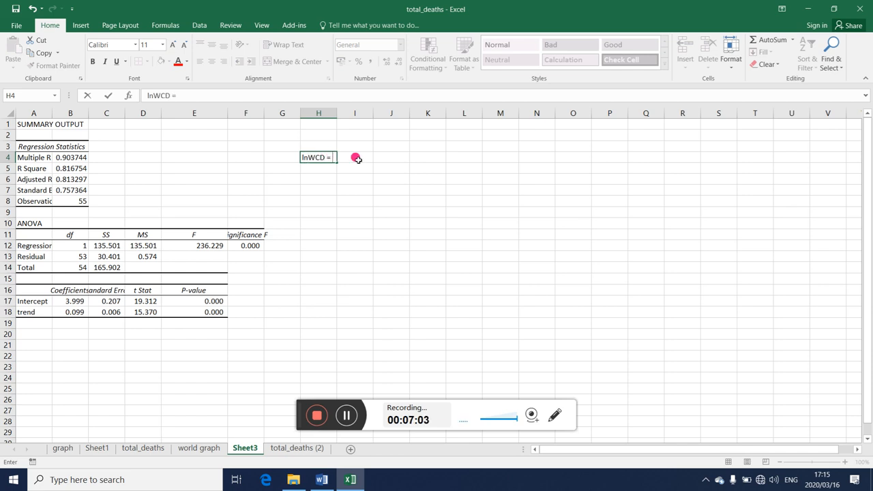
pyautogui.write('3.9')
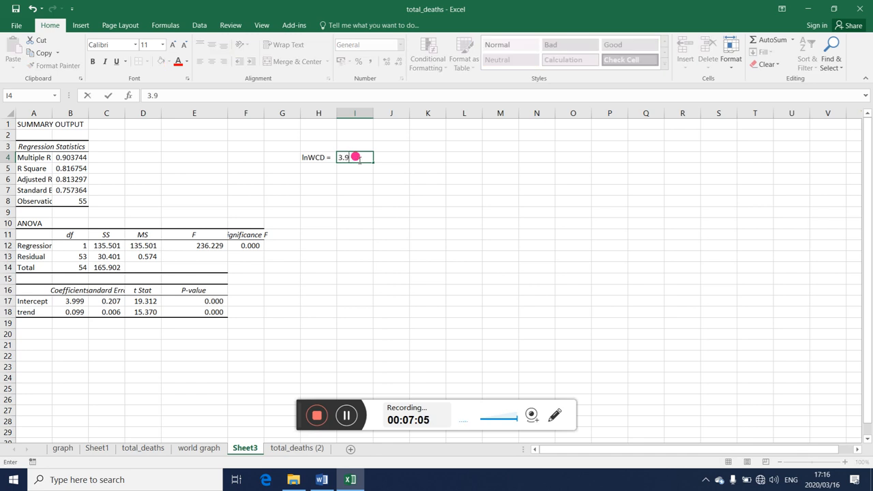
pyautogui.write('99')
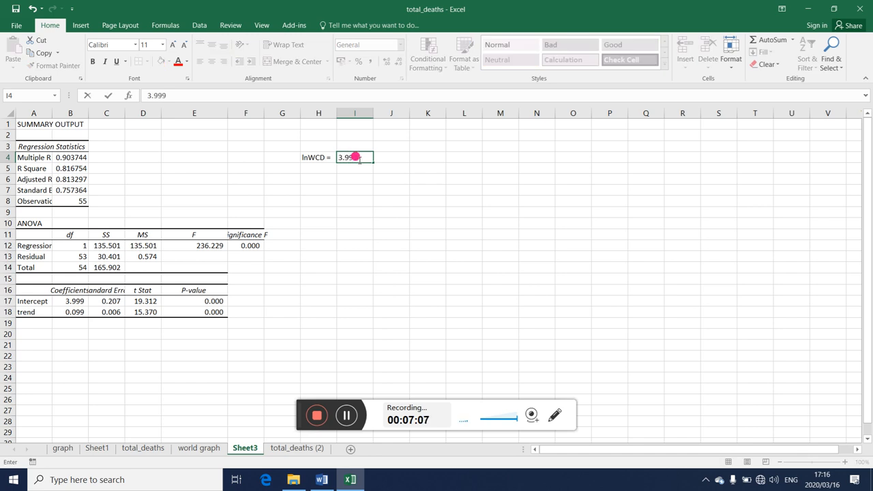
pyautogui.write('+ 0.')
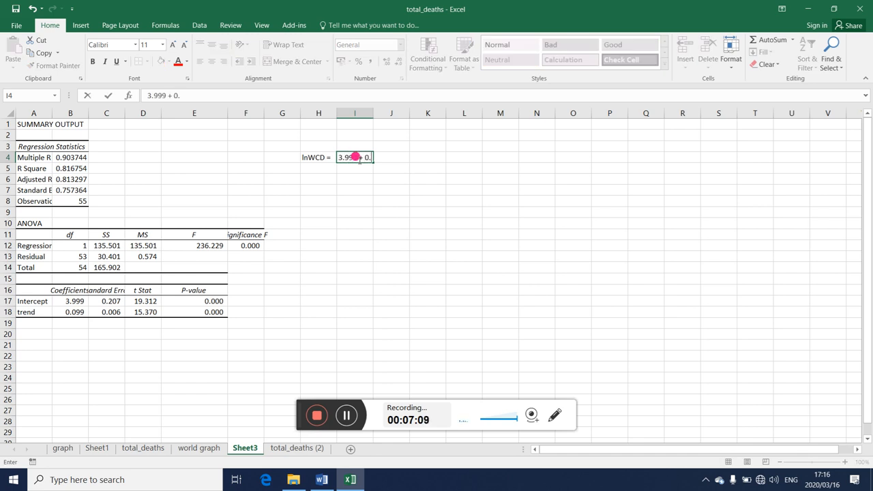
pyautogui.write('099')
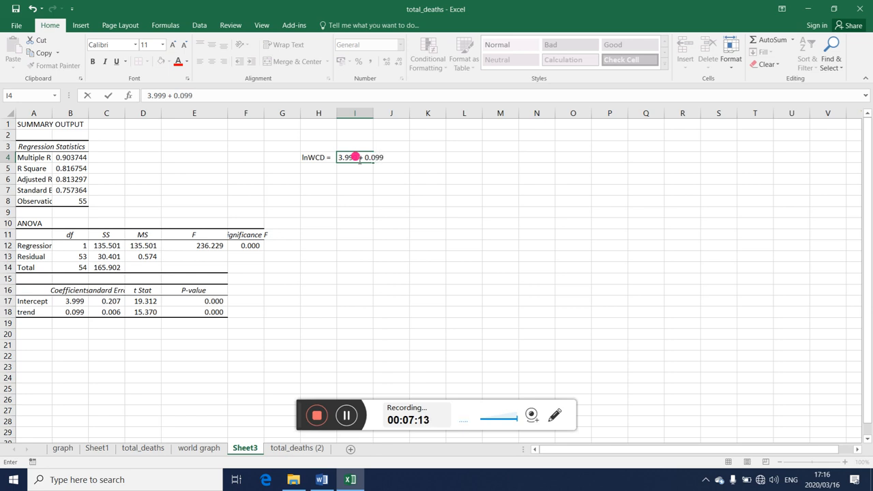
pyautogui.write('Trend')
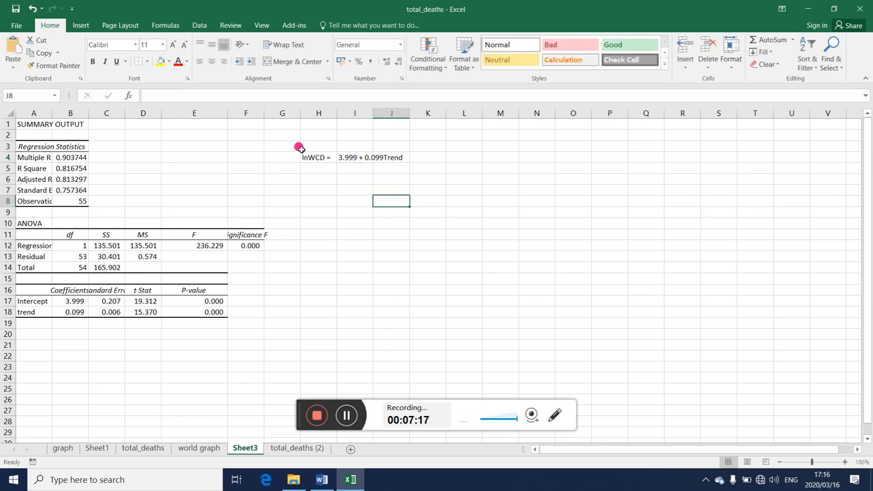
pyautogui.moveTo(336, 178)
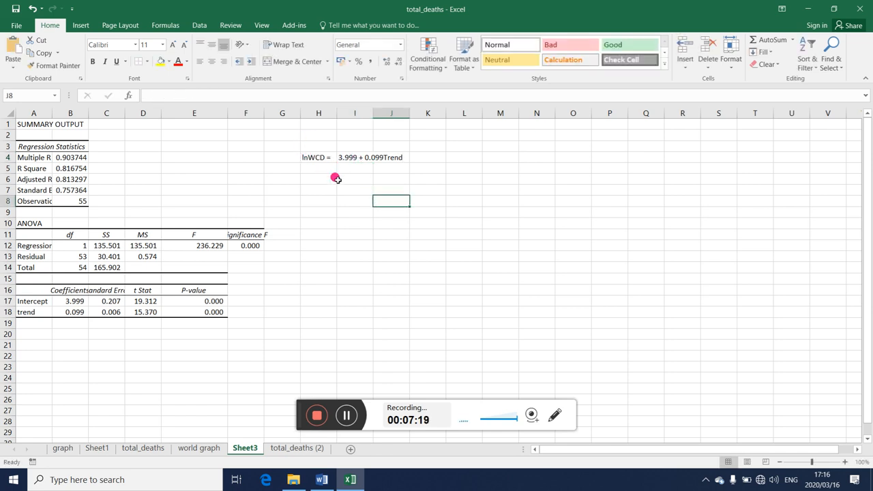
pyautogui.moveTo(345, 187)
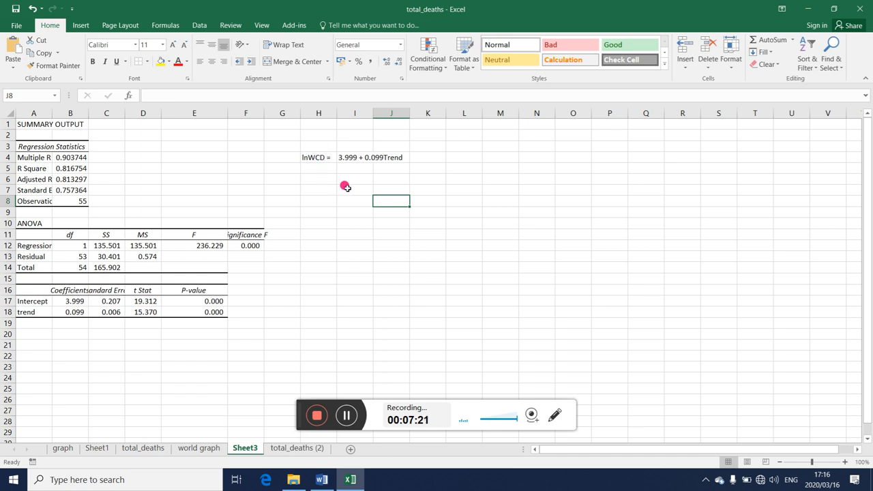
pyautogui.moveTo(330, 177)
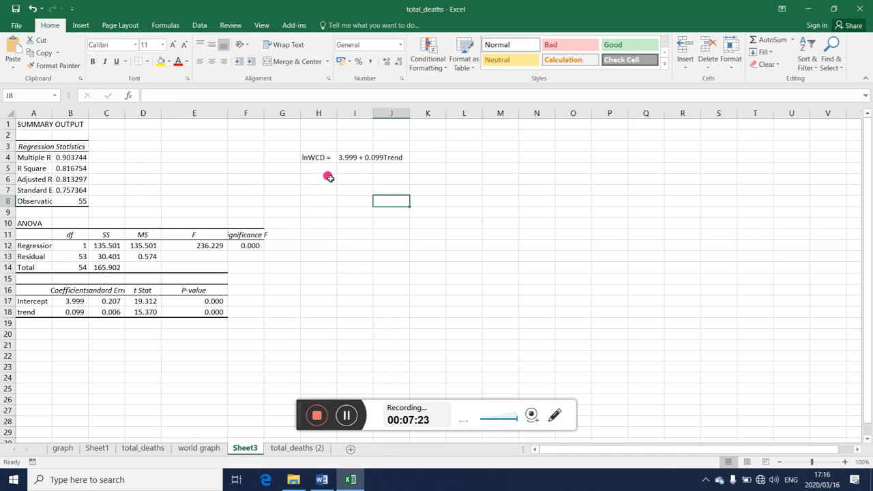
pyautogui.moveTo(331, 180)
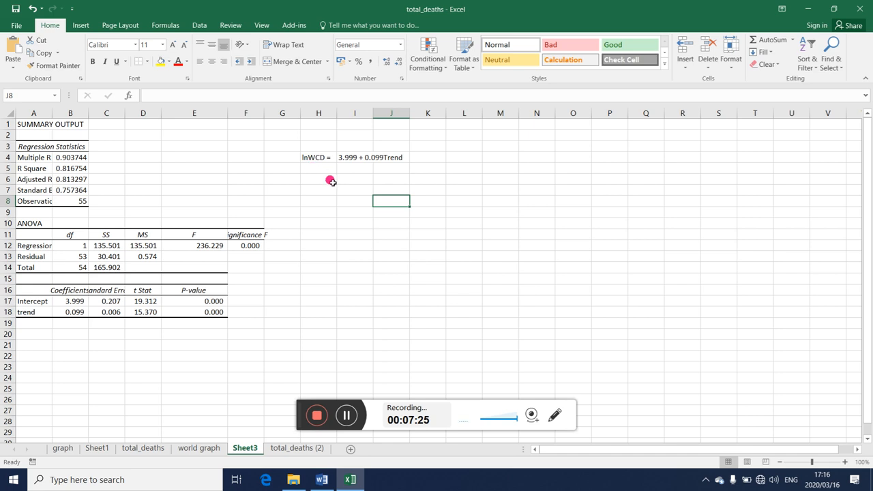
pyautogui.moveTo(363, 177)
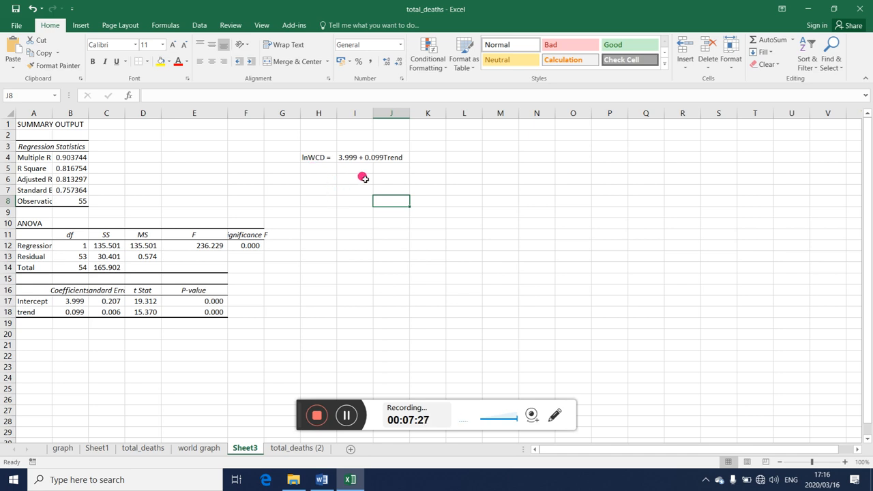
pyautogui.moveTo(387, 140)
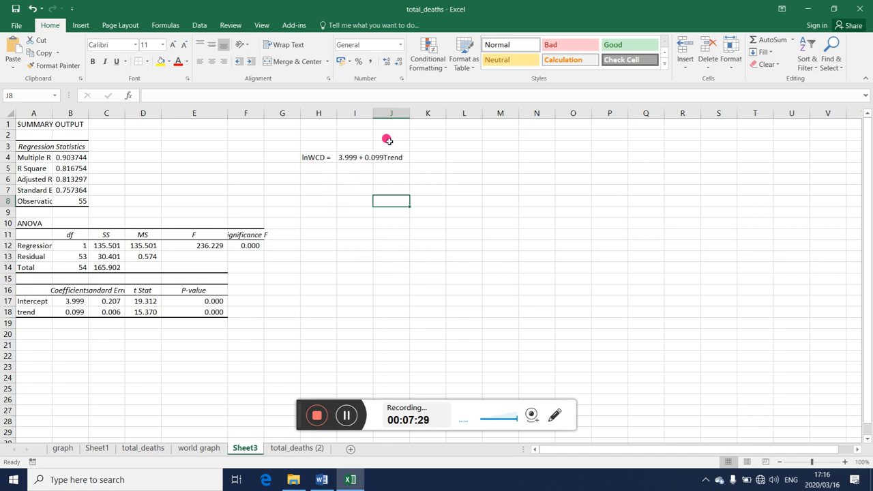
pyautogui.moveTo(323, 182)
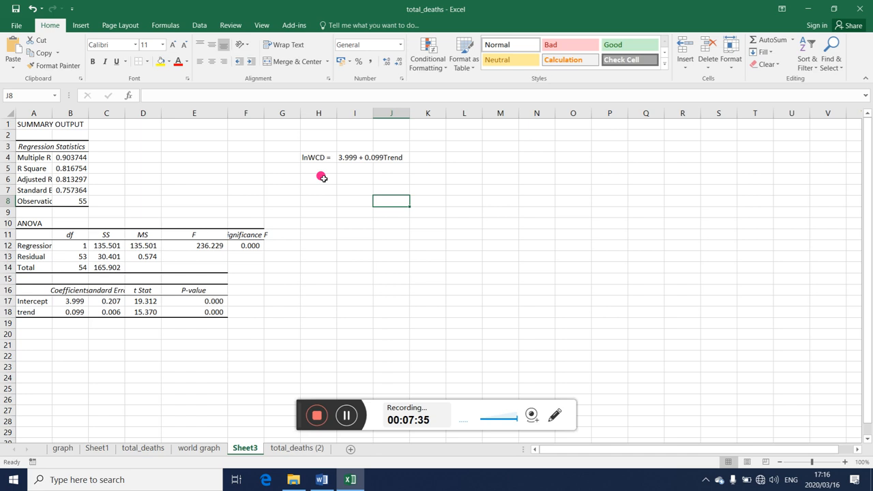
# Step: In H6, write that over the monthly period coronavirus deaths increased at a daily rate of 9.9%
pyautogui.click(318, 178)
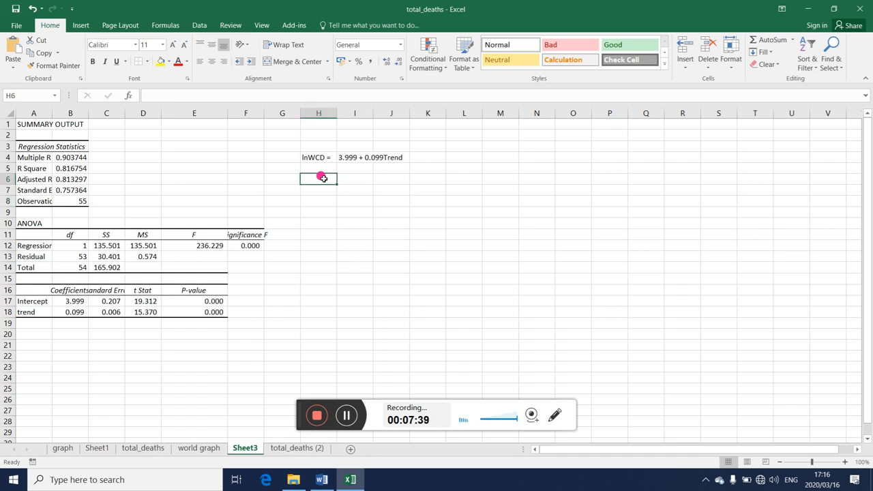
pyautogui.write('if')
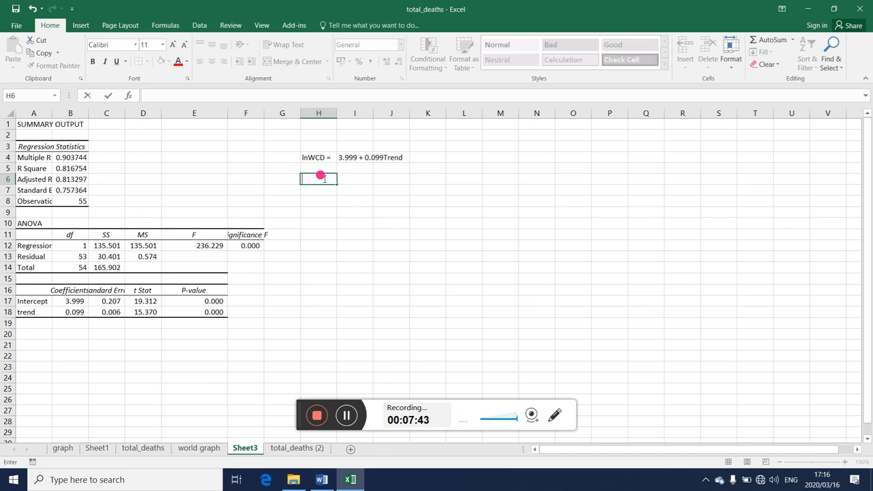
pyautogui.write('Over')
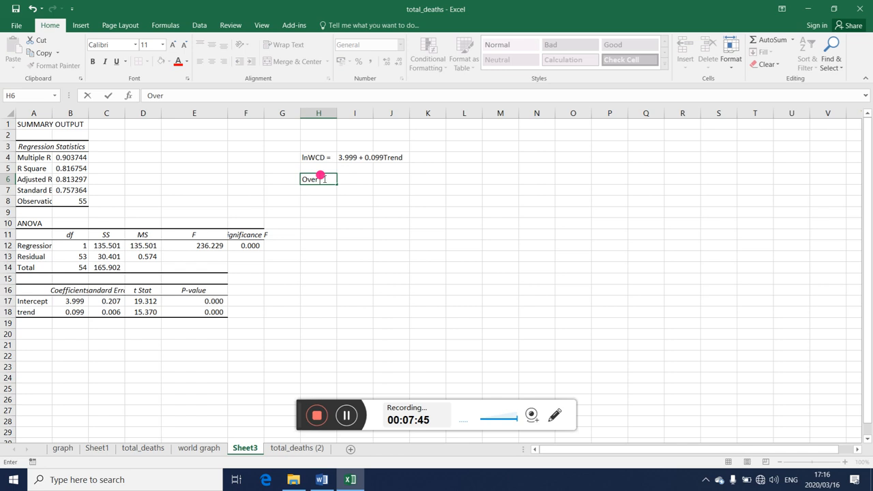
pyautogui.write('the entire')
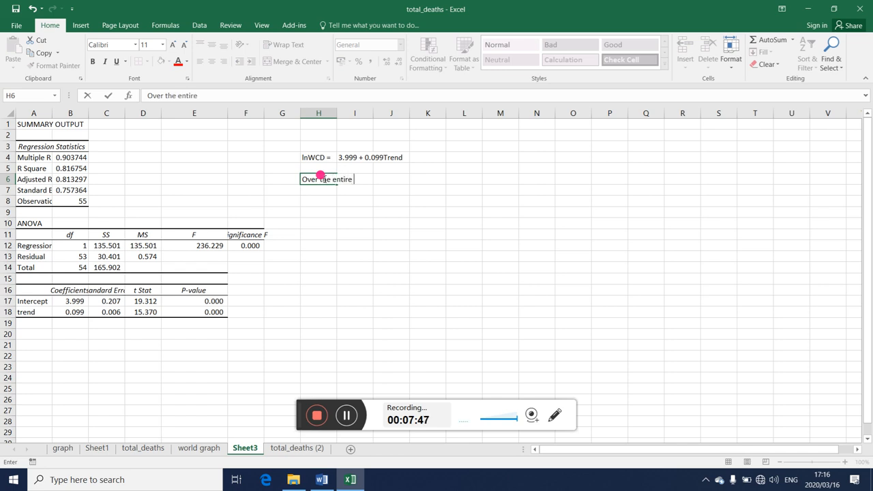
pyautogui.write('mon')
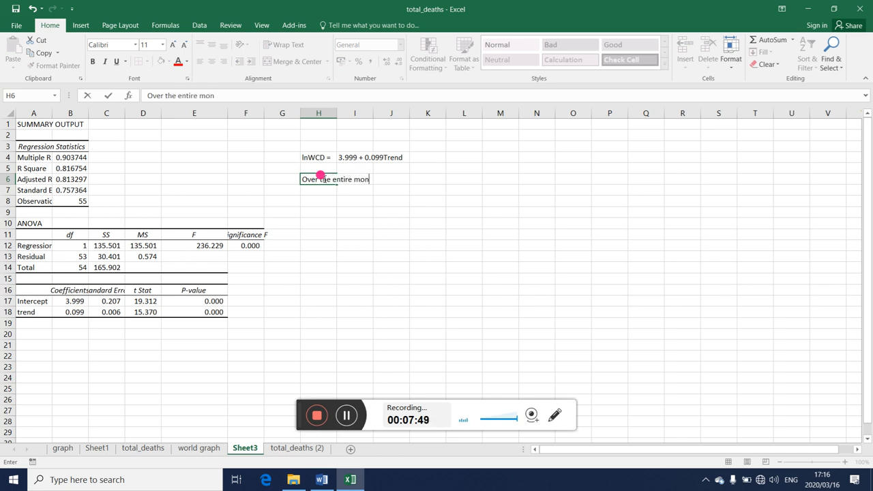
pyautogui.write('th')
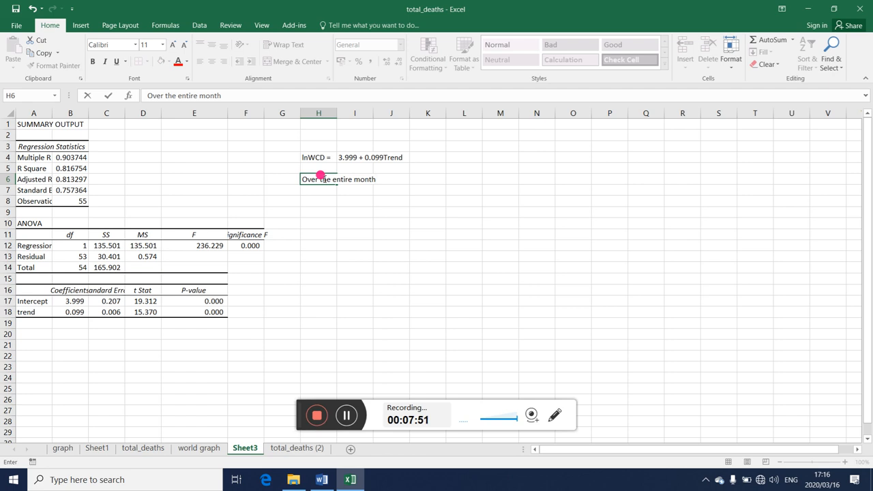
pyautogui.write('ly period')
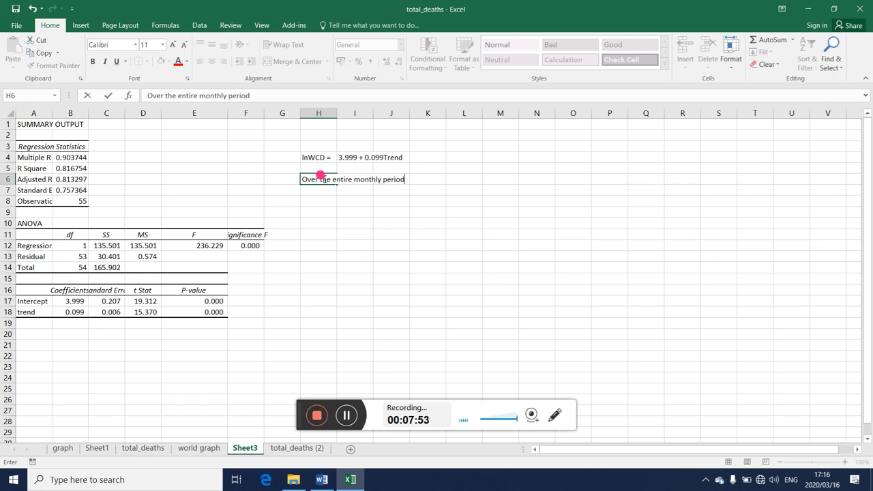
pyautogui.write(', 17 Feb')
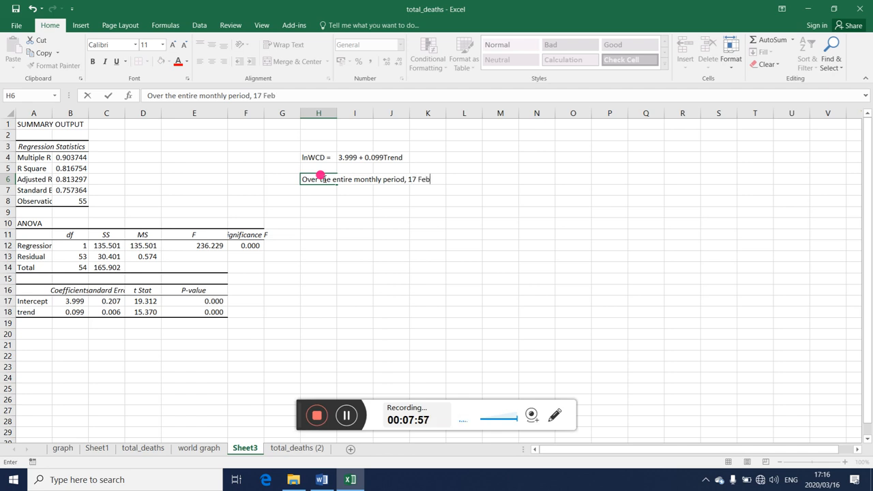
pyautogui.write('to 15 Mar 2020,')
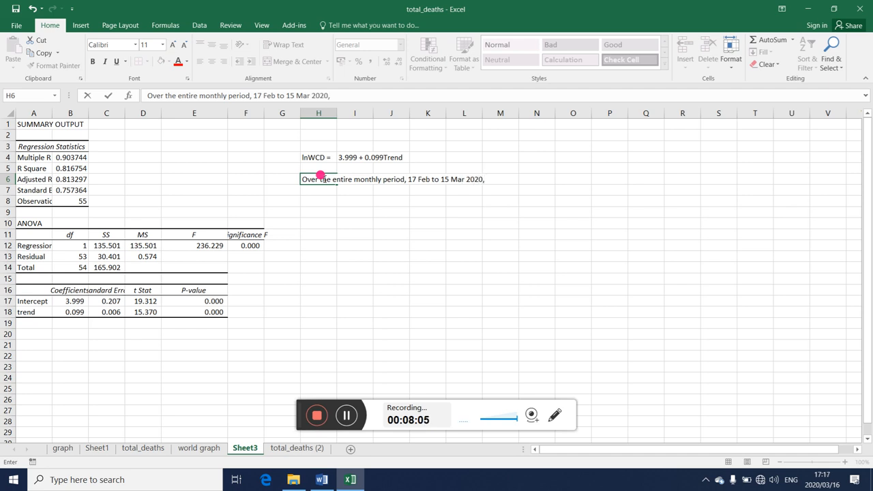
pyautogui.write('coronavirus')
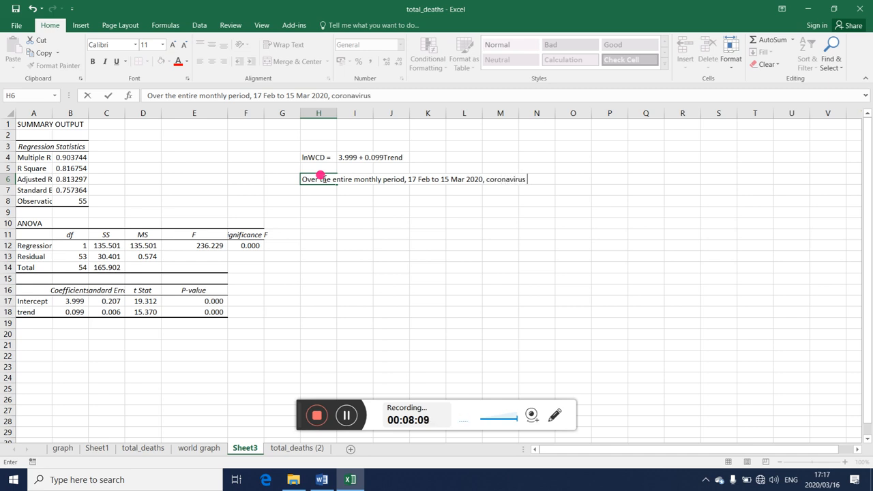
pyautogui.write('deaths')
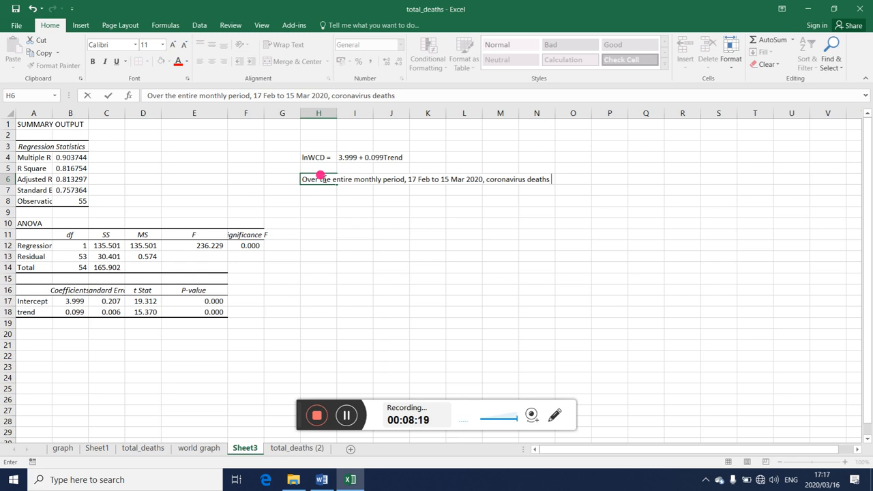
pyautogui.write('increased')
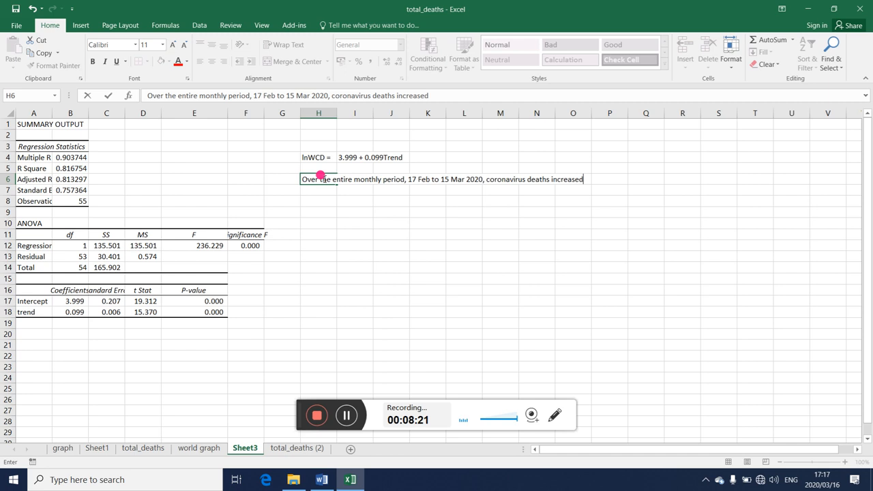
pyautogui.write('at a da')
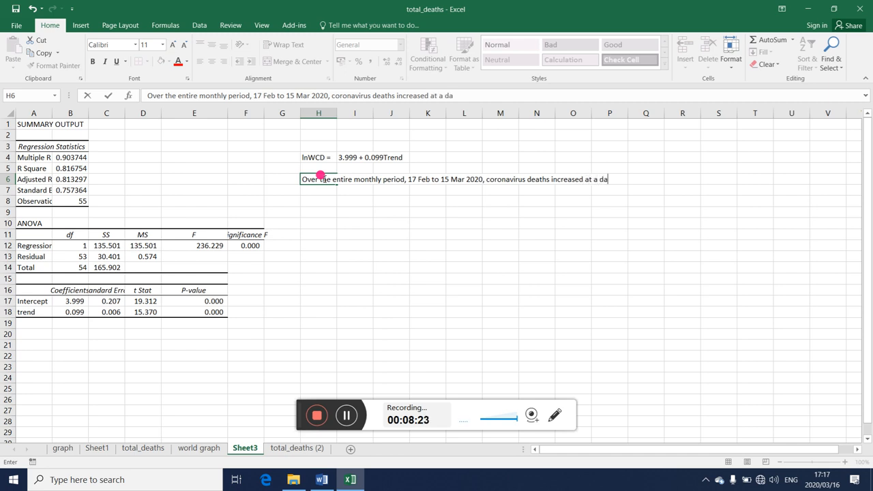
pyautogui.write('ily rate')
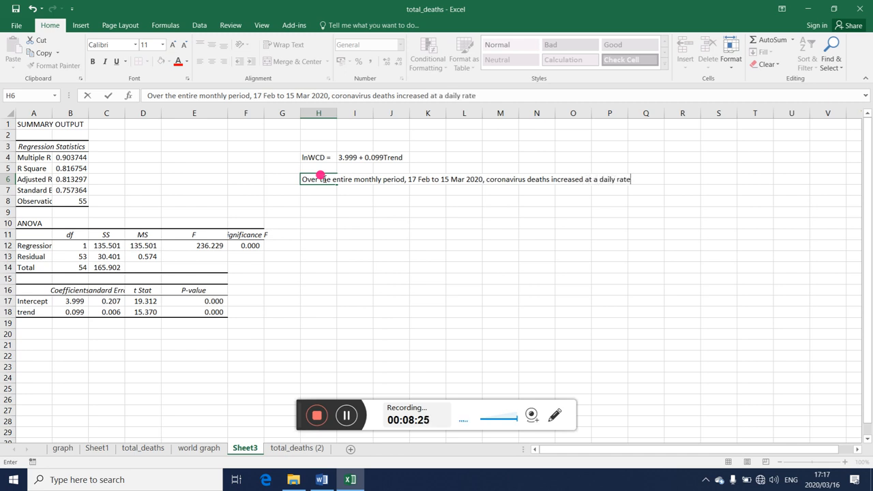
pyautogui.write('of')
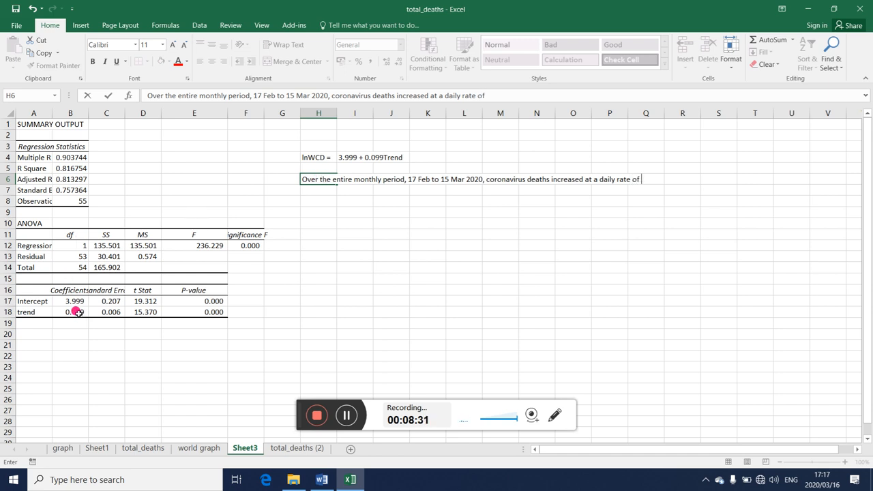
pyautogui.write('9.')
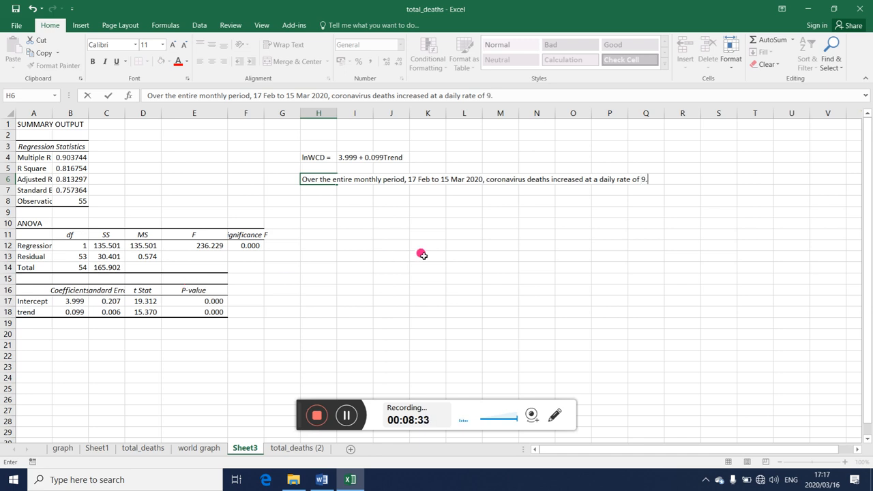
pyautogui.write('9%.')
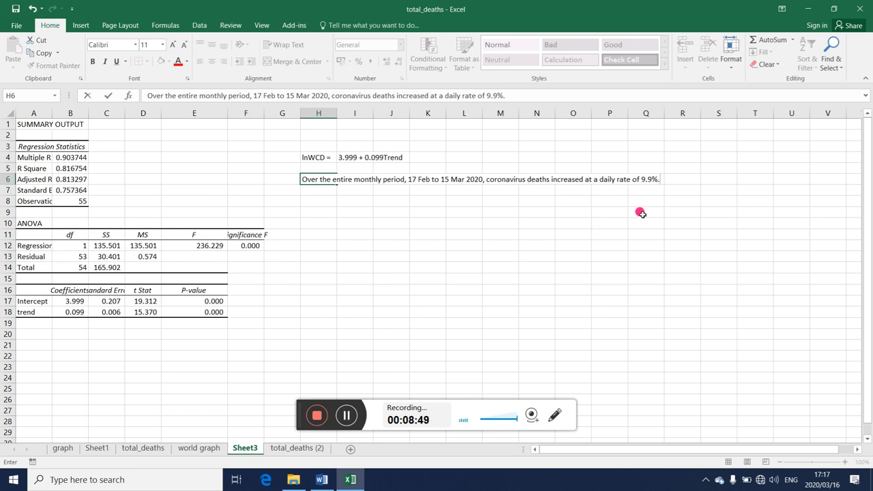
# Step: Add the note '(instantaneous growth rate)' in cell R6, fixing a typo
pyautogui.click(682, 179)
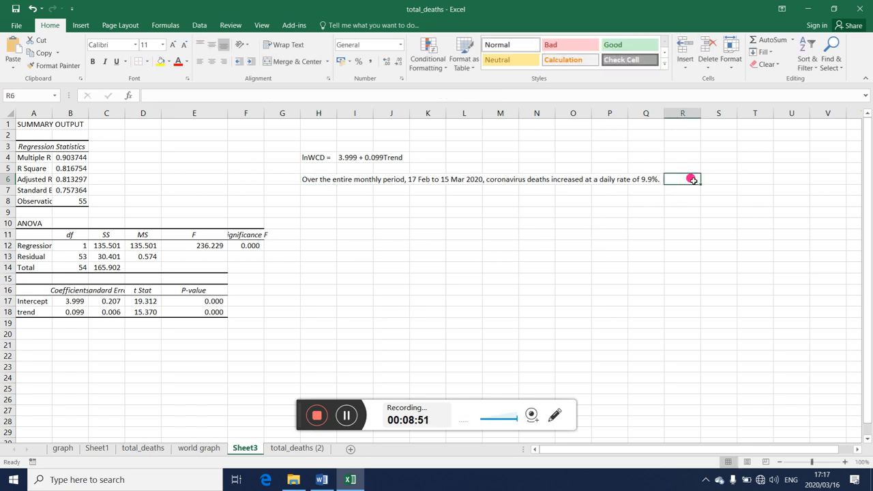
pyautogui.write('(')
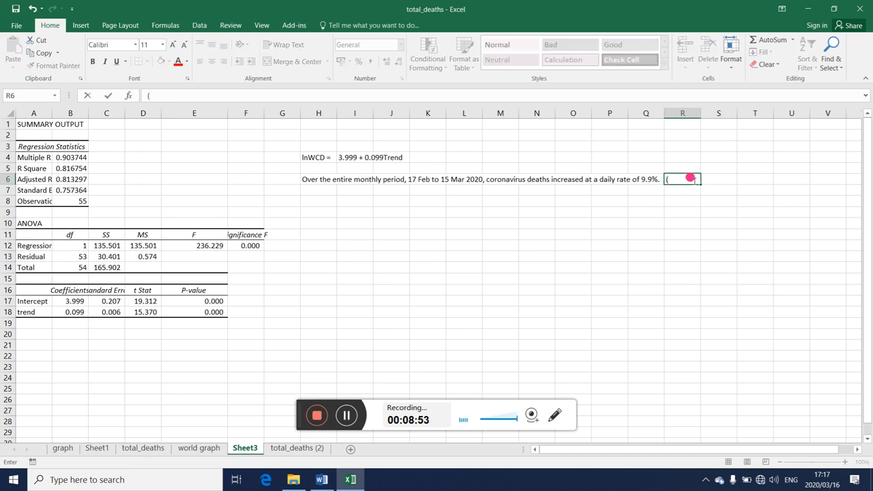
pyautogui.write('instn')
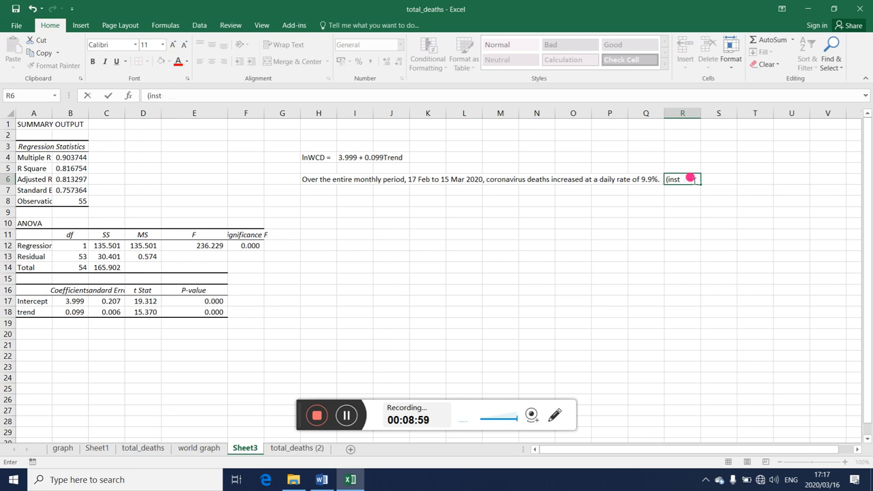
pyautogui.write('antaneu')
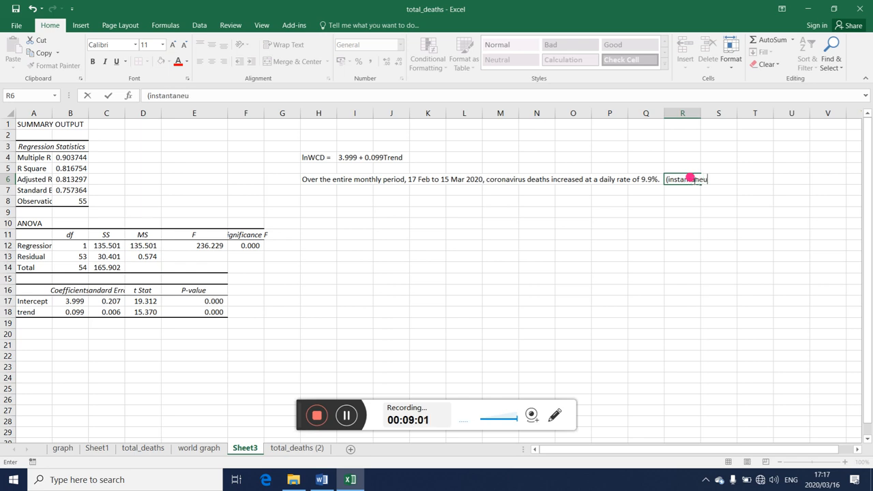
pyautogui.press('backspace')
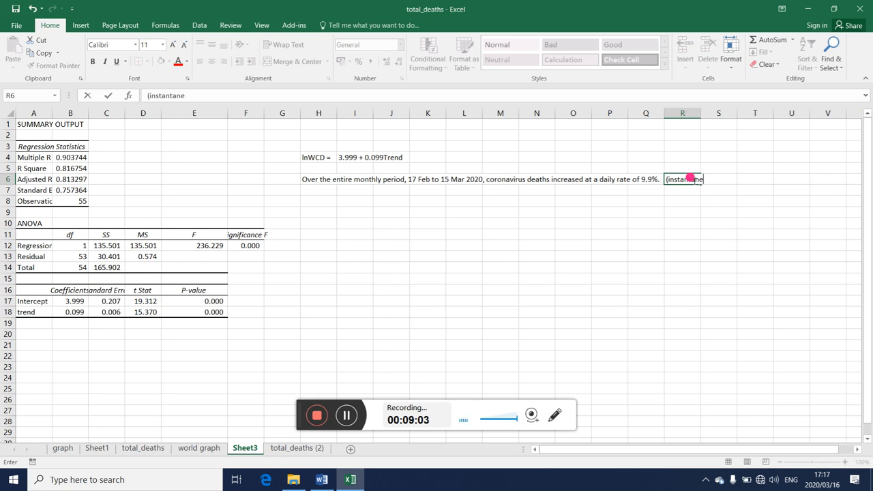
pyautogui.write('eous growth rate)')
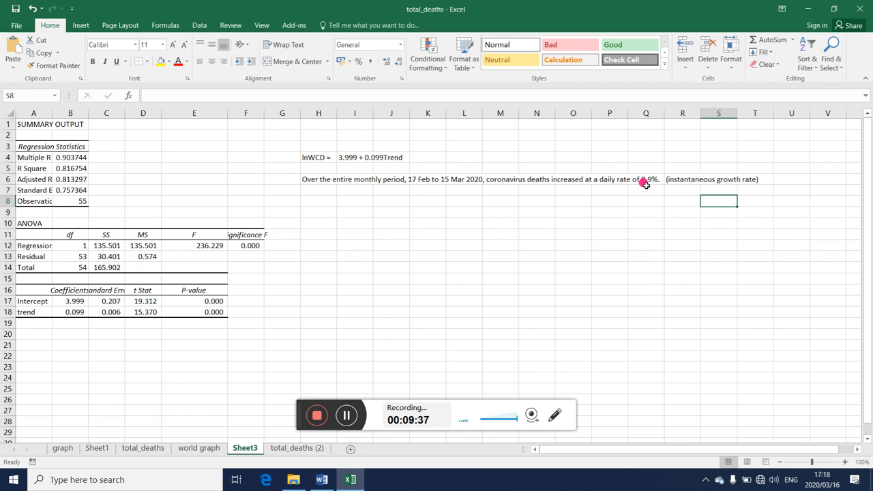
pyautogui.moveTo(680, 205)
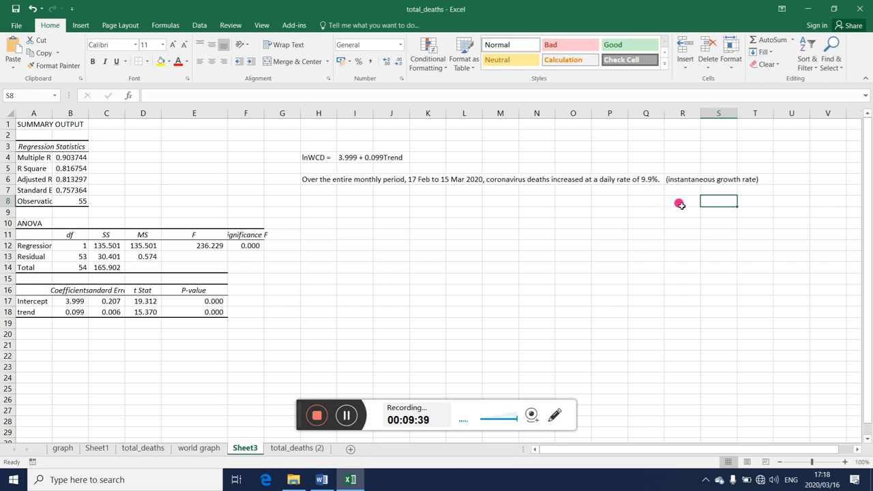
# Step: Enter the label '(compound rate)' in cell R8
pyautogui.click(682, 201)
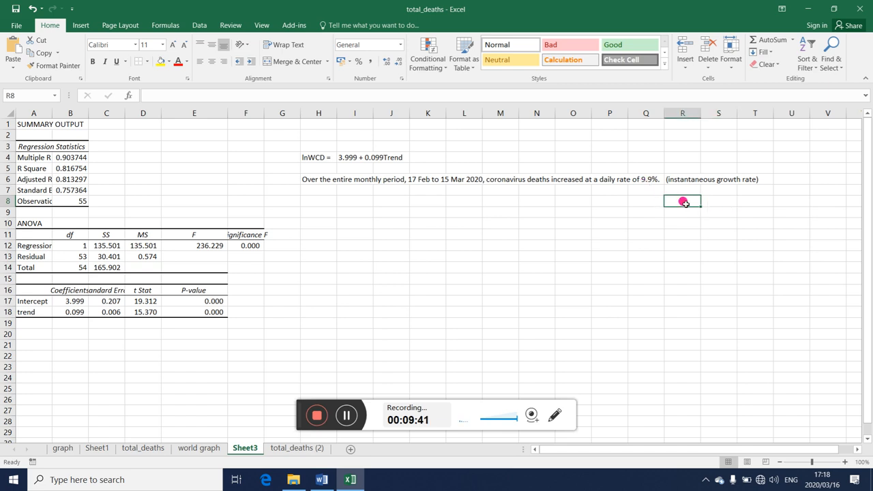
pyautogui.write('(compound rate')
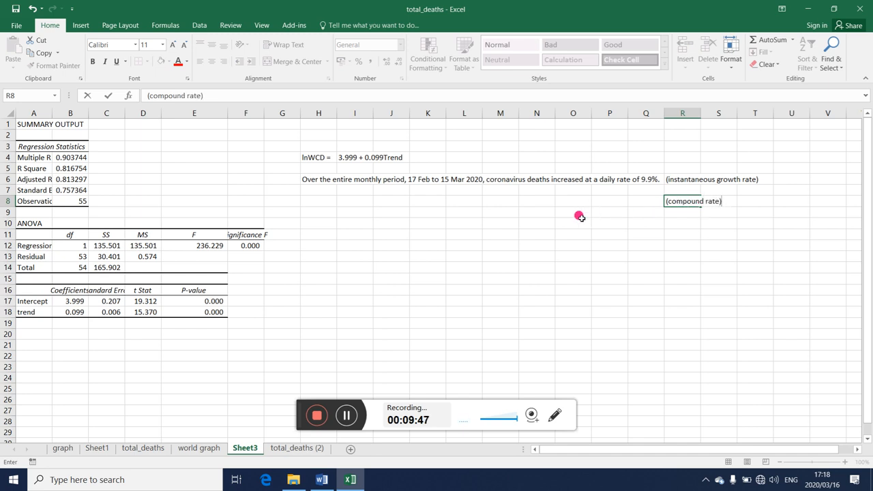
pyautogui.click(464, 211)
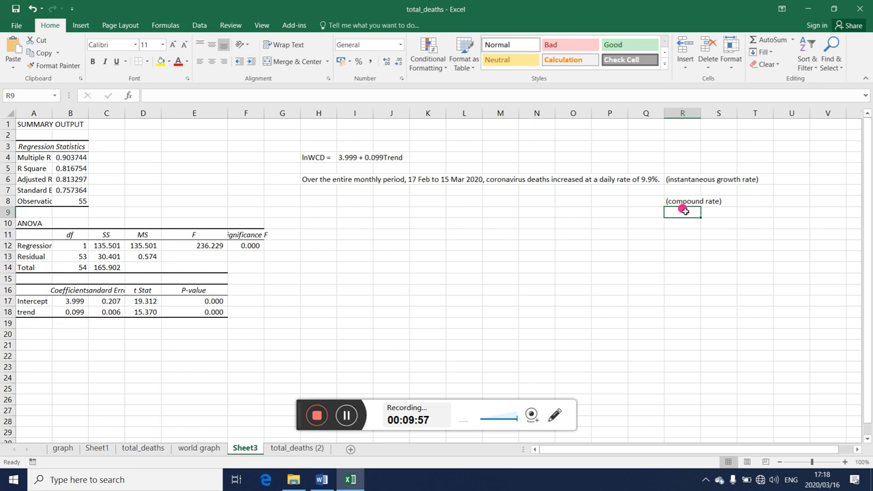
# Step: Write the formula note '{exp(b1)-1}*100' in cell R9
pyautogui.write('{exp(')
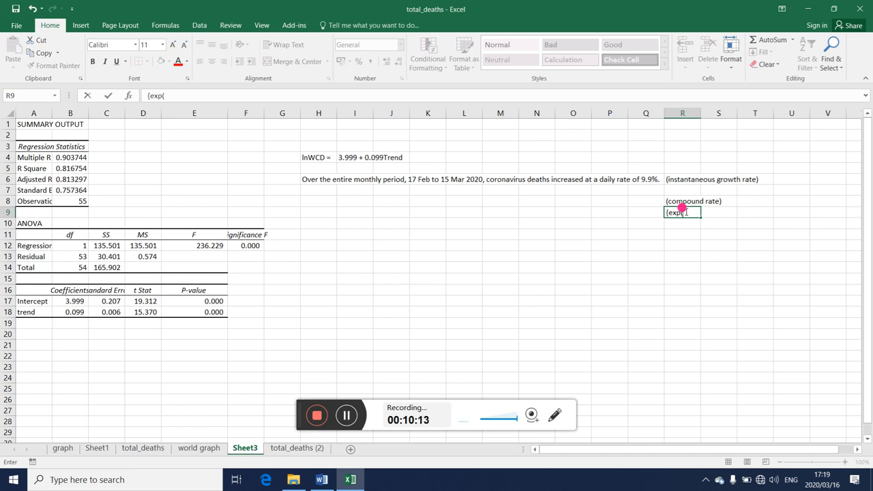
pyautogui.write('b1)')
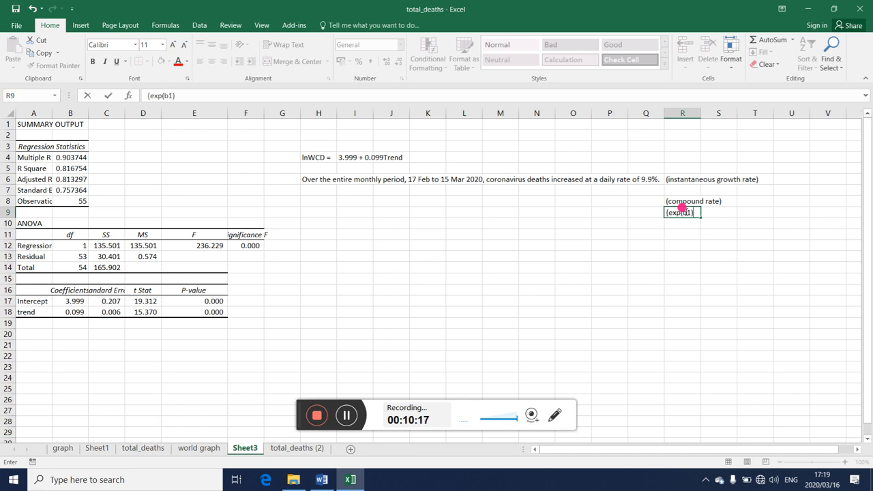
pyautogui.write('-1)*')
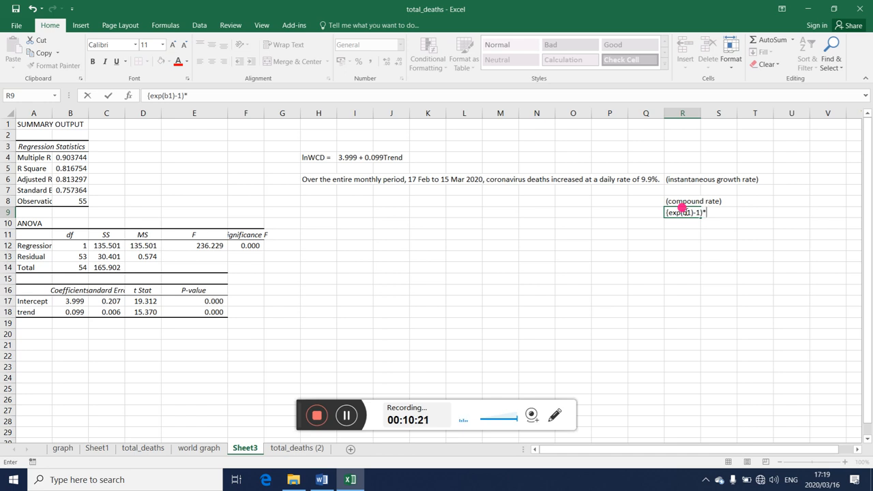
pyautogui.write('100')
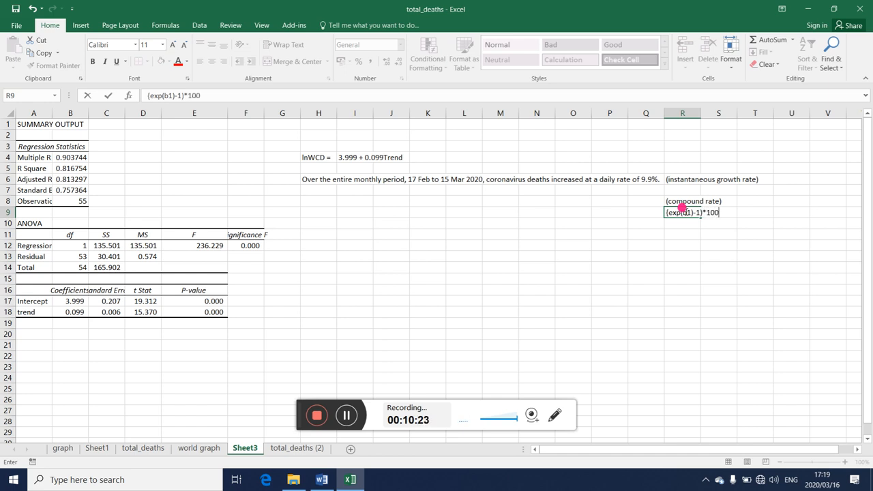
pyautogui.press('enter')
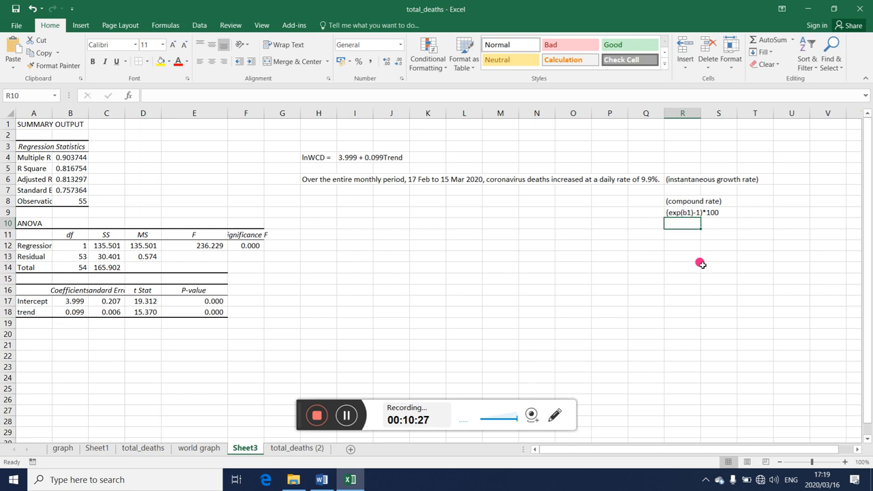
# Step: Enter =(EXP(B18)-1) in R10 and format it as a percentage showing 10.393%
pyautogui.click(73, 312)
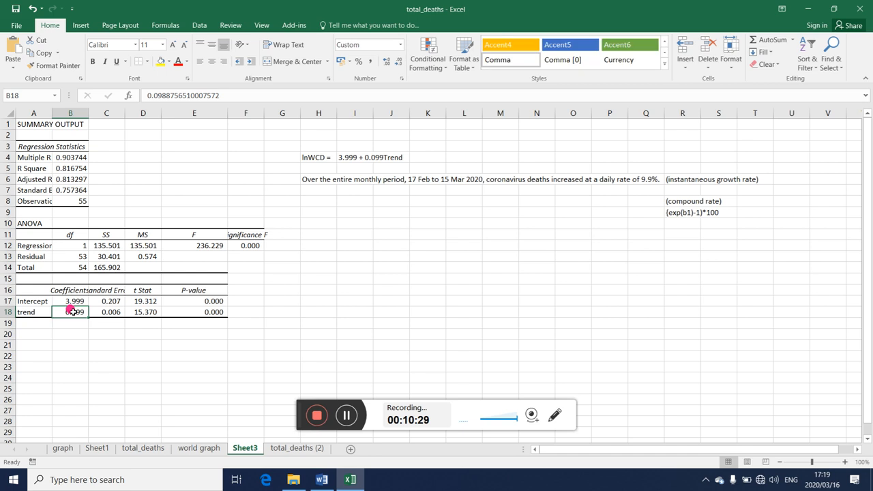
pyautogui.click(682, 224)
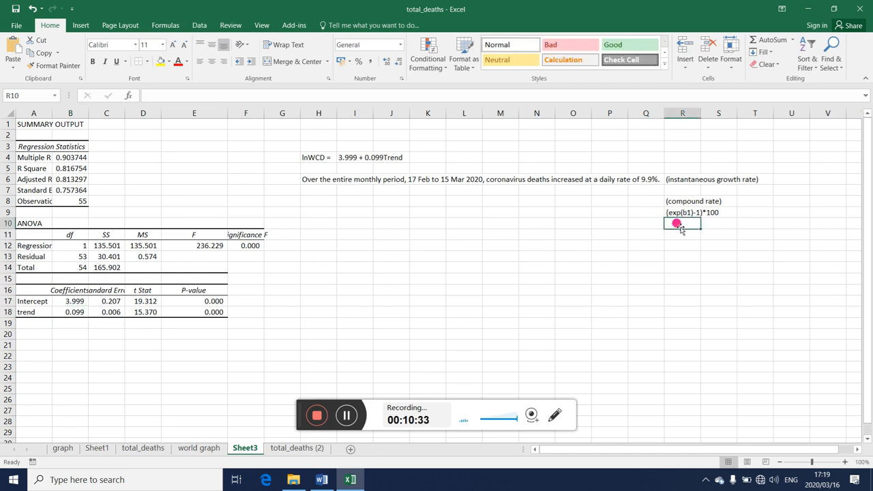
pyautogui.write('=(')
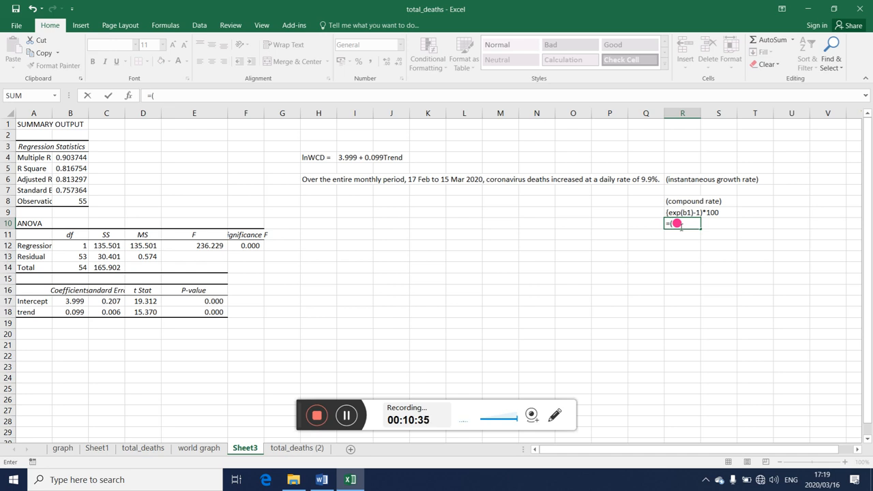
pyautogui.write('exp')
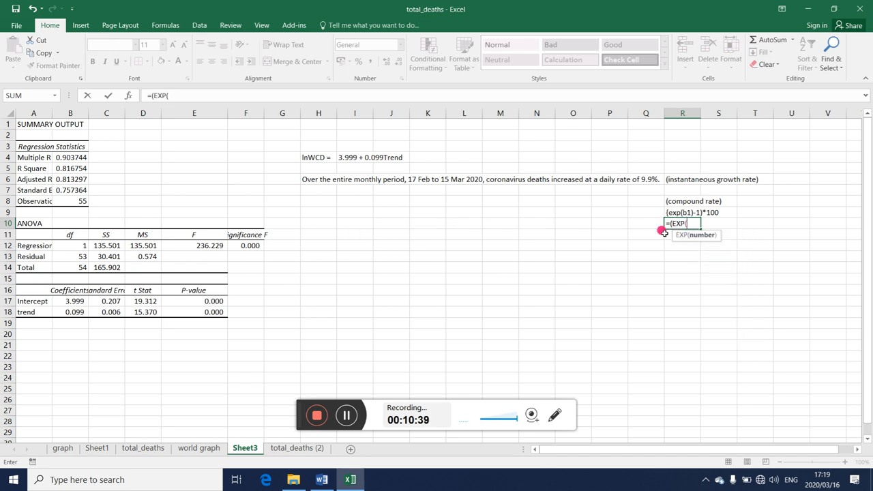
pyautogui.moveTo(75, 309)
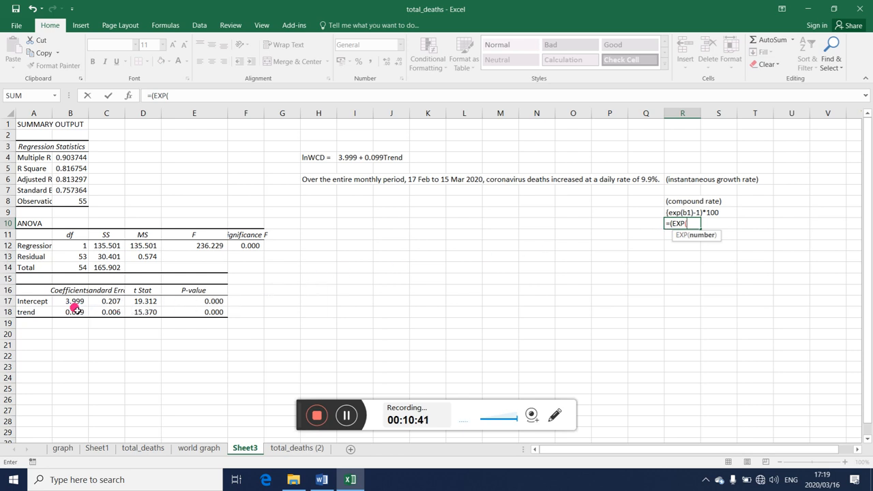
pyautogui.click(70, 311)
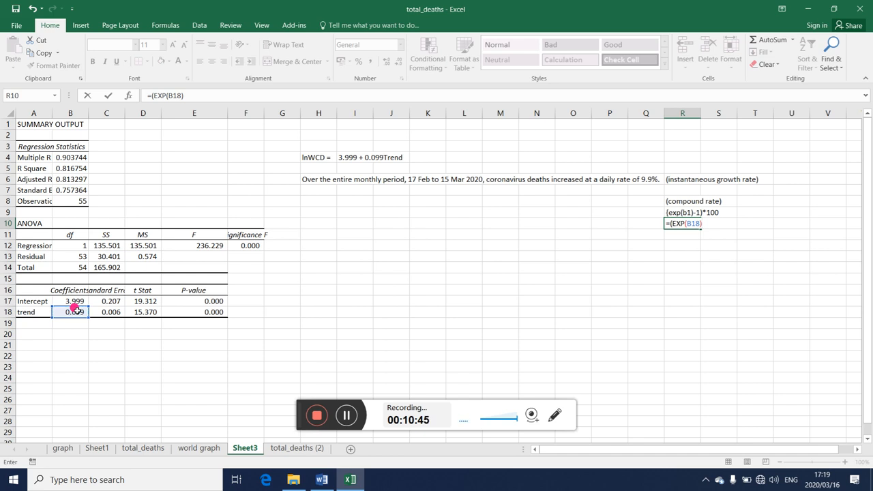
pyautogui.write('-1)')
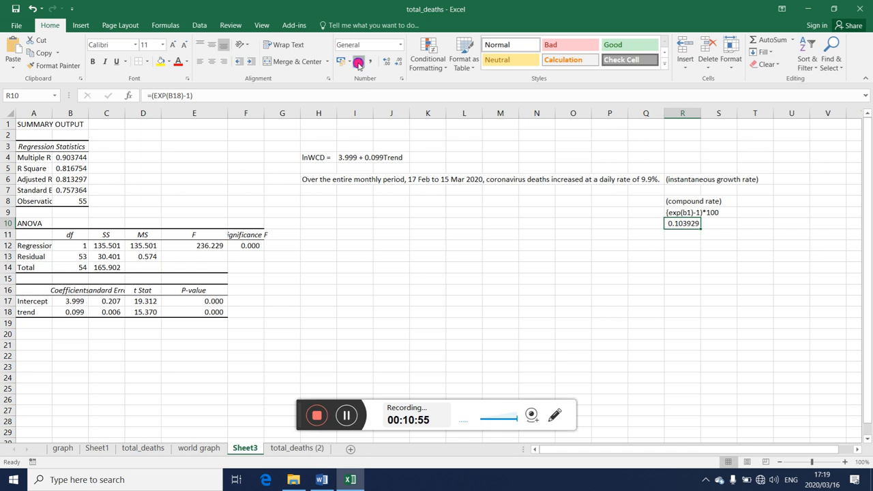
pyautogui.click(358, 61)
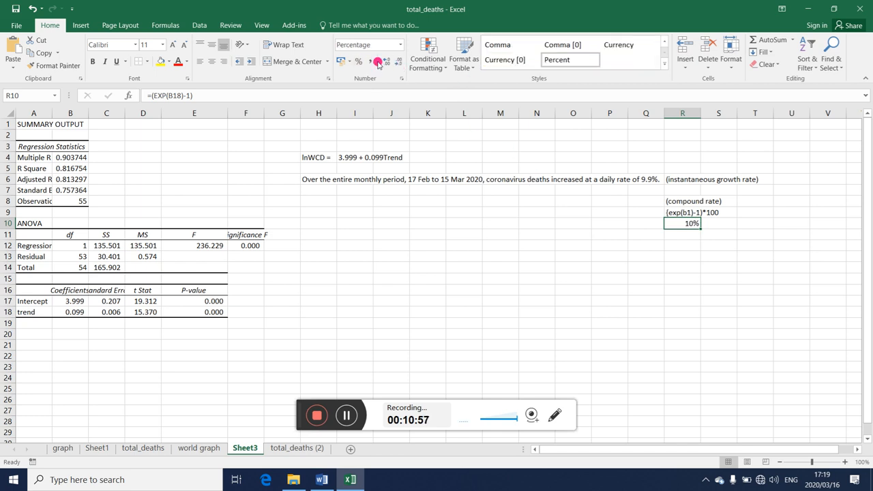
pyautogui.click(381, 62)
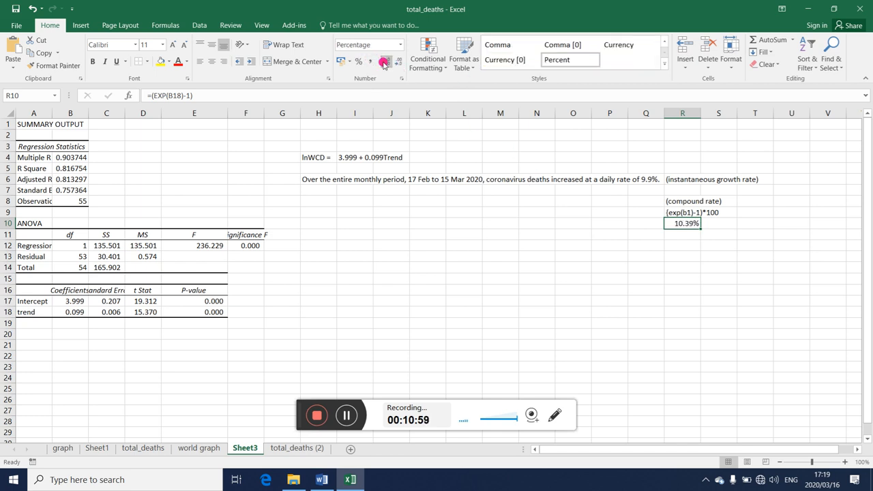
pyautogui.moveTo(473, 165)
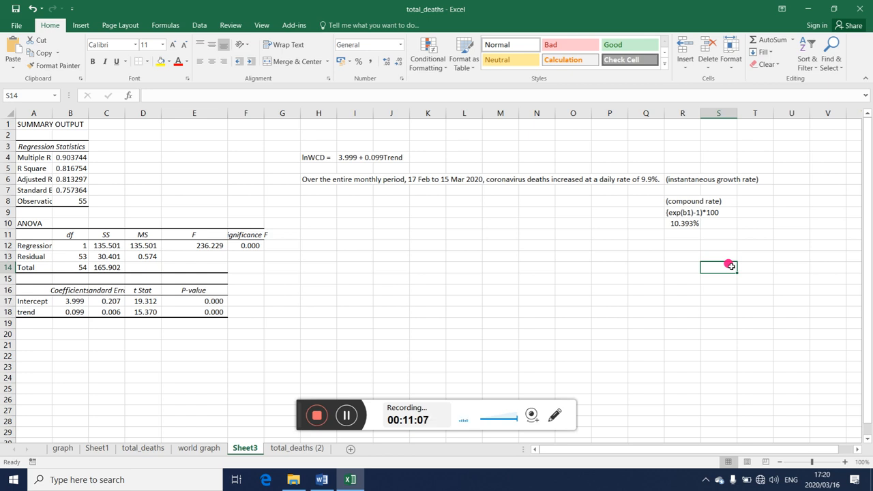
pyautogui.moveTo(648, 184)
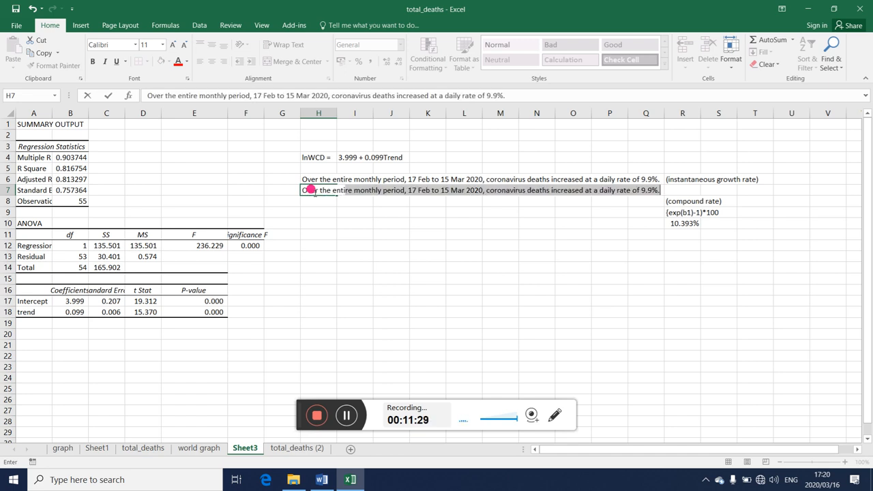
# Step: In H7, state that over the 4-week period WCD's compound growth rate was 10.393%
pyautogui.write('Over the entirely')
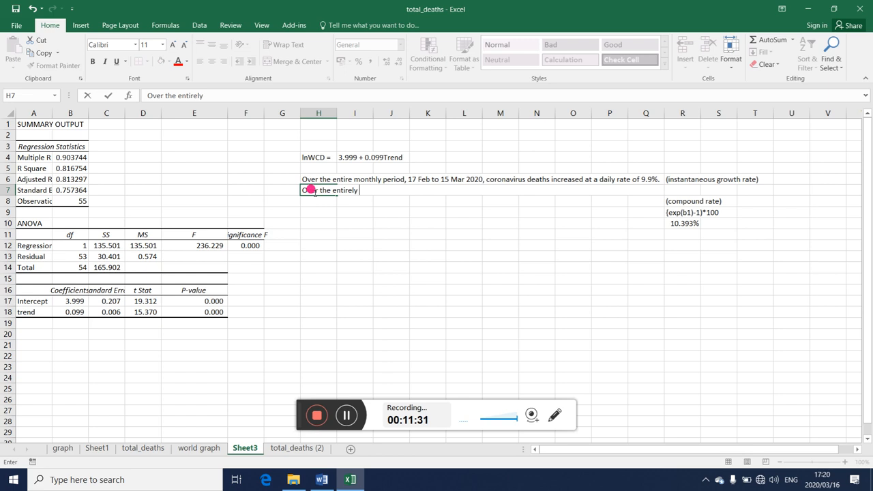
pyautogui.write('period')
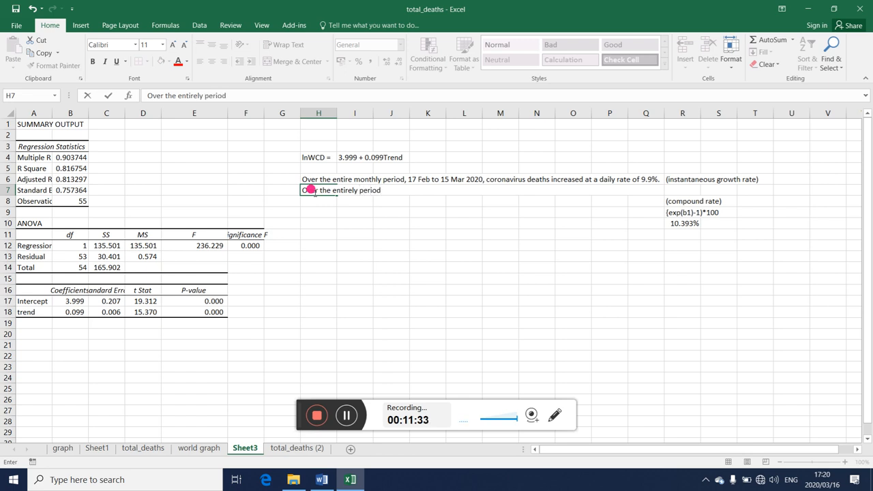
pyautogui.write('of 4')
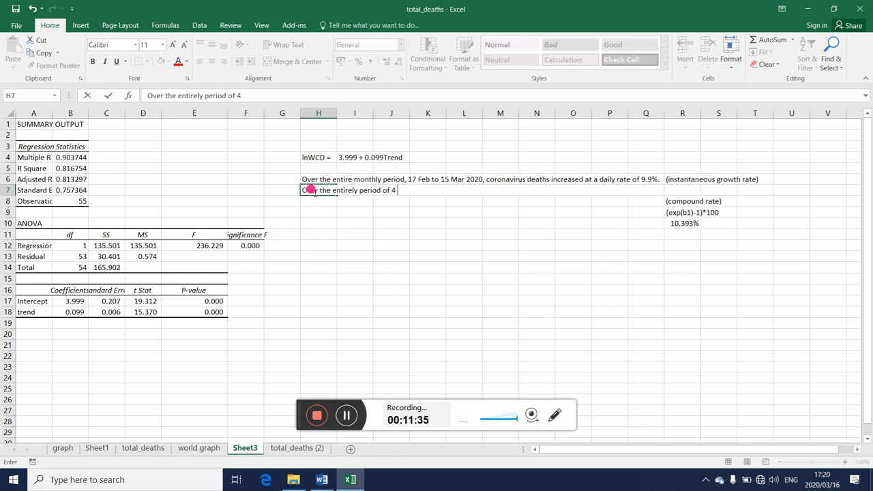
pyautogui.write('weeks, the compound growth rate')
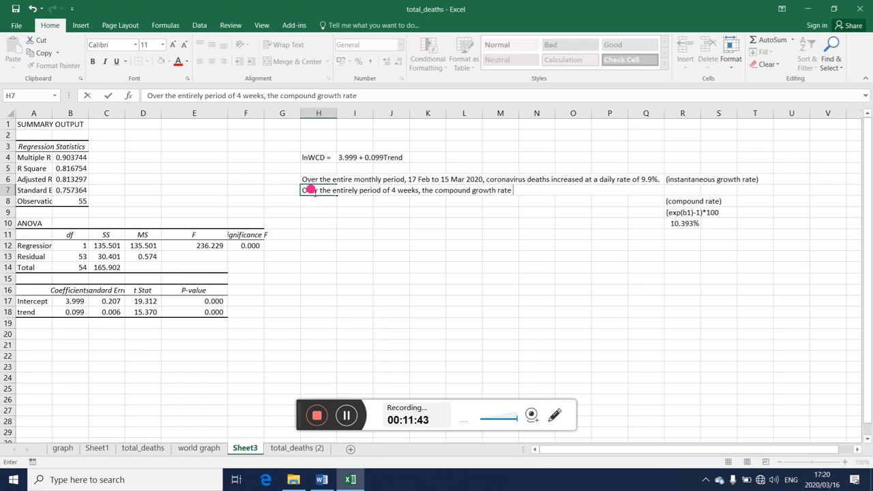
pyautogui.write('of W')
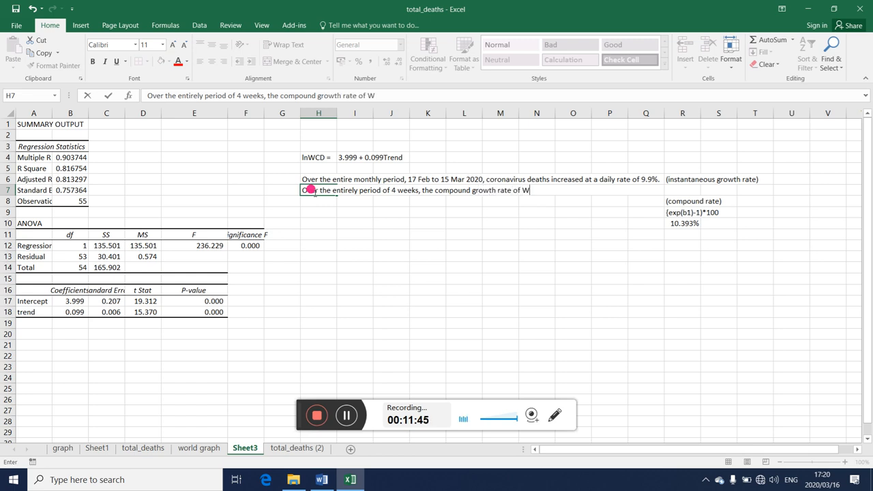
pyautogui.write('CD')
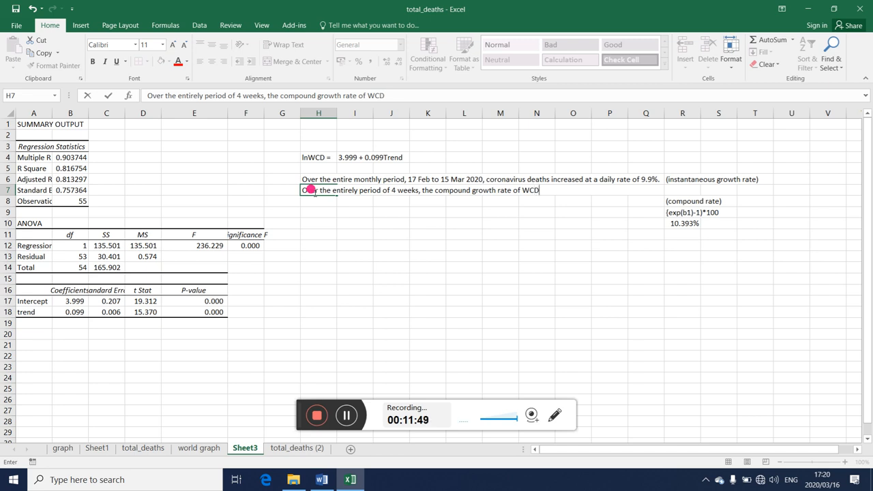
pyautogui.write('was')
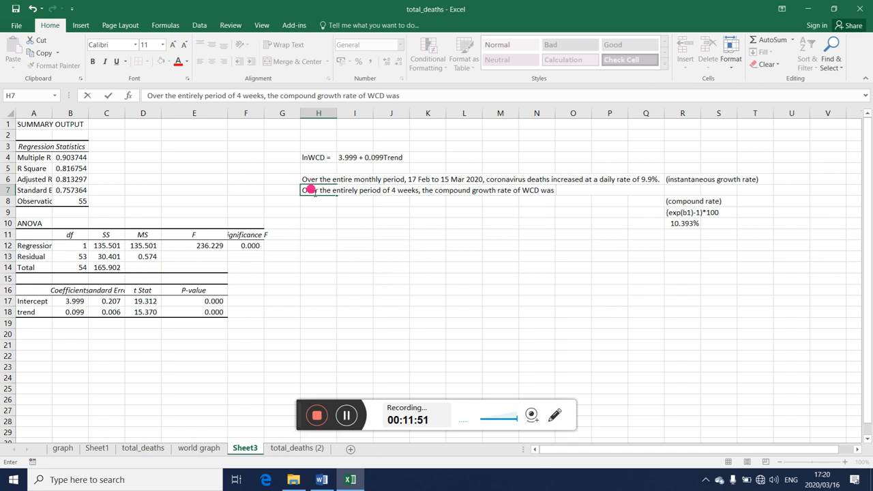
pyautogui.write('10.393')
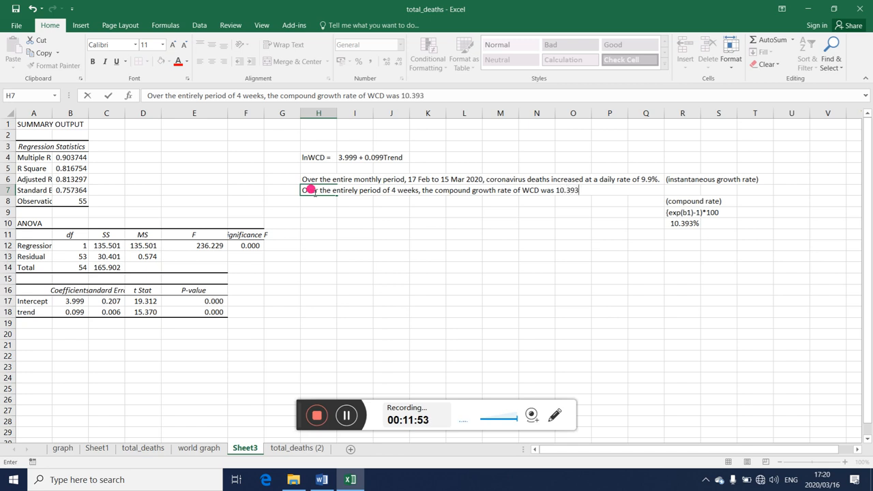
pyautogui.write('%')
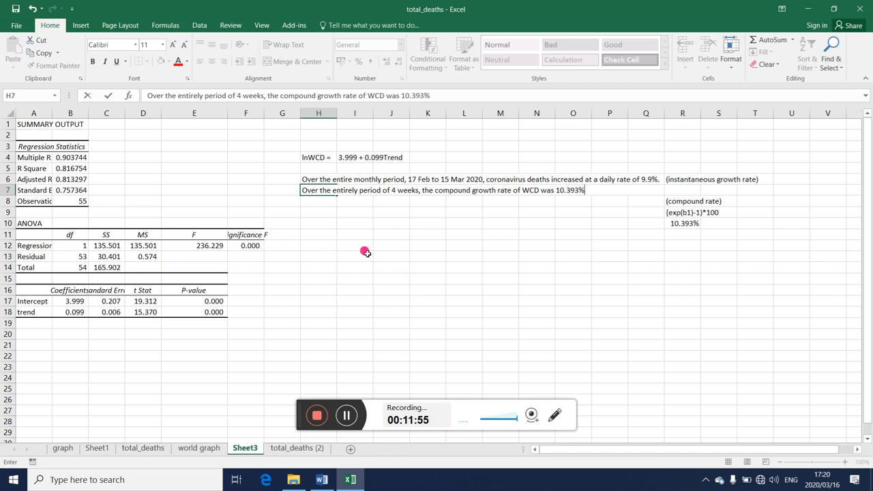
pyautogui.click(391, 255)
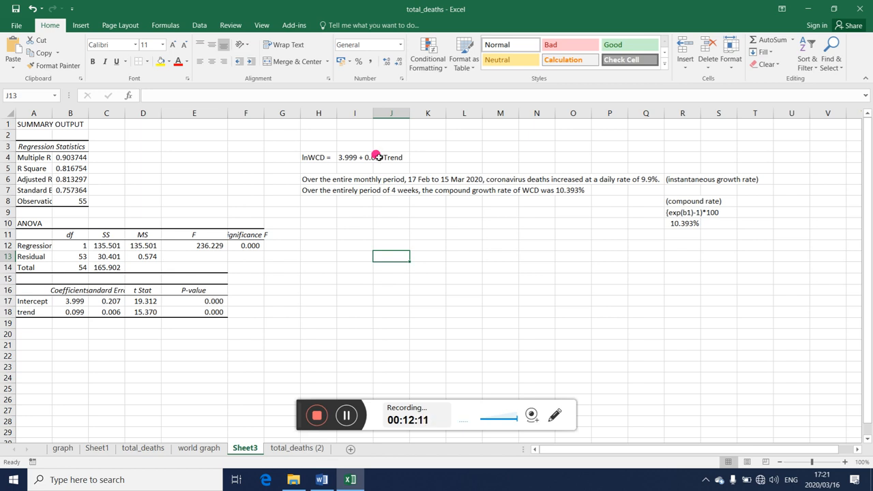
pyautogui.moveTo(474, 217)
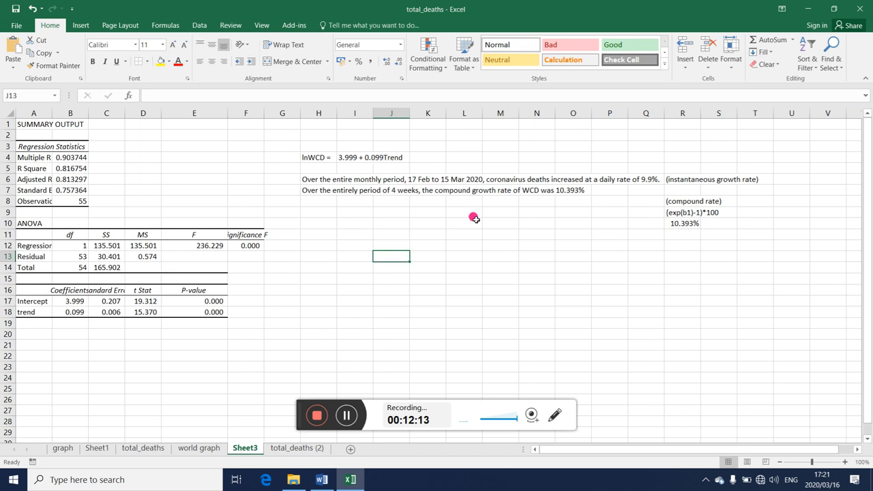
pyautogui.moveTo(367, 158)
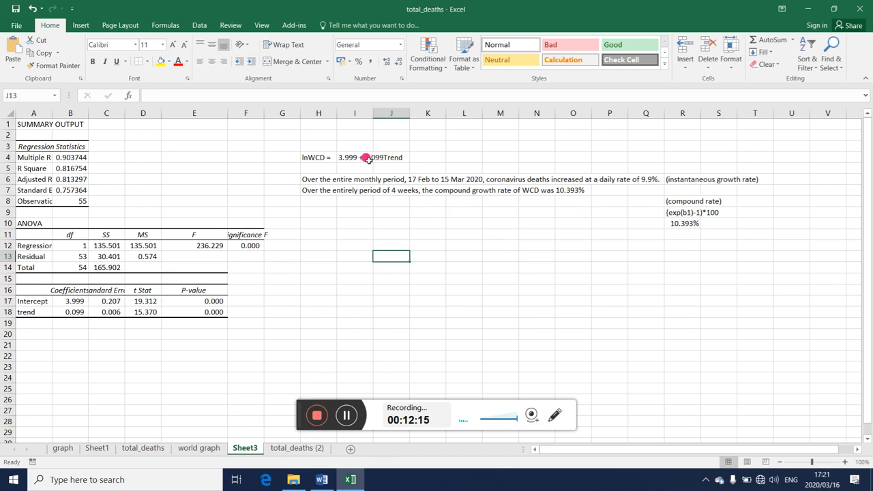
pyautogui.click(354, 157)
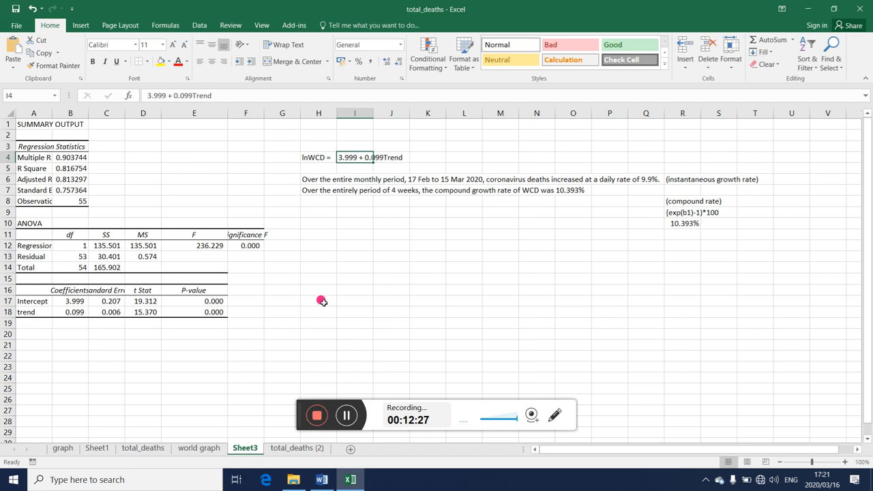
# Step: On the total_deaths (2) sheet, add 'WCD = b0+b1Trend+error' in row 7
pyautogui.click(297, 448)
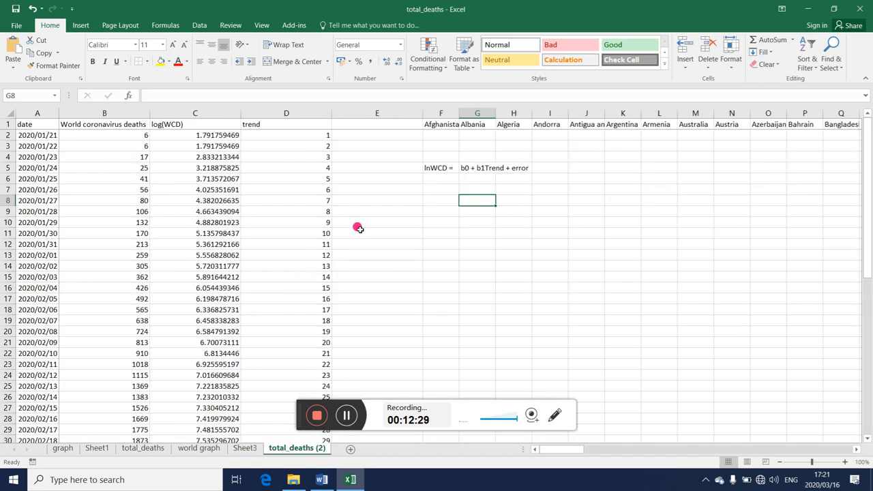
pyautogui.moveTo(178, 140)
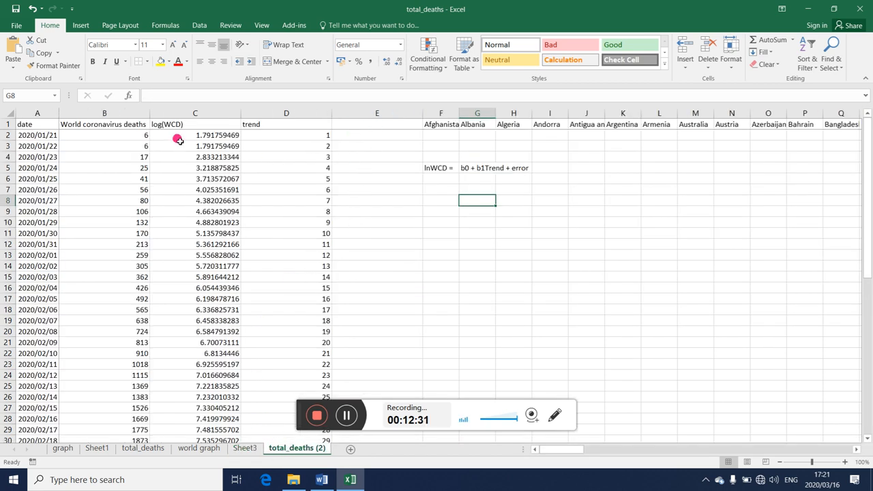
pyautogui.moveTo(184, 175)
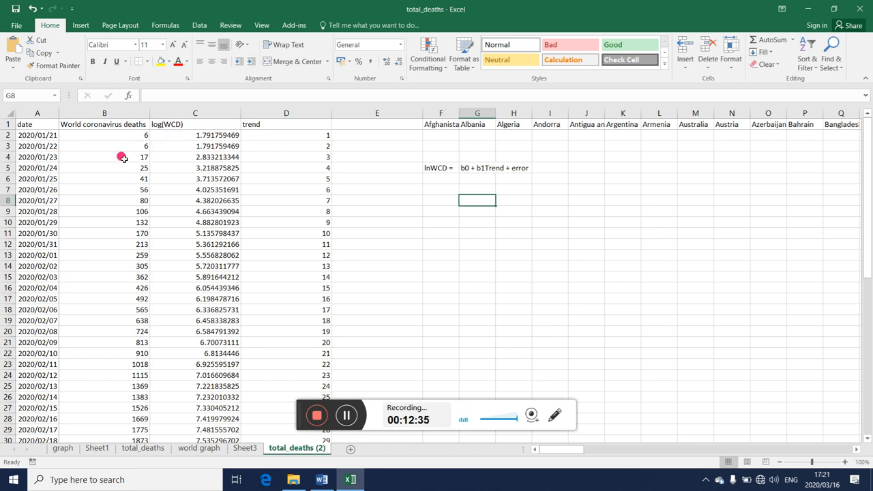
pyautogui.moveTo(388, 106)
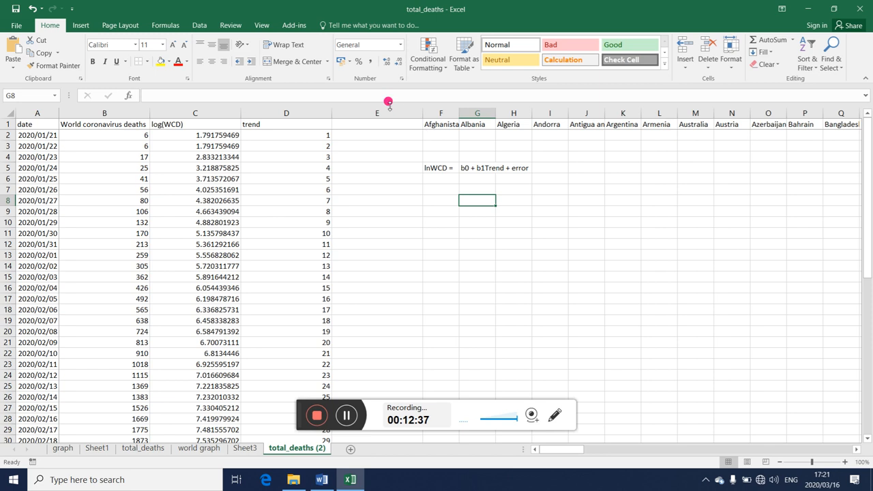
pyautogui.click(441, 189)
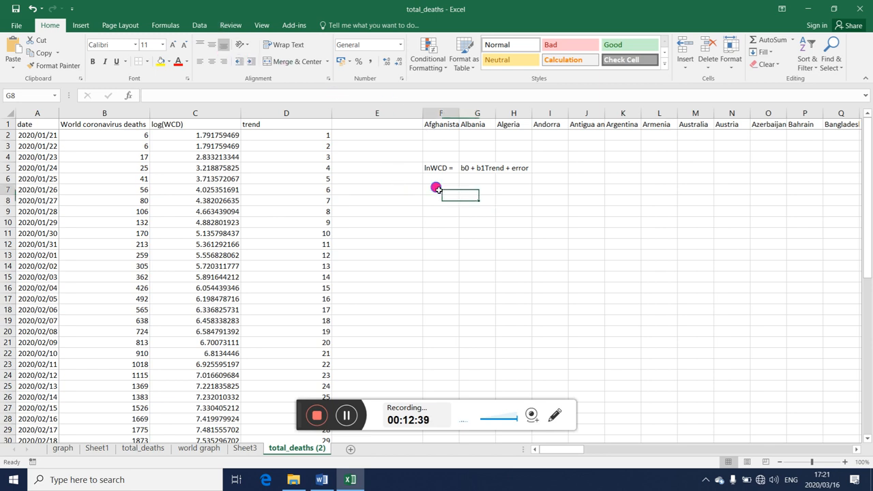
pyautogui.write('WCD')
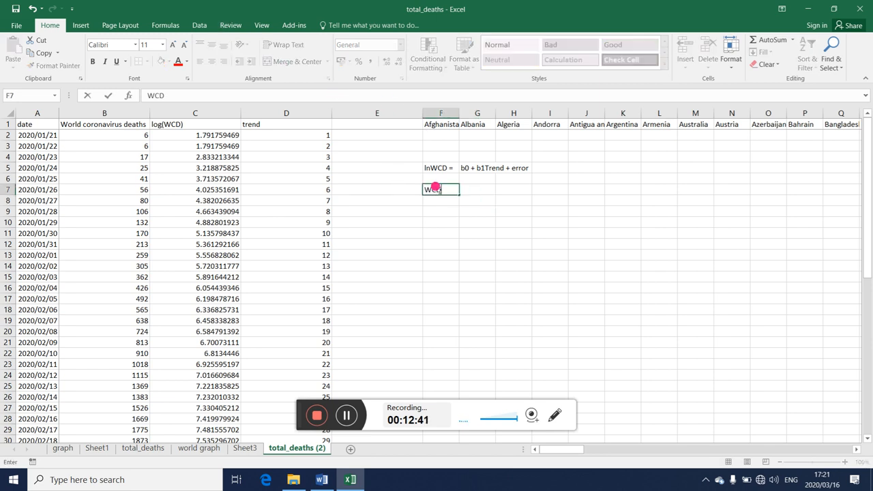
pyautogui.write('=')
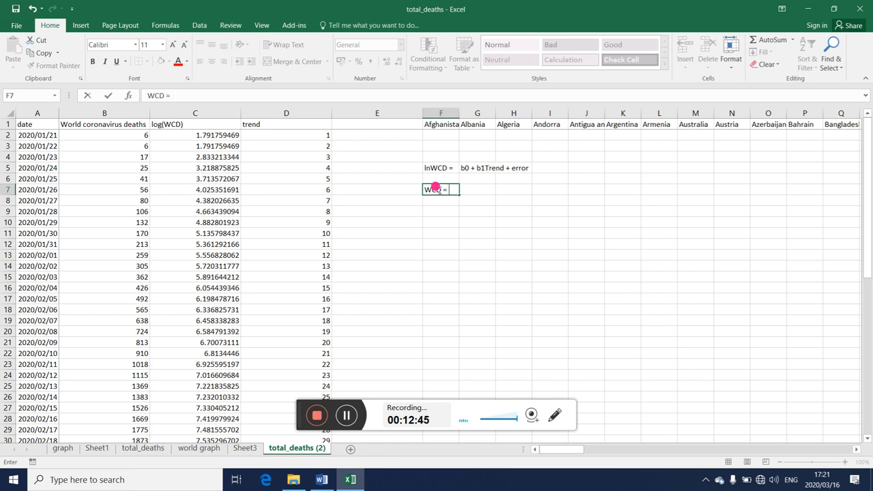
pyautogui.write('b')
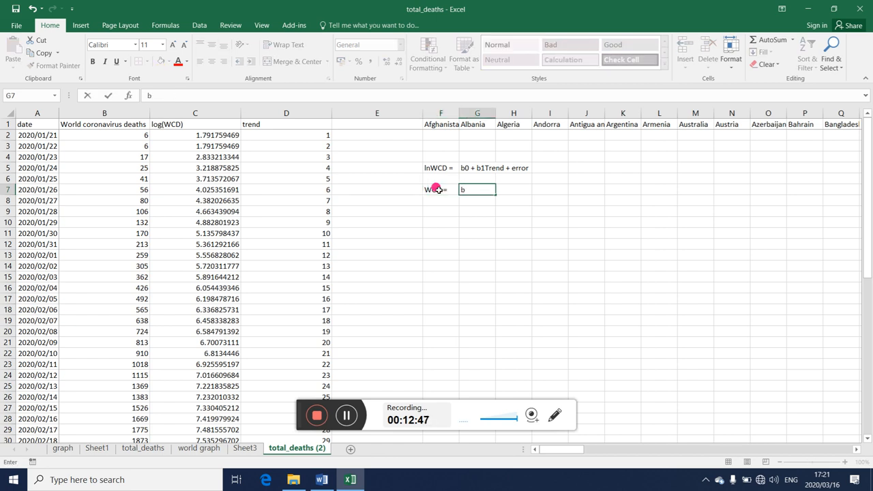
pyautogui.write('0+')
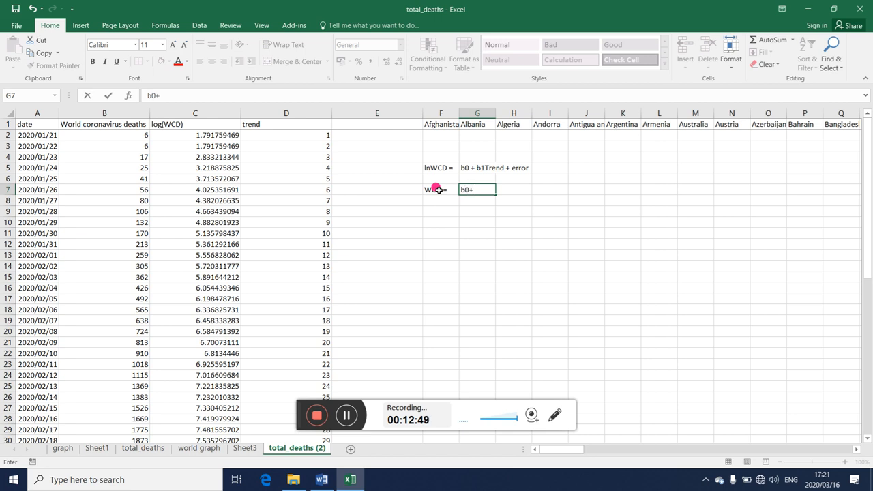
pyautogui.write('b1')
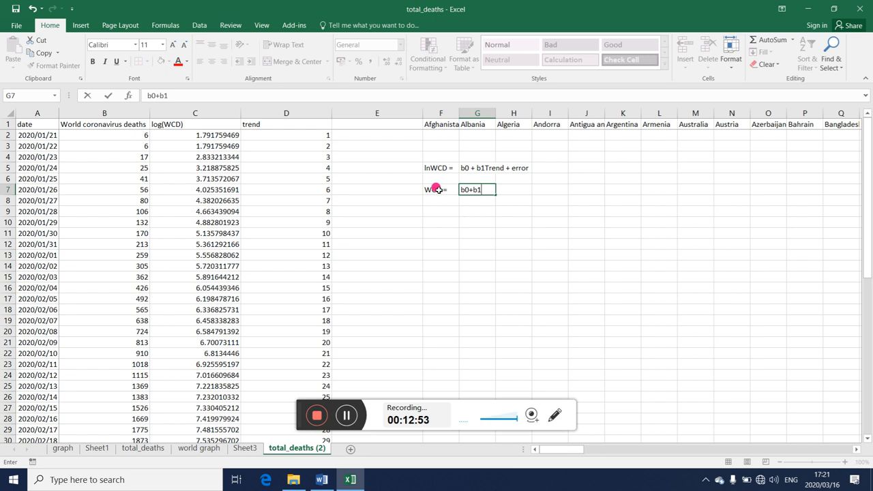
pyautogui.write('Trend')
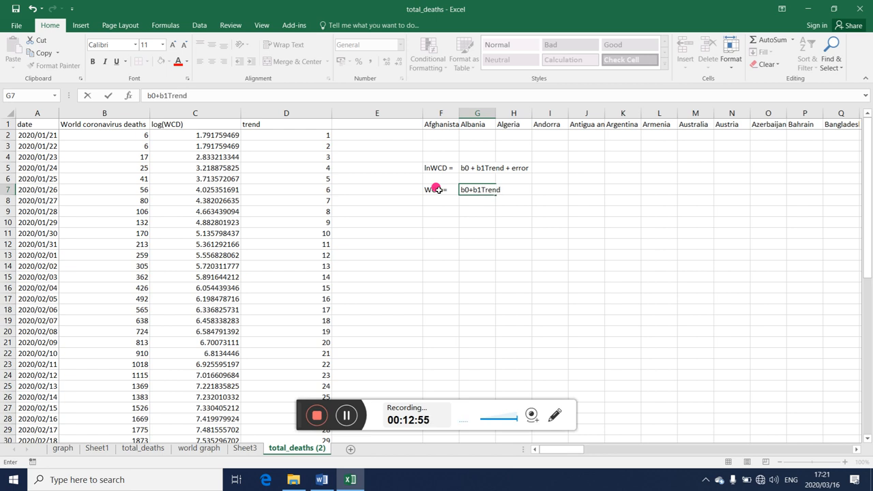
pyautogui.write('+')
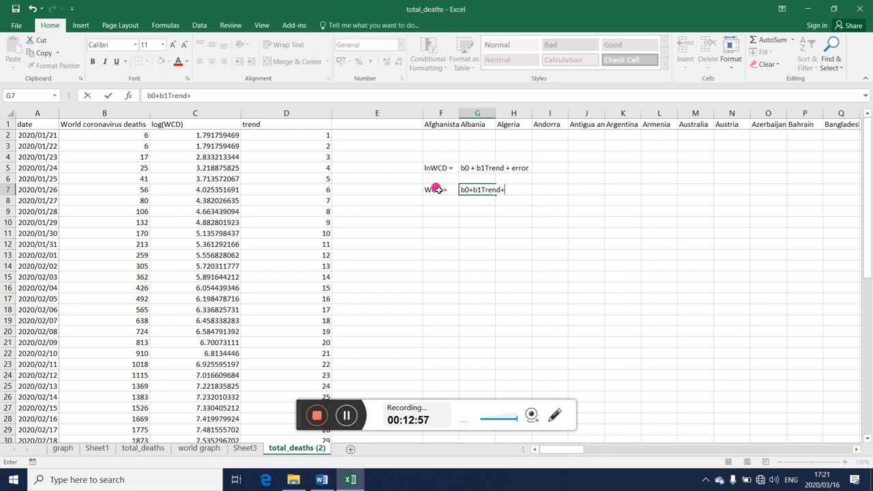
pyautogui.write('error')
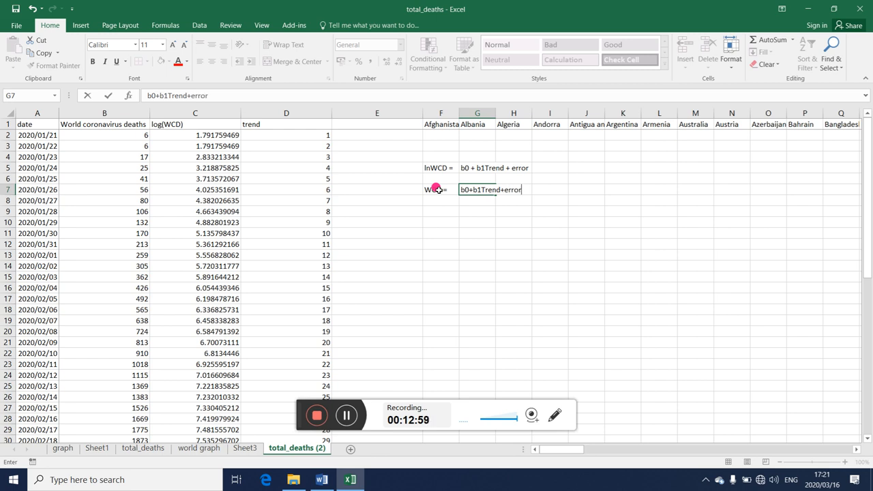
pyautogui.click(513, 245)
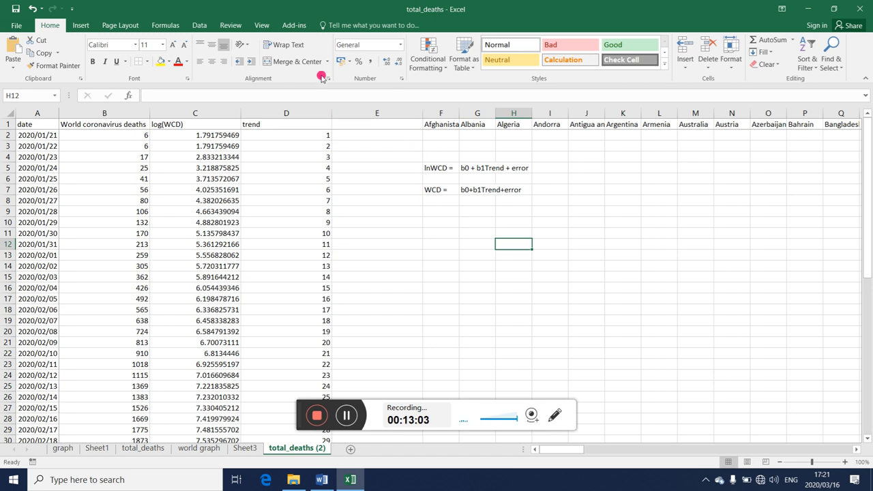
# Step: Regress deaths B1:B56 on trend D1:D56, with labels, into a new worksheet
pyautogui.click(199, 25)
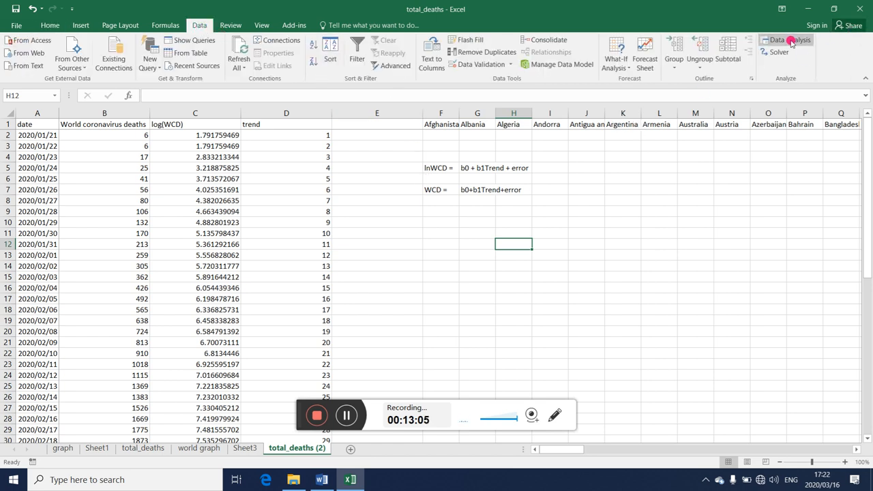
pyautogui.click(785, 39)
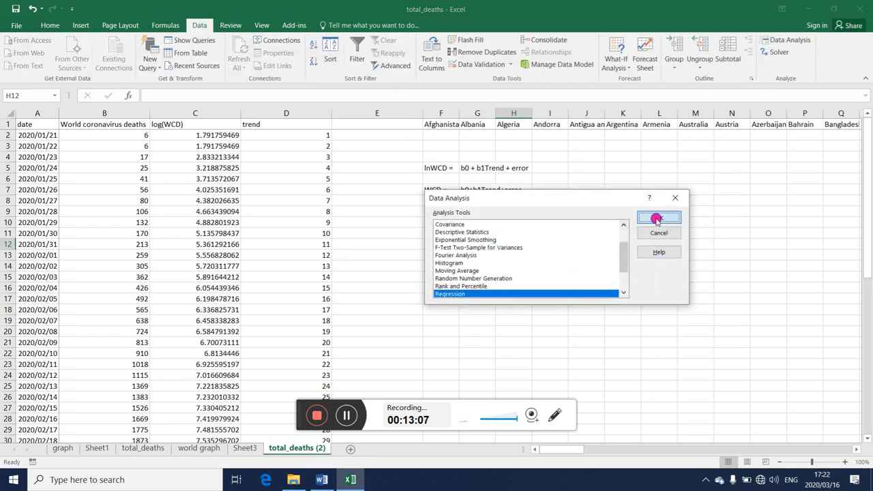
pyautogui.click(659, 218)
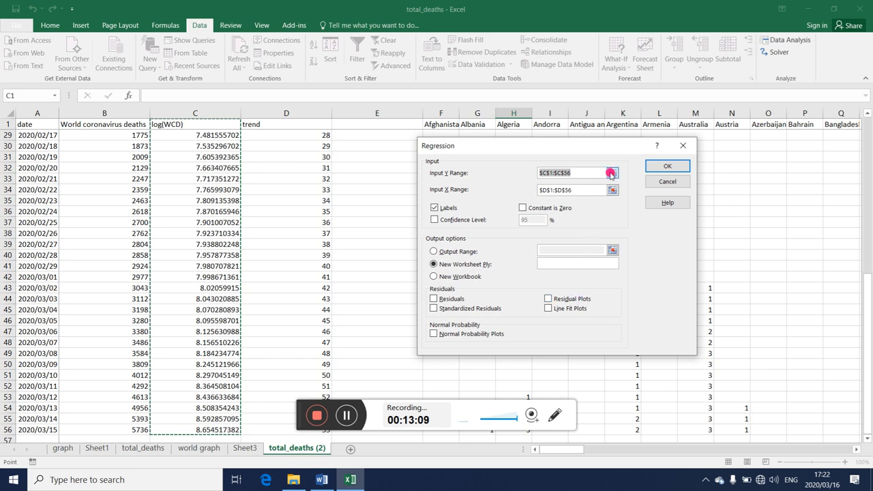
pyautogui.click(611, 172)
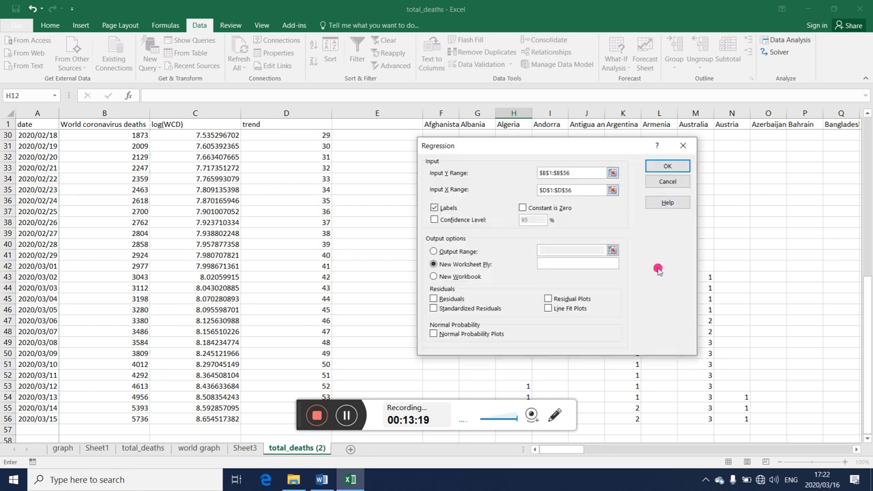
pyautogui.click(667, 166)
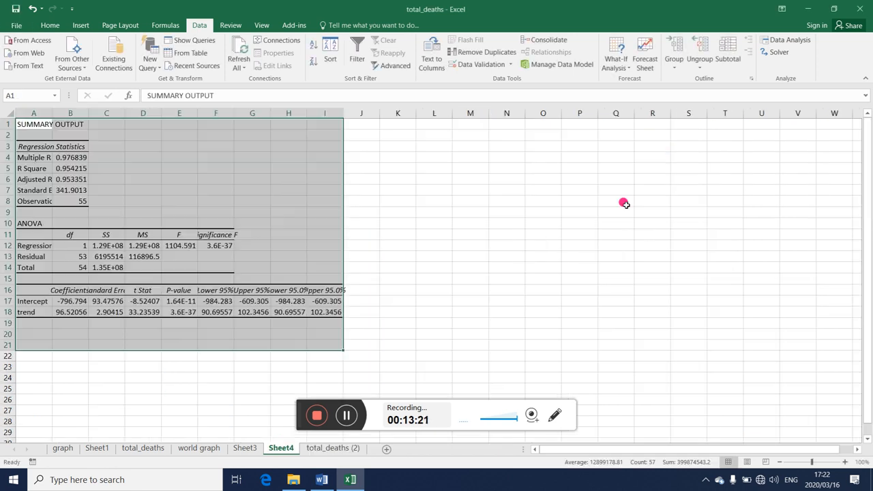
# Step: Delete Sheet4's 95% confidence interval columns and show coefficients to three decimals
pyautogui.click(142, 355)
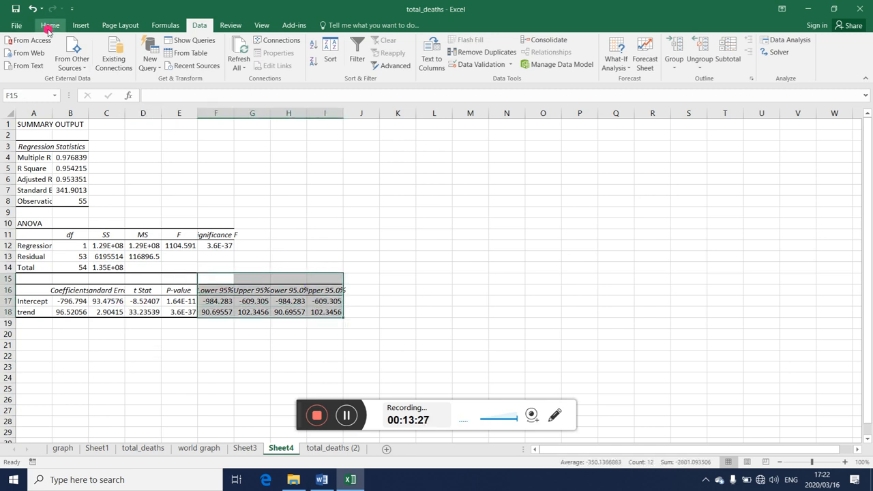
pyautogui.click(49, 25)
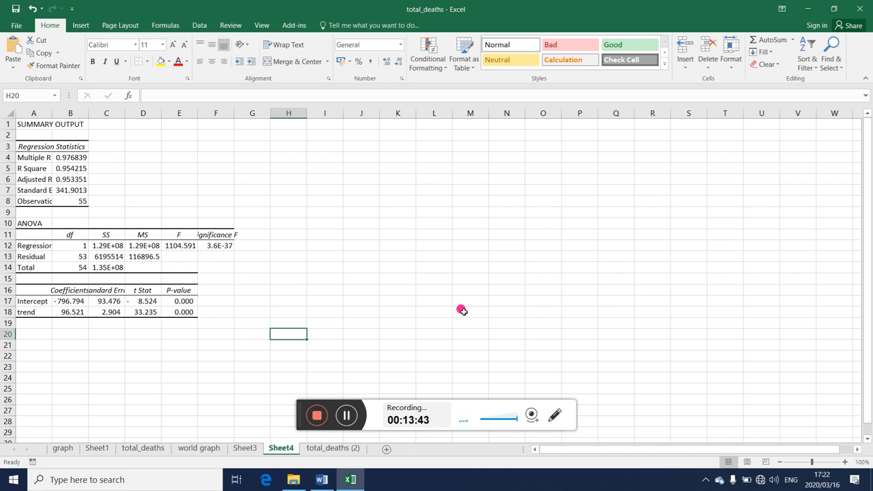
pyautogui.moveTo(328, 158)
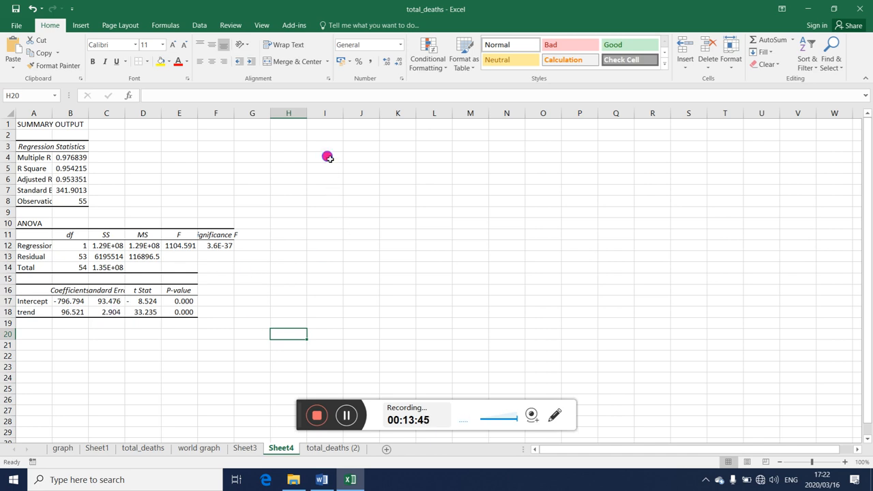
pyautogui.click(325, 158)
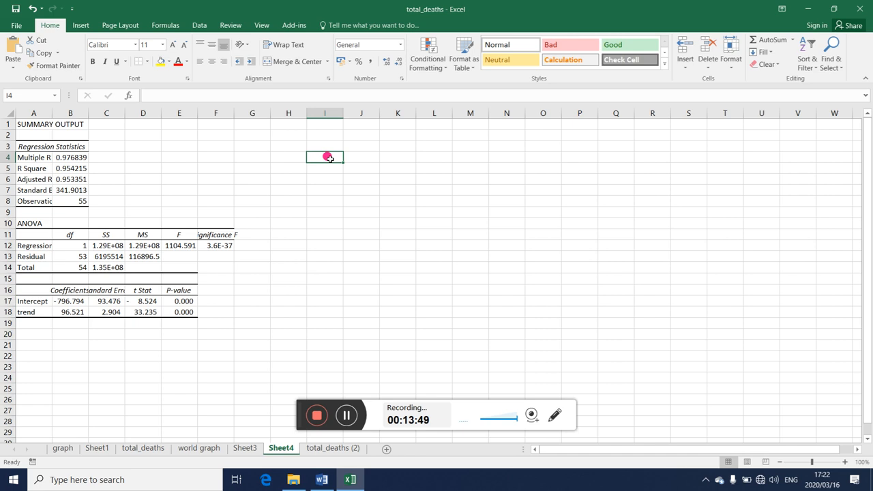
# Step: Label I4 'WCD =' and attempt the equation '-796.79 + 96.52Trend', dismissing the formula warnings
pyautogui.write('WCD =')
pyautogui.click(361, 157)
pyautogui.write('-796.79')
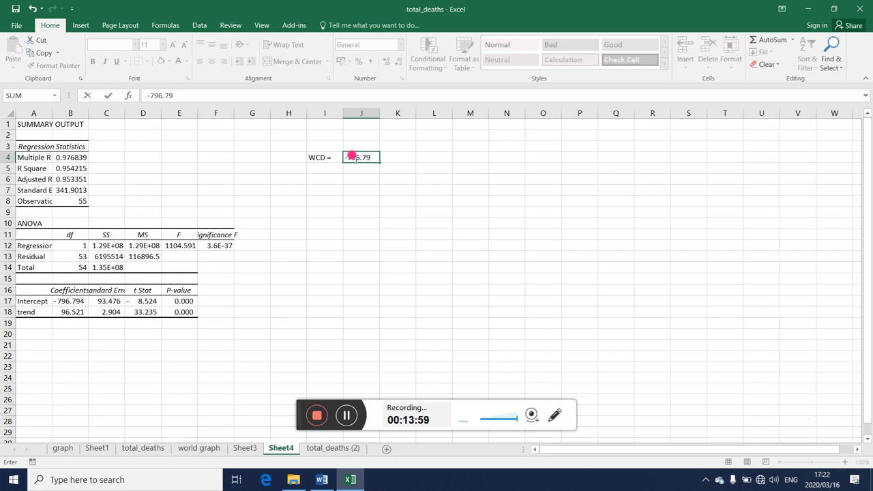
pyautogui.write('+')
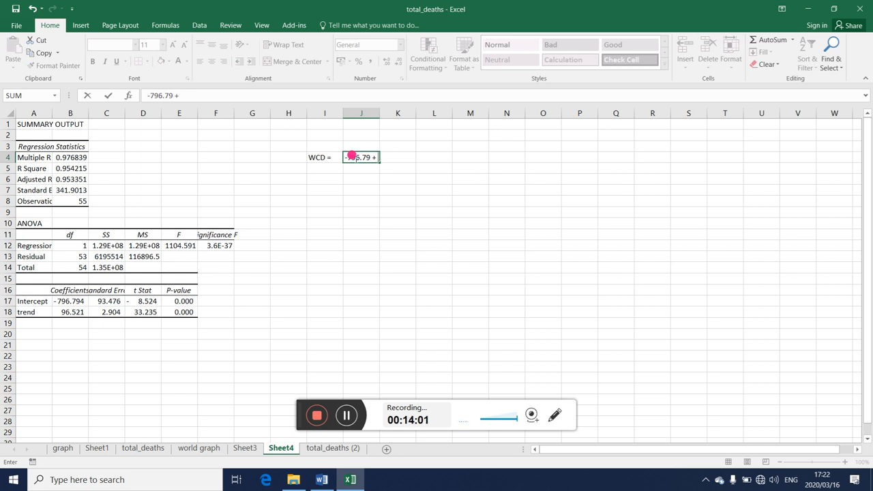
pyautogui.write('96.52')
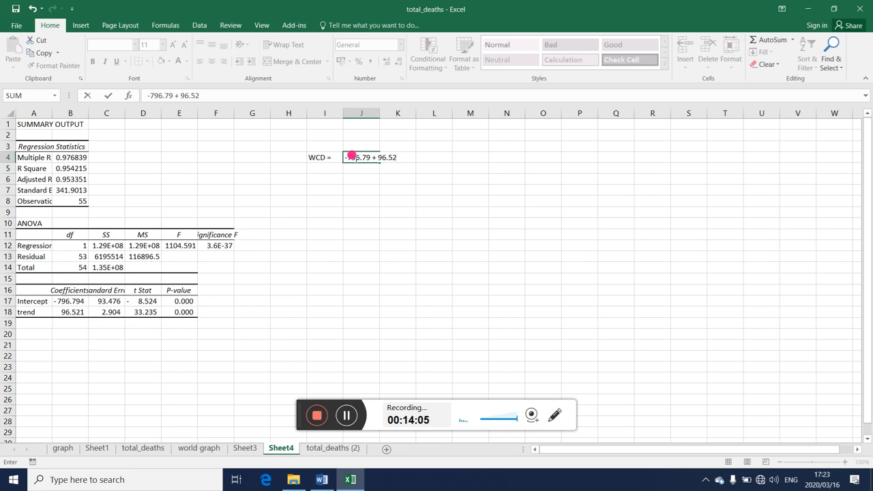
pyautogui.write('Trend')
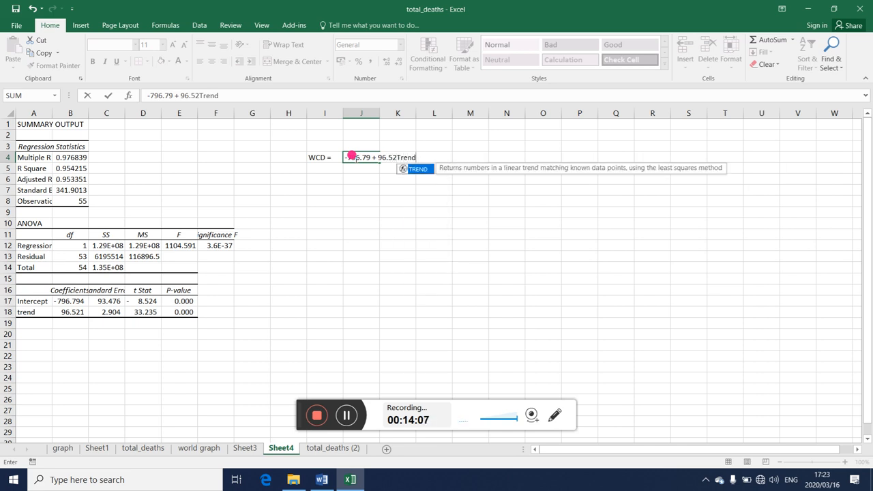
pyautogui.press('enter')
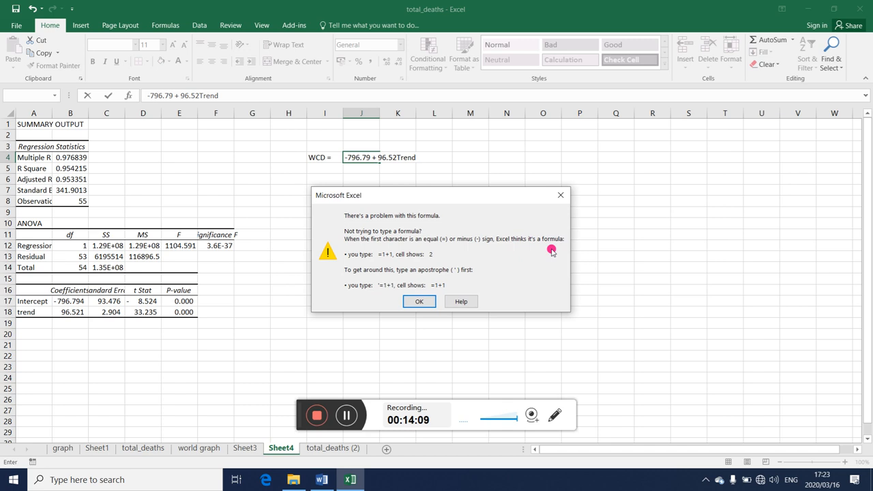
pyautogui.click(419, 302)
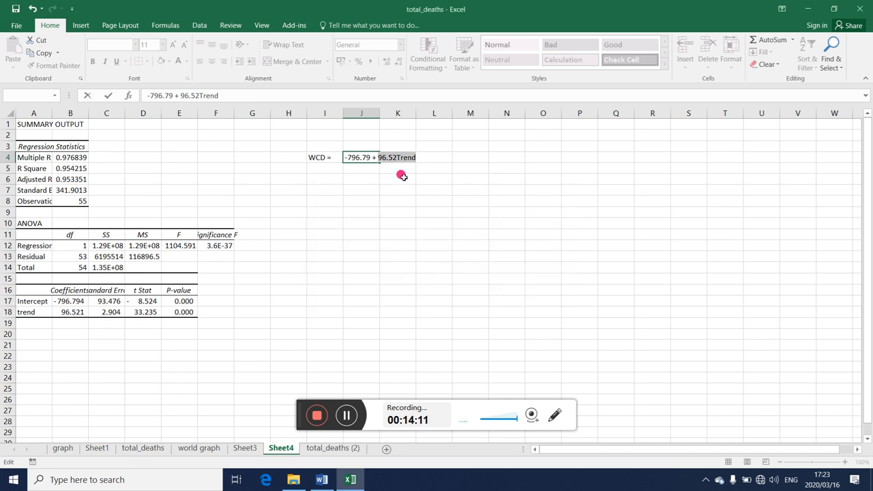
pyautogui.moveTo(412, 153)
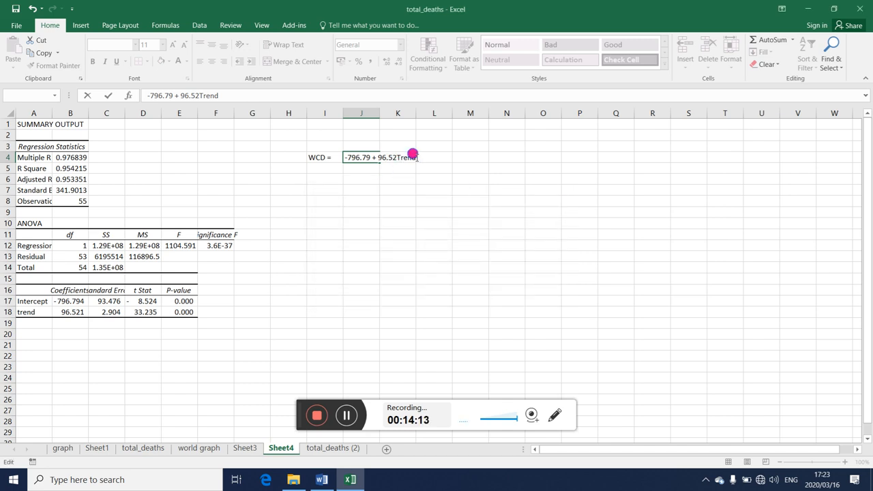
pyautogui.write('/')
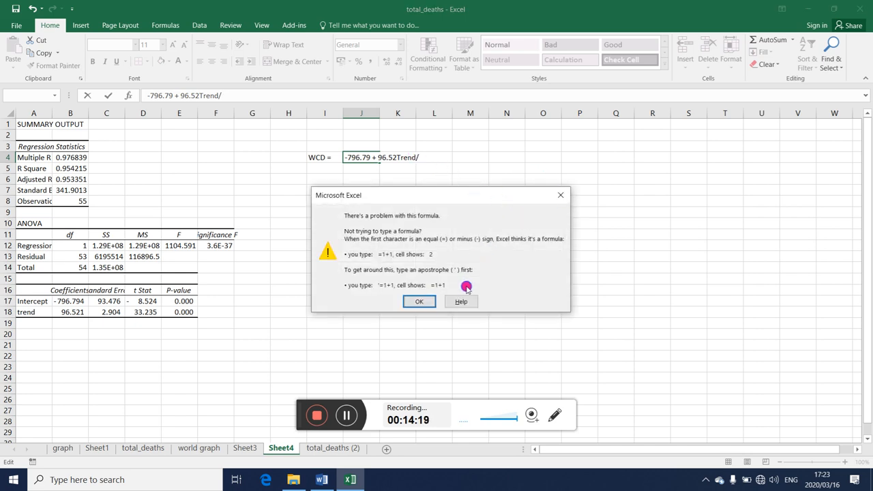
pyautogui.click(419, 301)
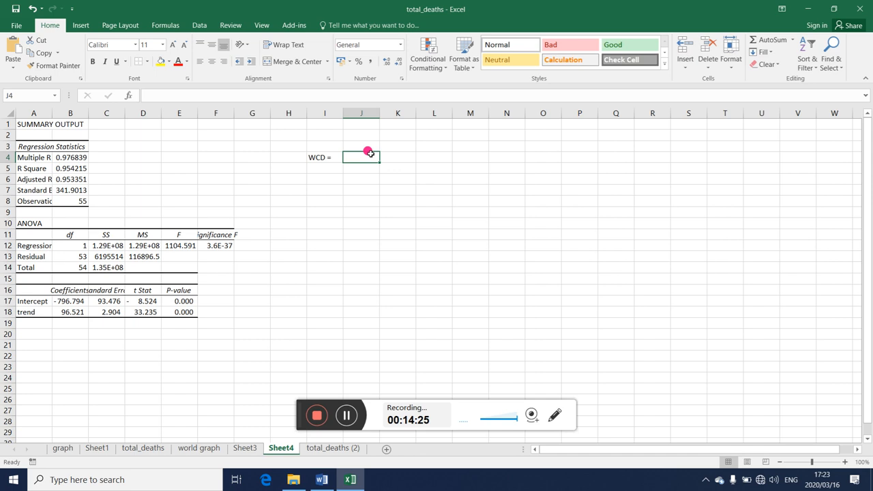
pyautogui.moveTo(367, 180)
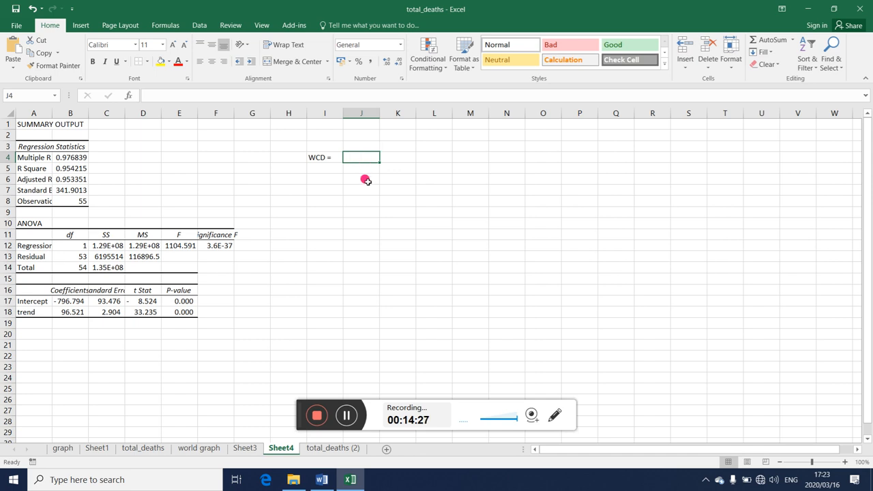
# Step: Enter '96.52Trend' in K4 beside the 'WCD =' label
pyautogui.click(397, 157)
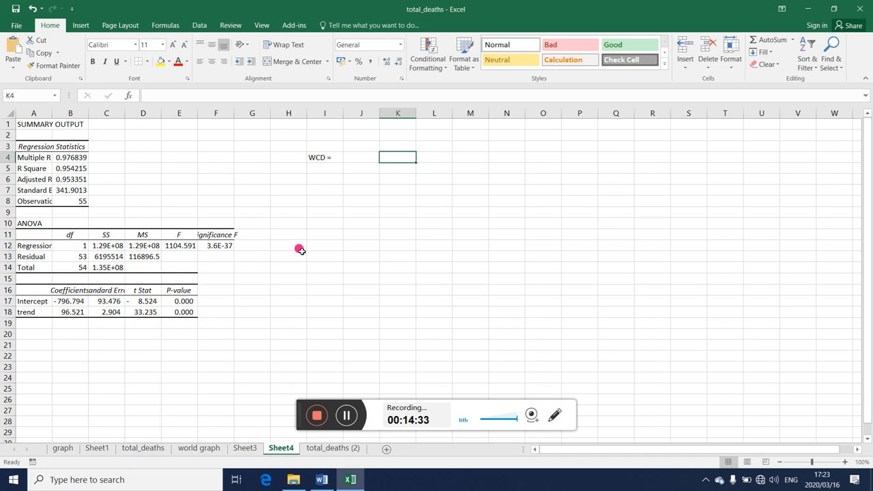
pyautogui.write('96.52')
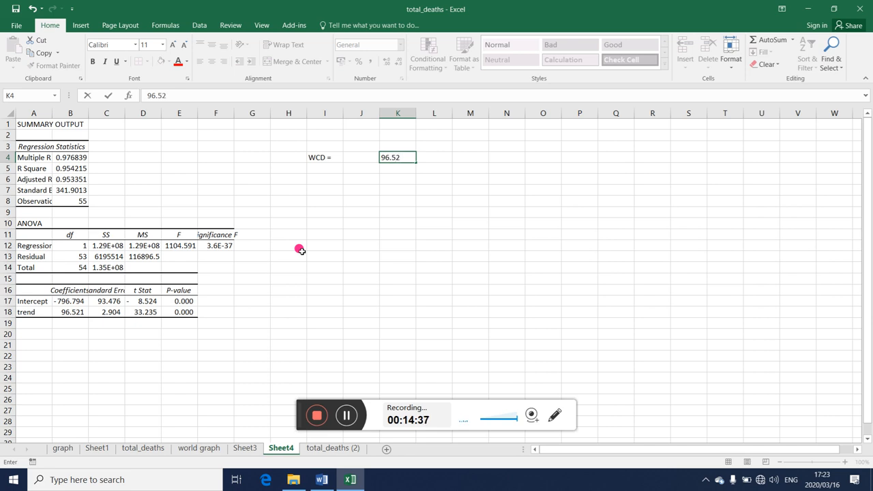
pyautogui.write('Trend')
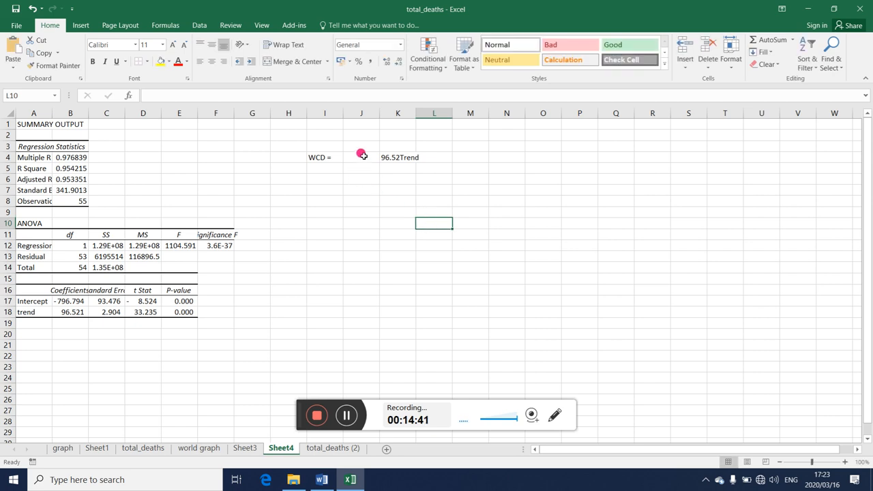
pyautogui.moveTo(362, 153)
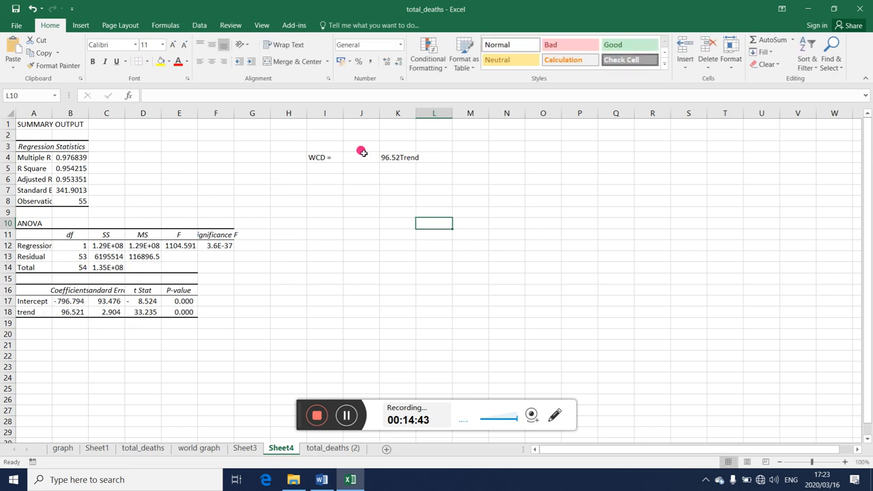
pyautogui.moveTo(354, 258)
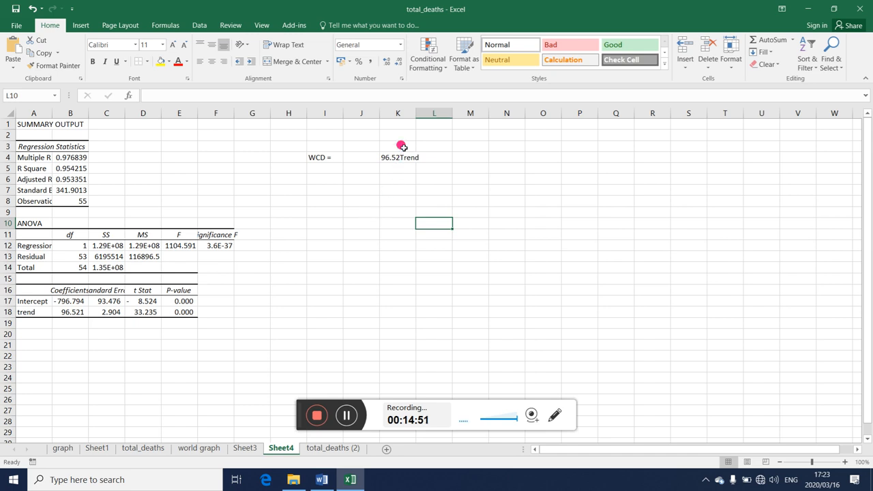
pyautogui.moveTo(360, 188)
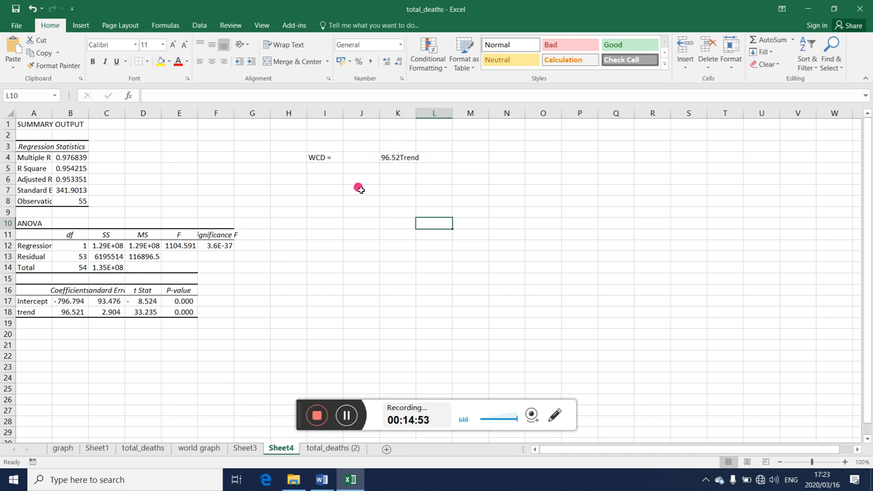
pyautogui.click(325, 178)
pyautogui.write('Over ')
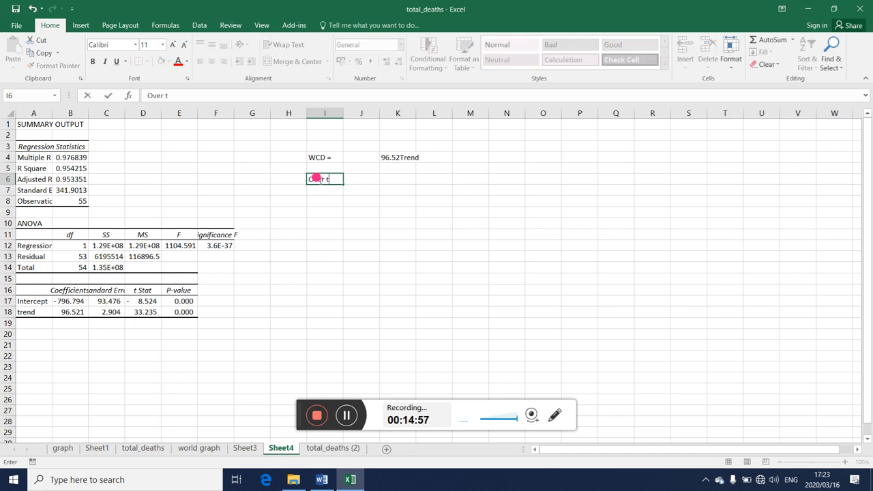
# Step: In I6, begin the interpretation: over the entire period, 17 Feb to 15 March, WCD increased
pyautogui.write('the entirely daily period')
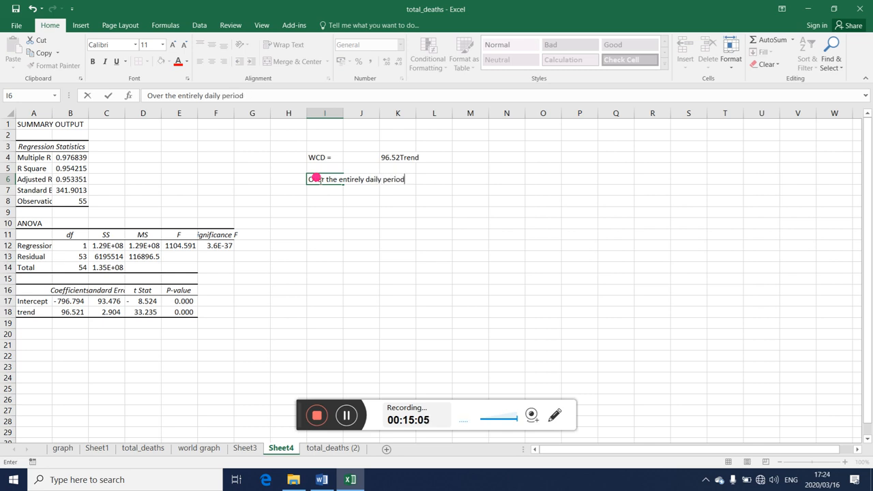
pyautogui.write(', 17')
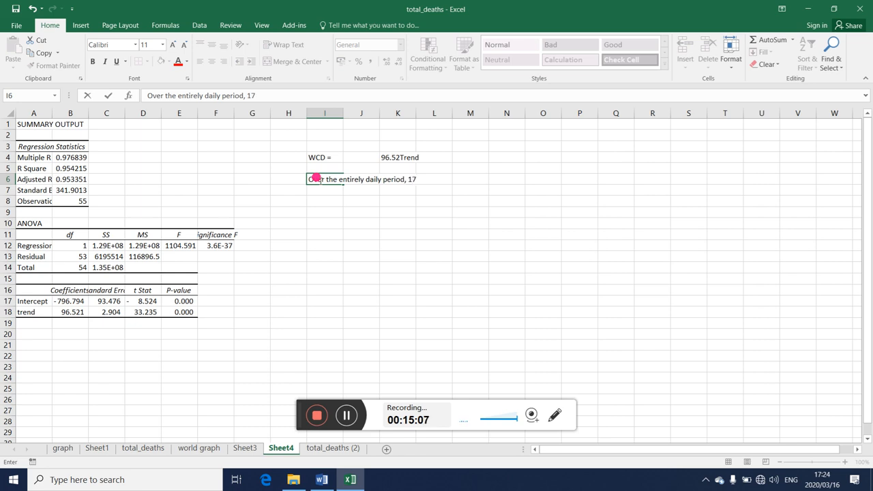
pyautogui.write('feb to')
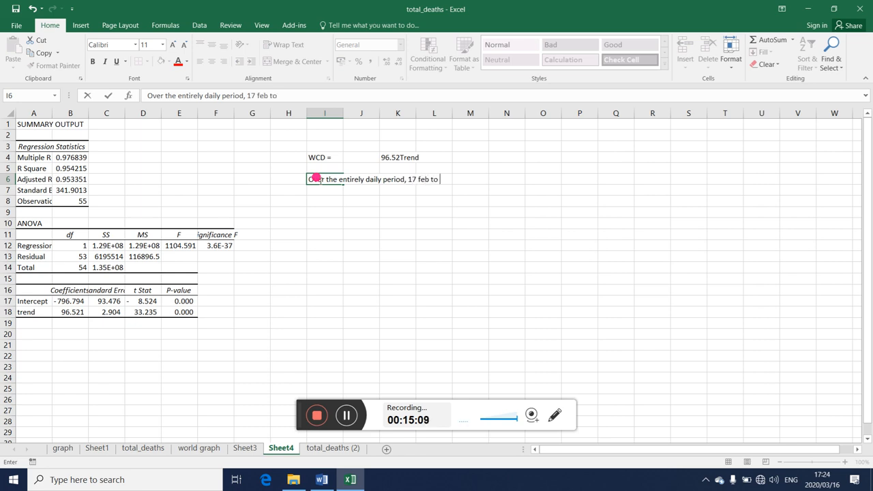
pyautogui.write('15 March')
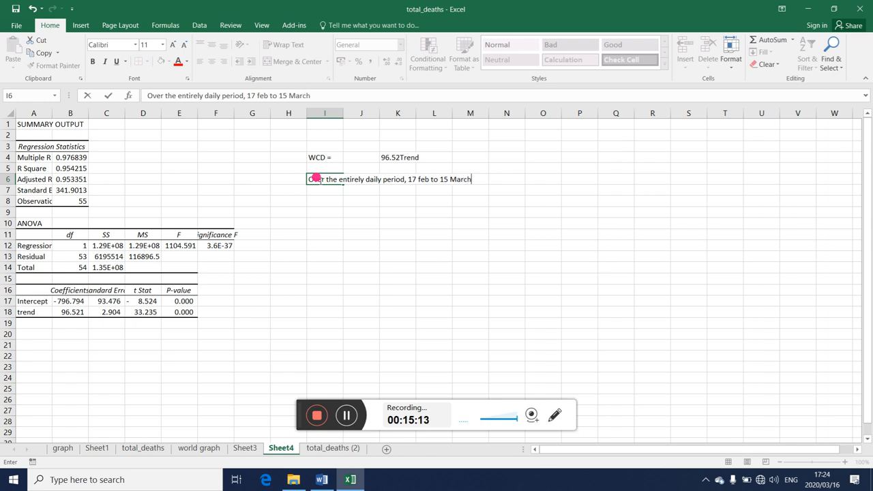
pyautogui.write(', the')
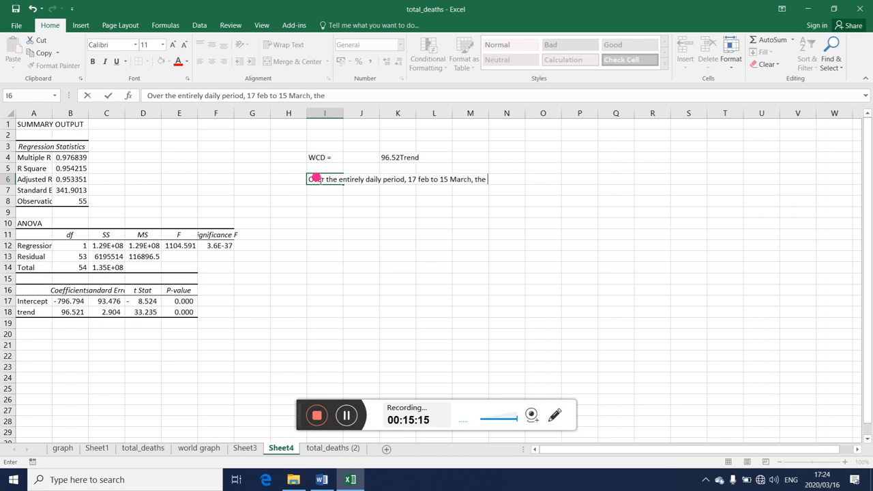
pyautogui.write('WCD')
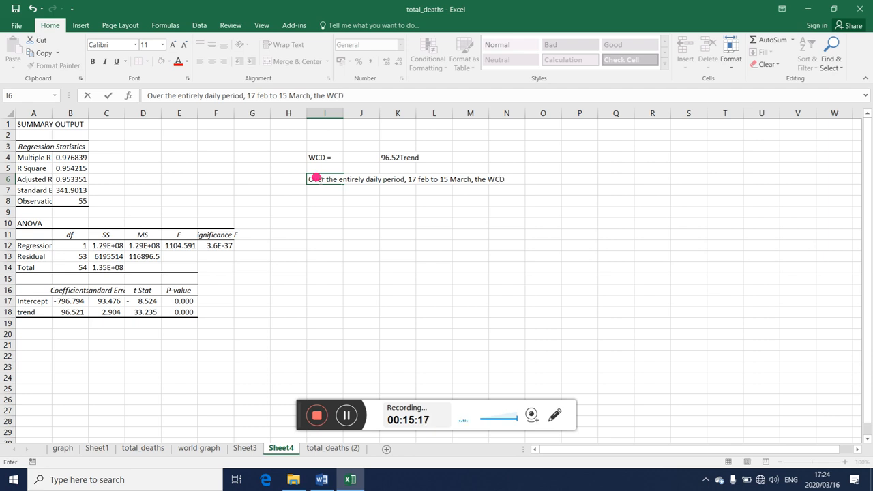
pyautogui.write('increased by')
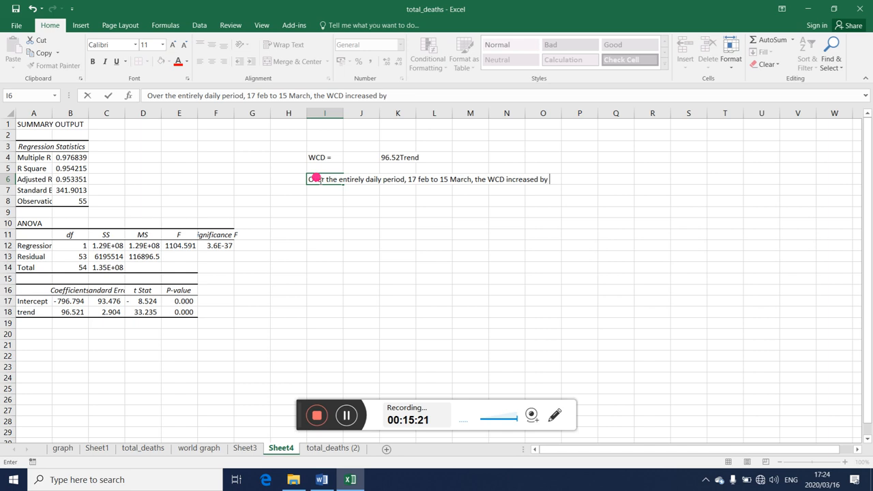
# Step: Finish the sentence with an absolute daily rate of 96.5 deaths per day and confirm it
pyautogui.write('an absolute rate of')
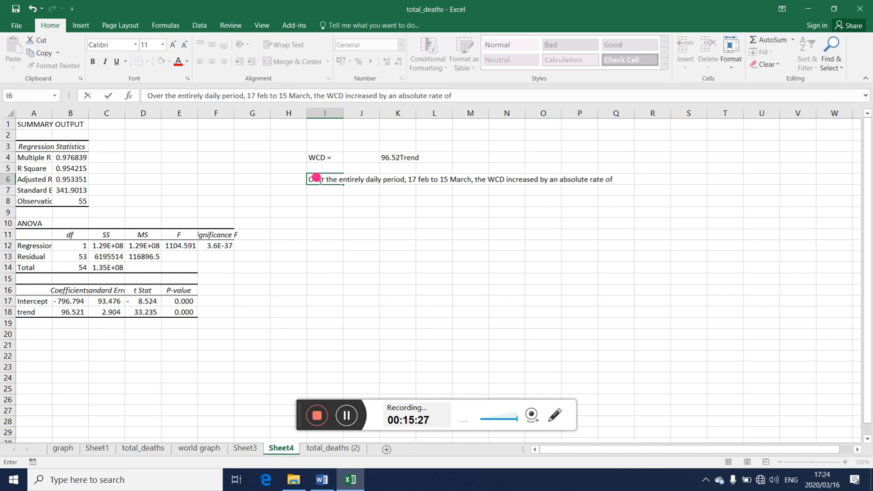
pyautogui.write('96')
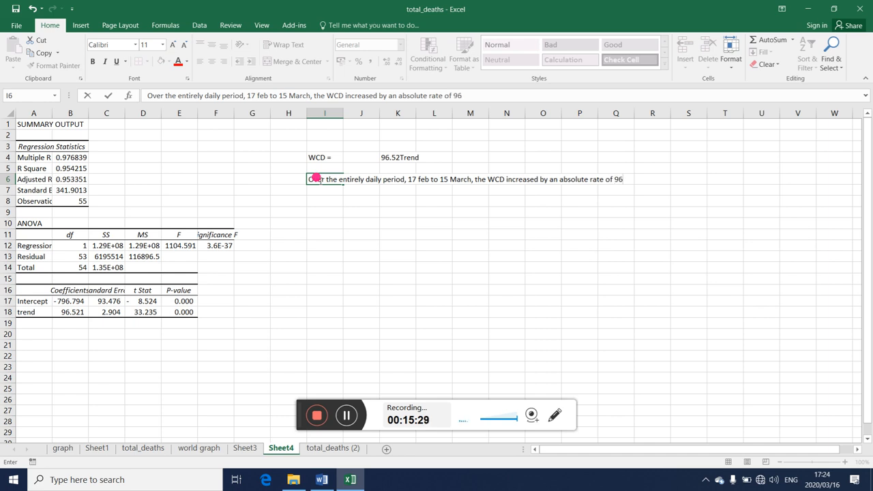
pyautogui.write('.5')
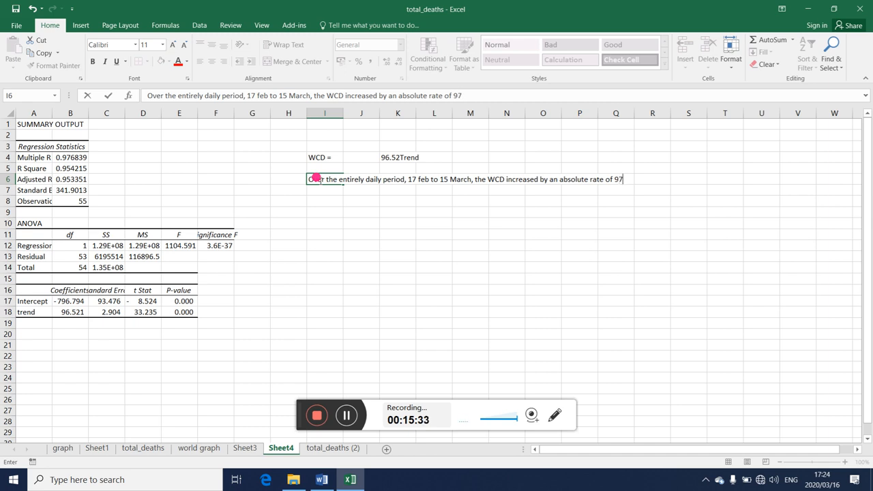
pyautogui.write('deaths')
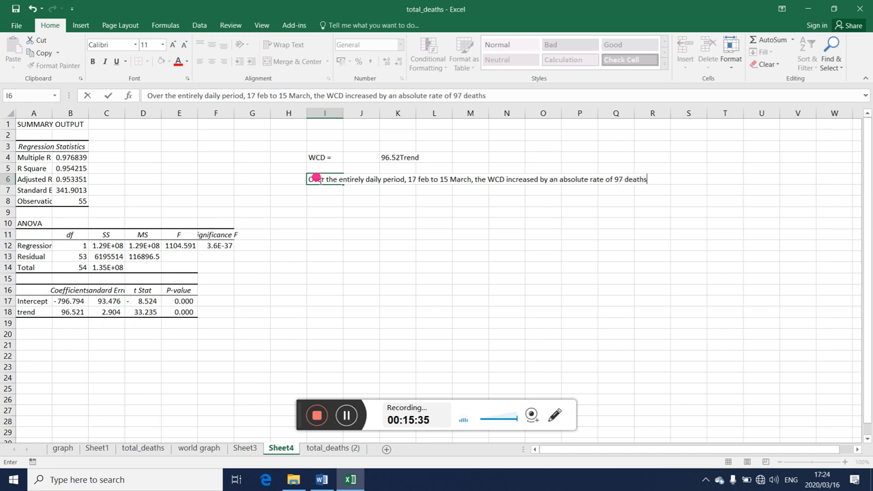
pyautogui.write('per d')
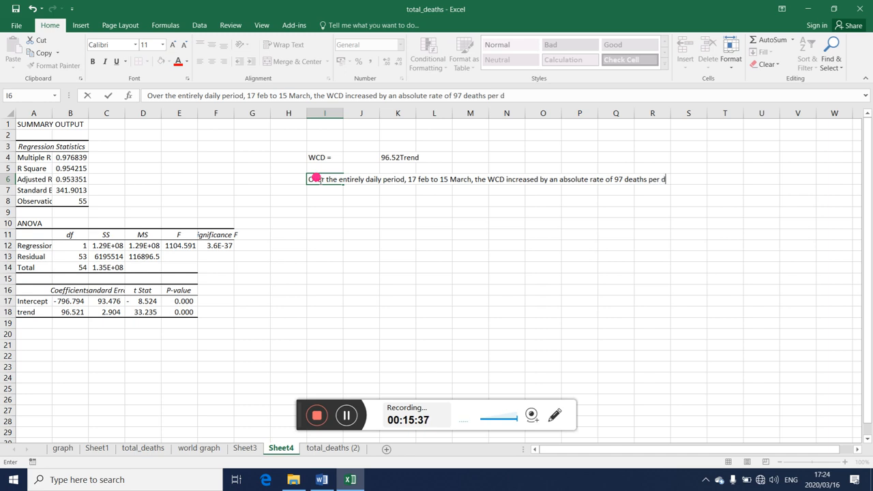
pyautogui.write('ay.')
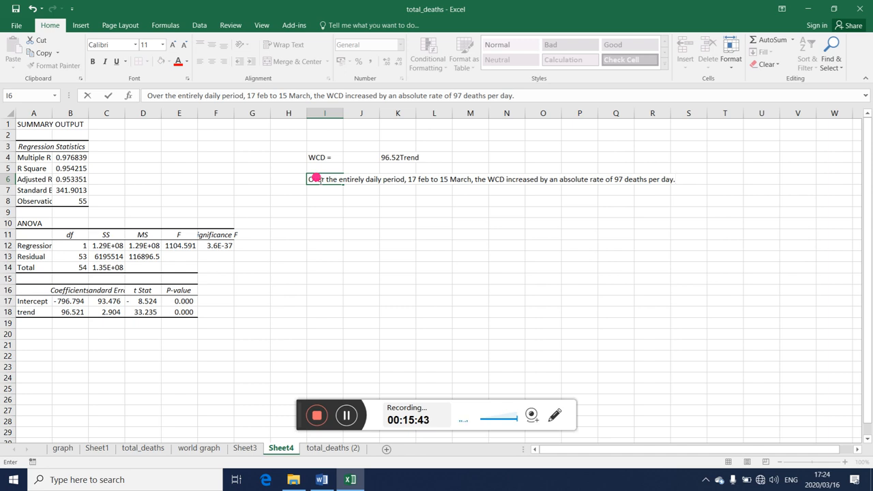
pyautogui.moveTo(587, 179)
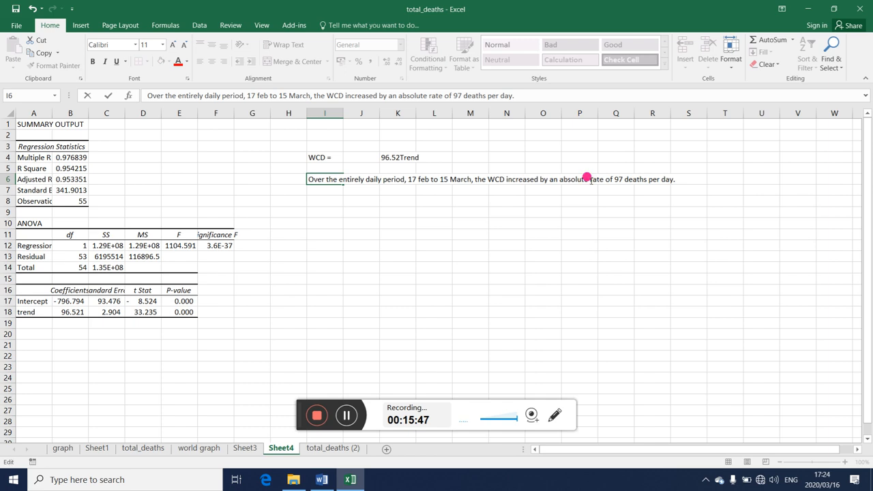
pyautogui.write('daily')
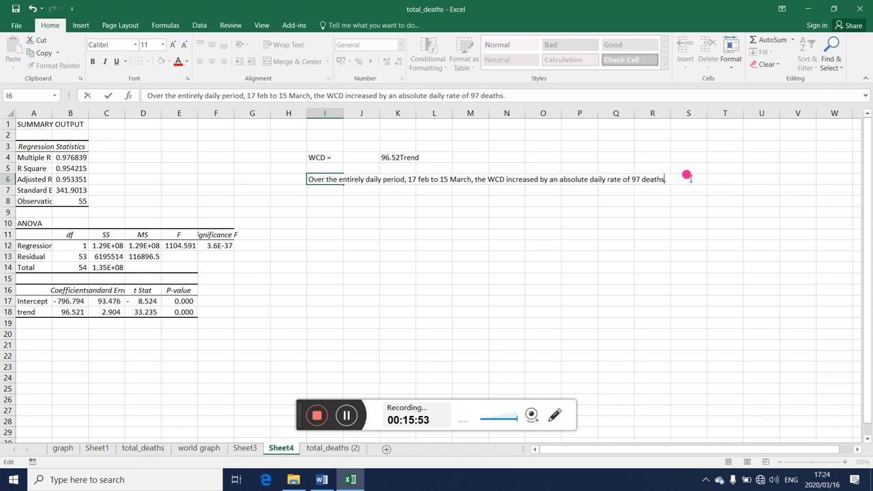
pyautogui.click(615, 234)
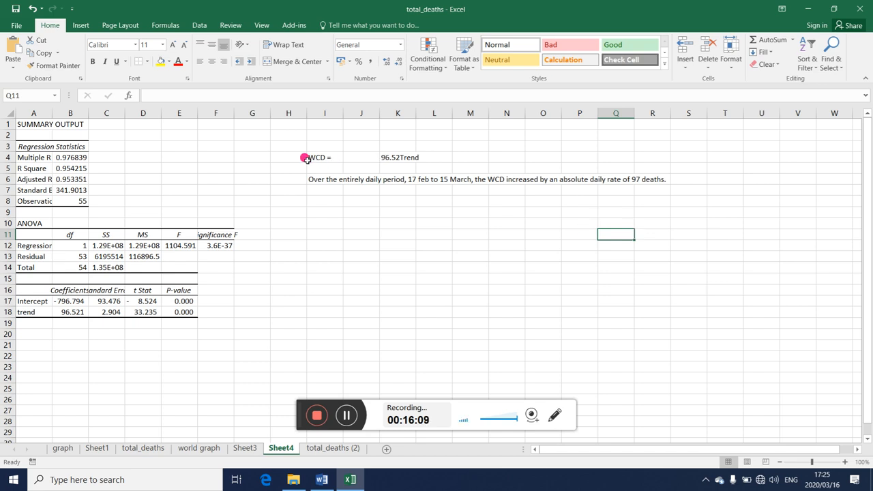
pyautogui.moveTo(510, 169)
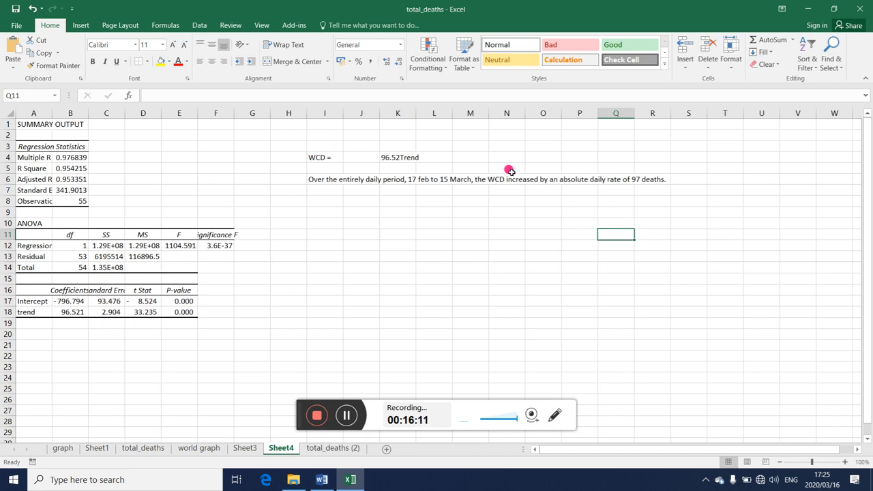
pyautogui.moveTo(403, 183)
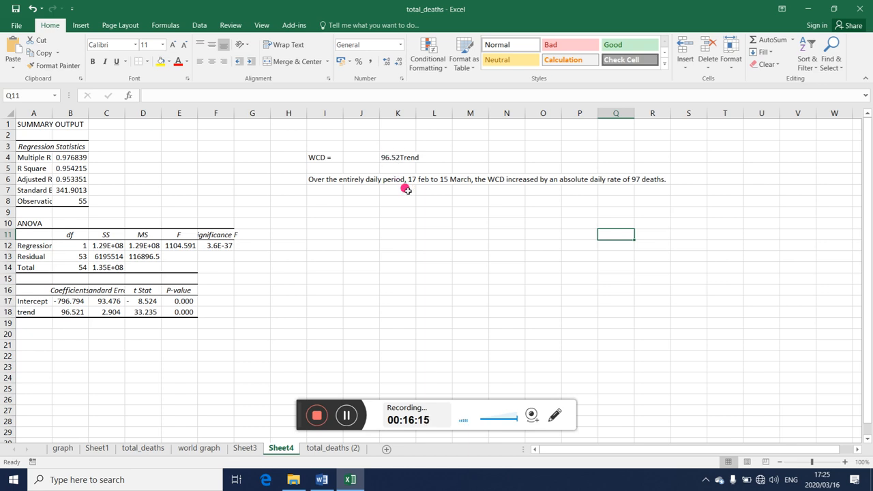
pyautogui.moveTo(389, 163)
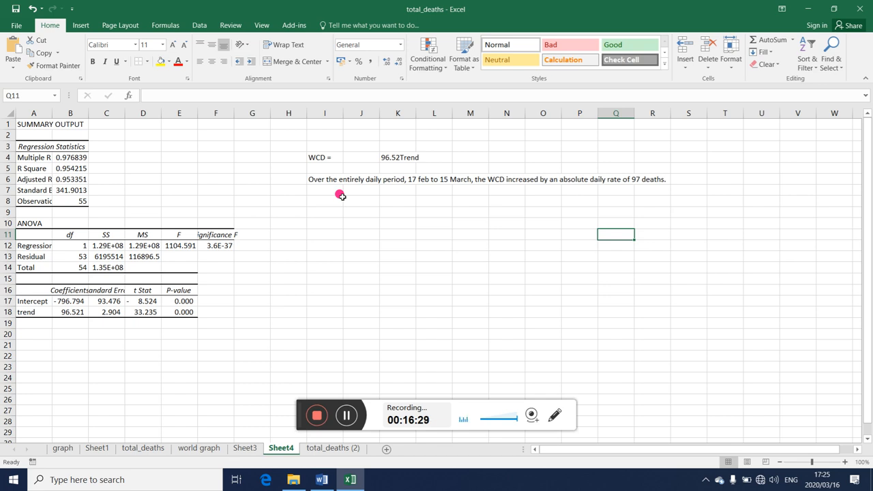
pyautogui.moveTo(307, 299)
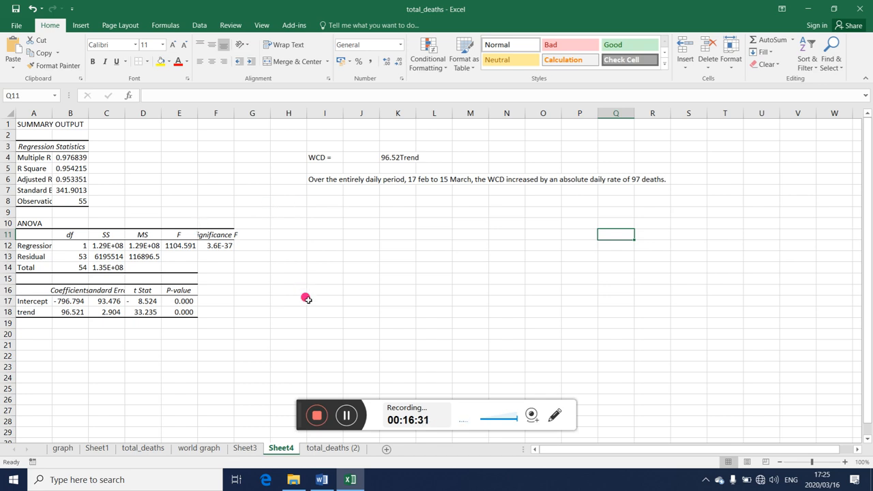
pyautogui.moveTo(355, 321)
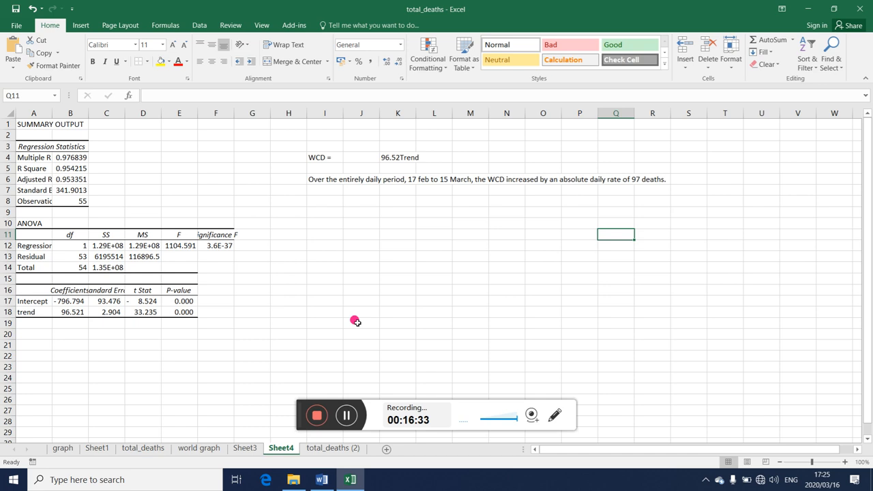
pyautogui.moveTo(315, 382)
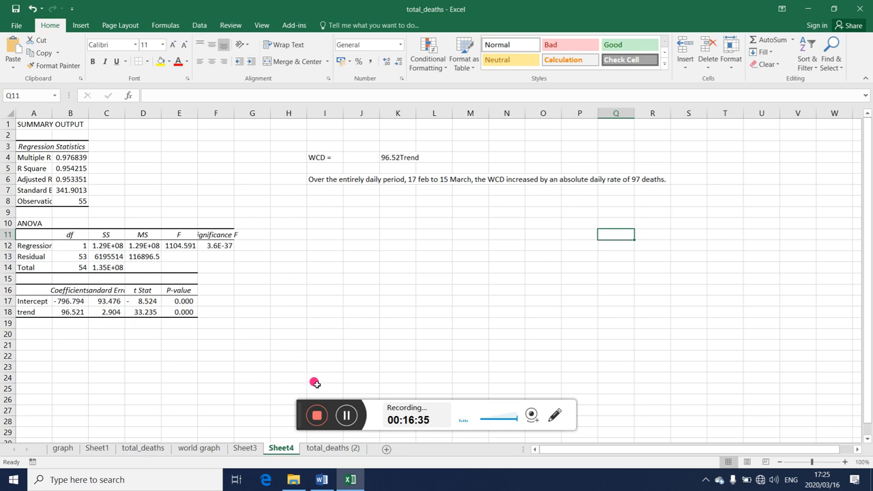